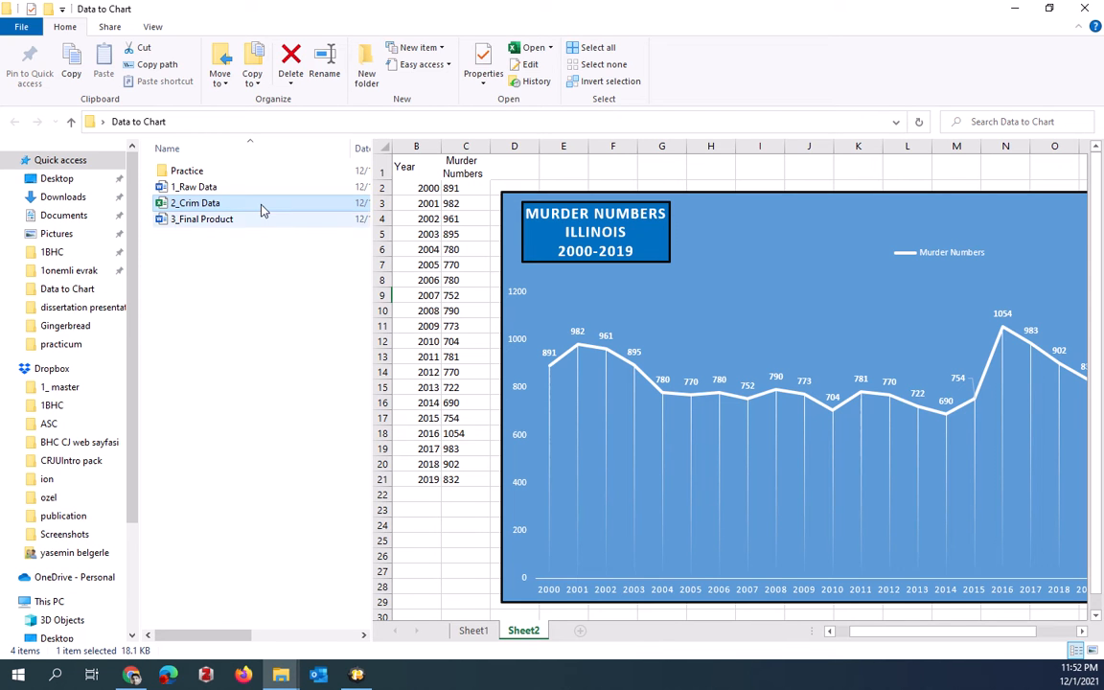
# Preview the 1_Raw Data document and the crime data workbook in the Data to Chart folder
pyautogui.click(195, 188)
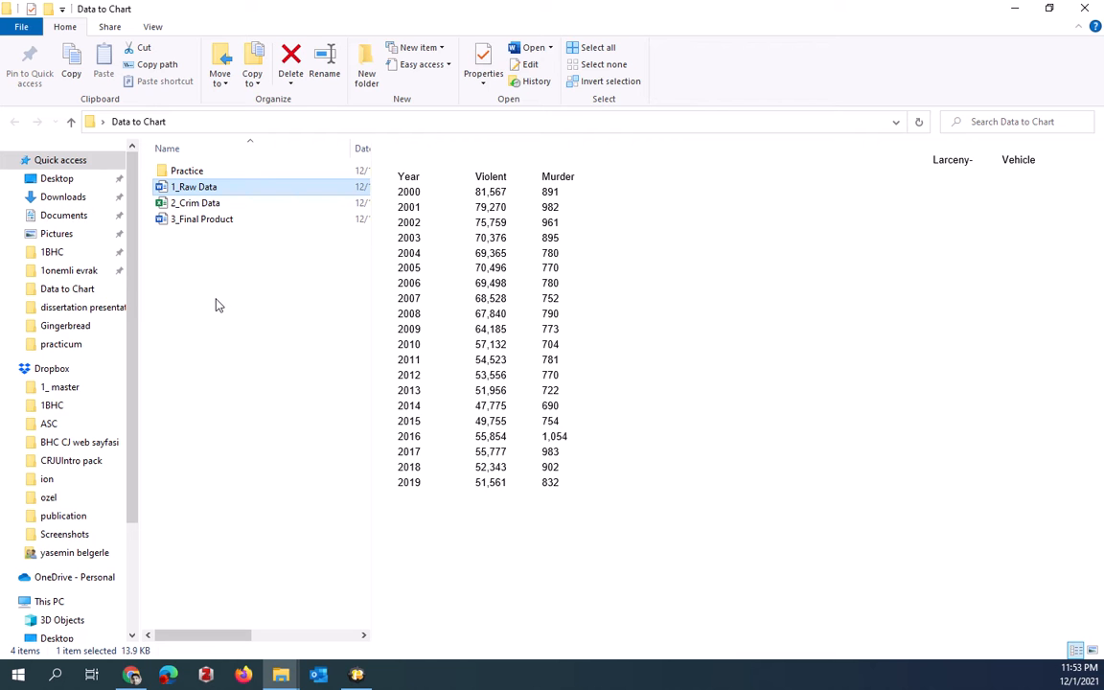
pyautogui.moveTo(196, 188)
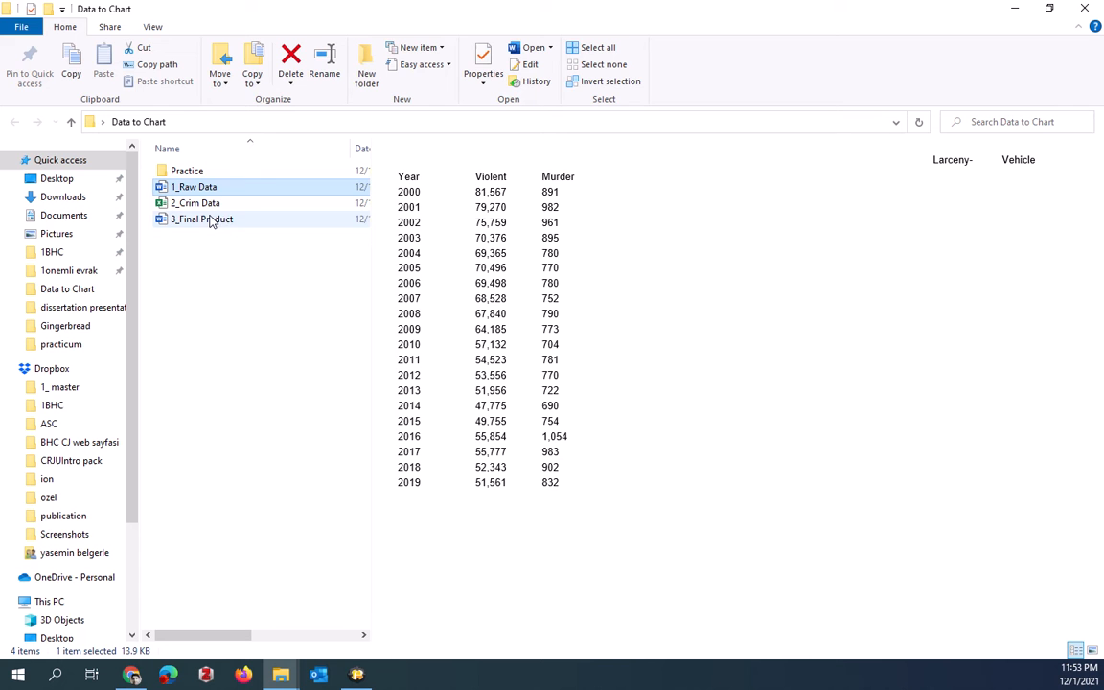
pyautogui.click(195, 186)
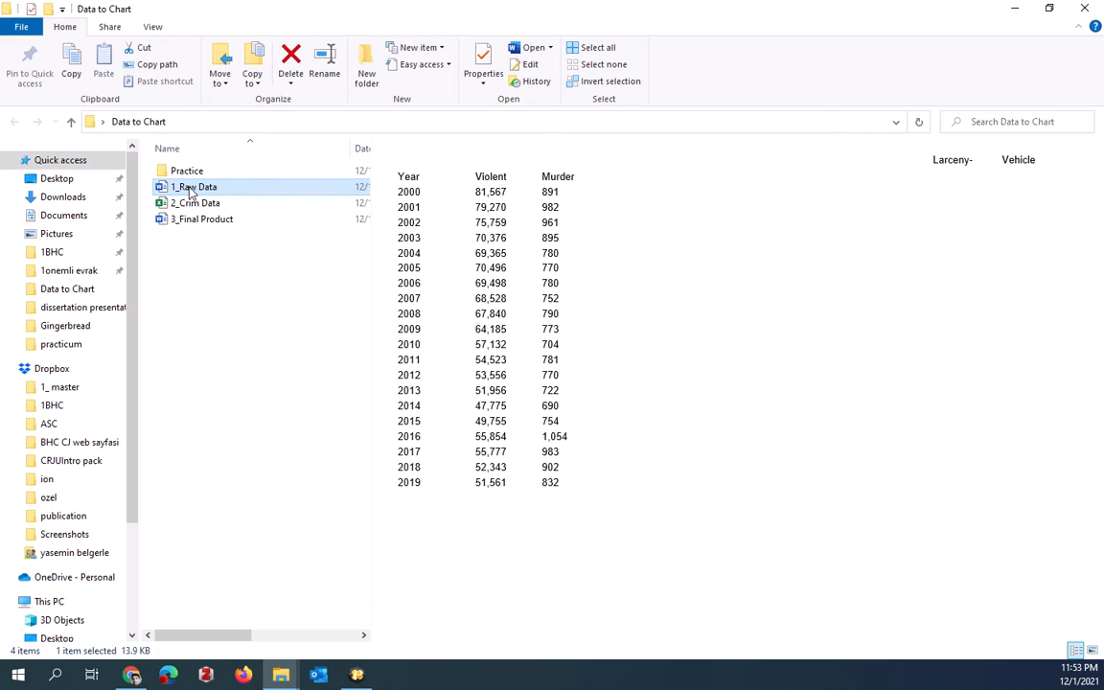
pyautogui.moveTo(194, 188)
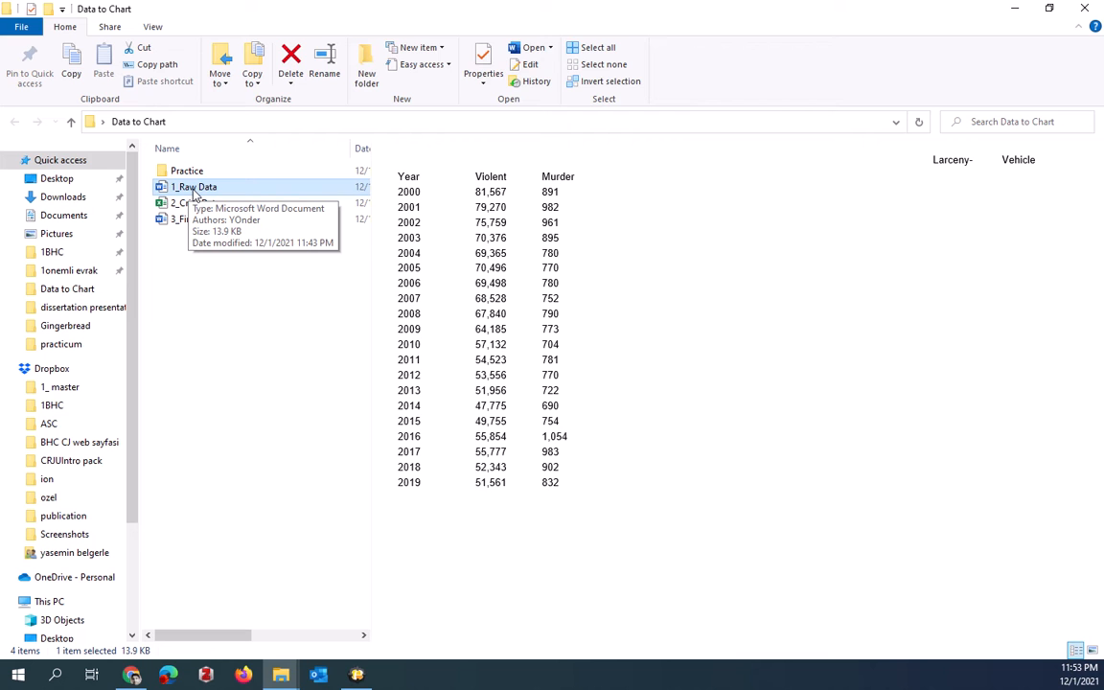
pyautogui.moveTo(203, 296)
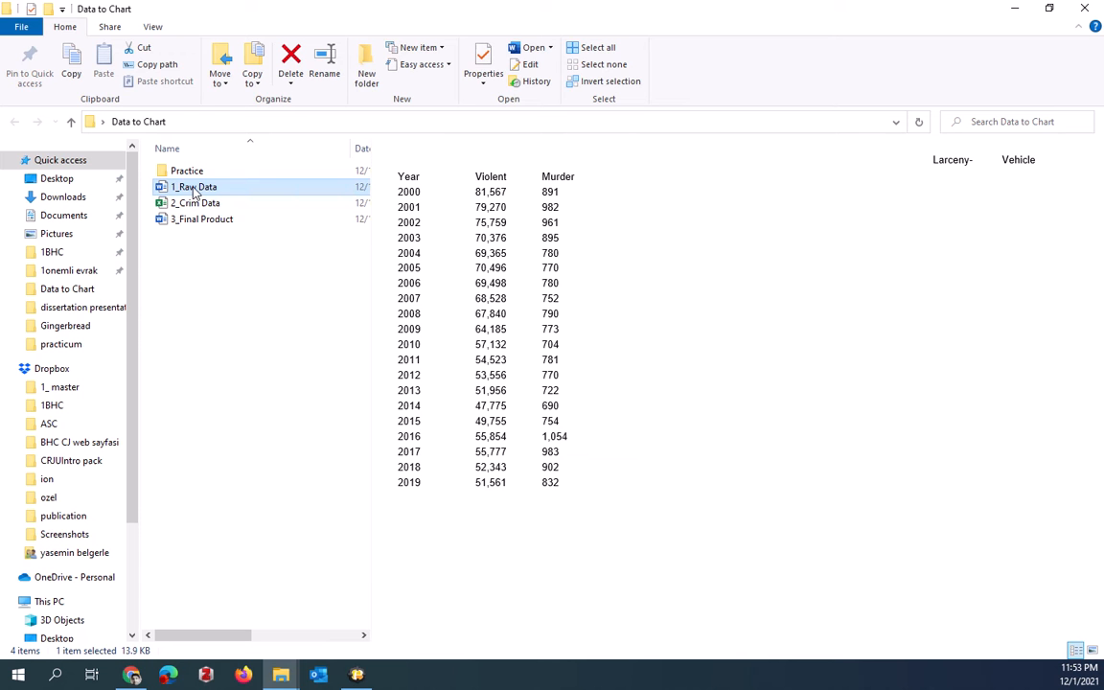
pyautogui.moveTo(188, 188)
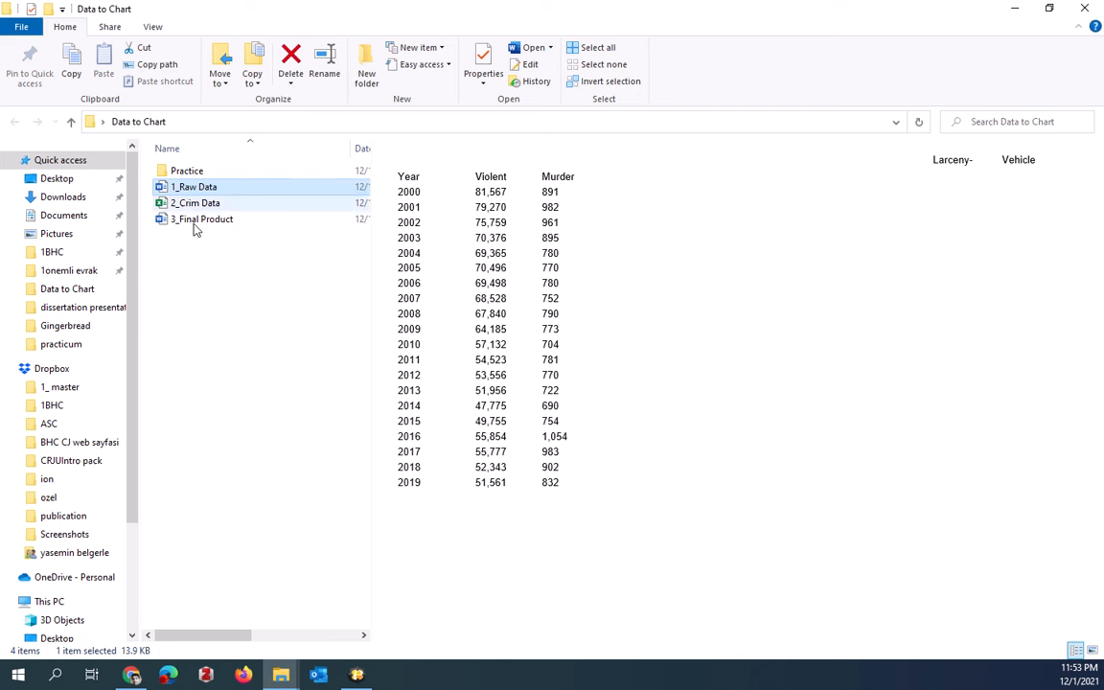
pyautogui.click(201, 218)
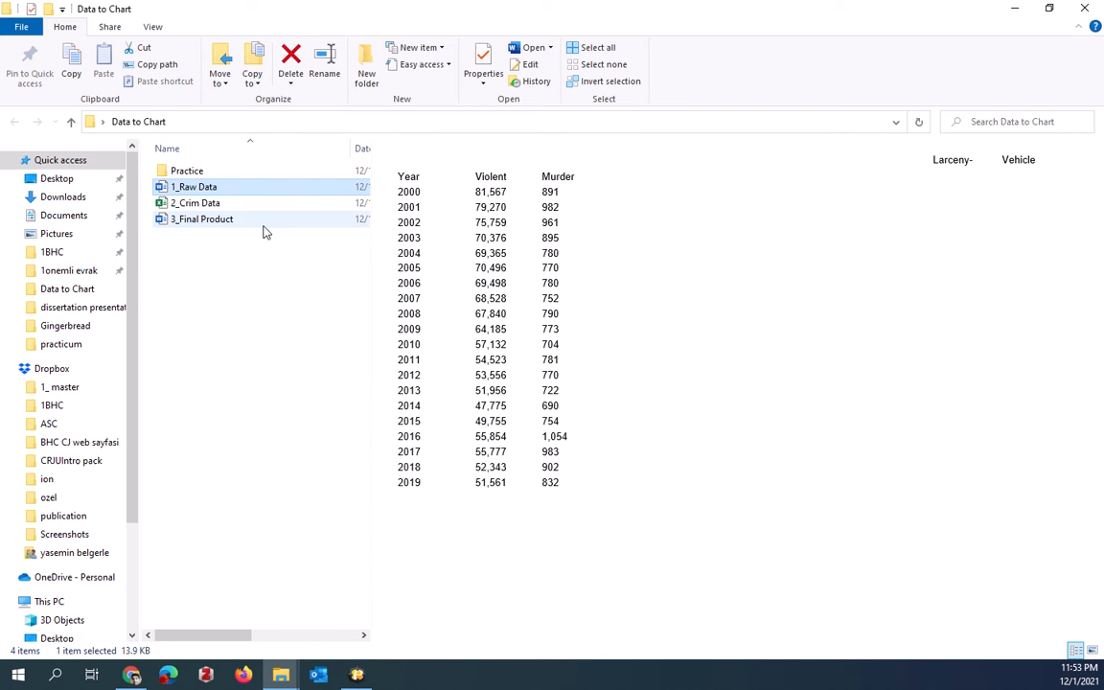
pyautogui.doubleClick(195, 203)
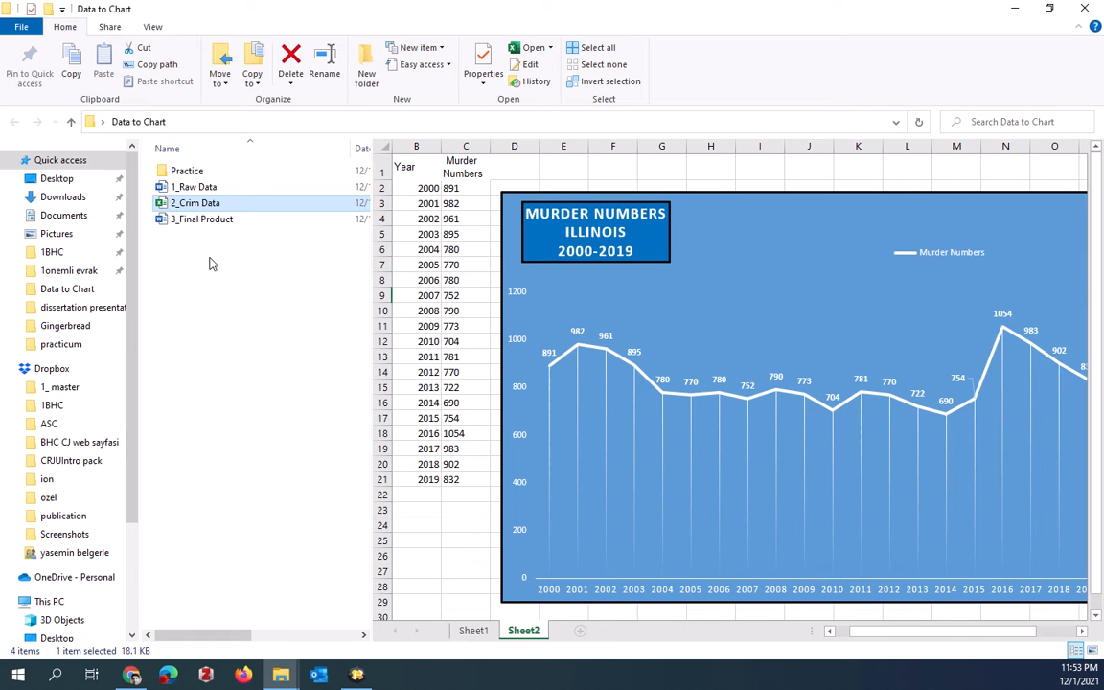
# Preview the final product chart file, then return to previewing 1_Raw Data
pyautogui.click(203, 219)
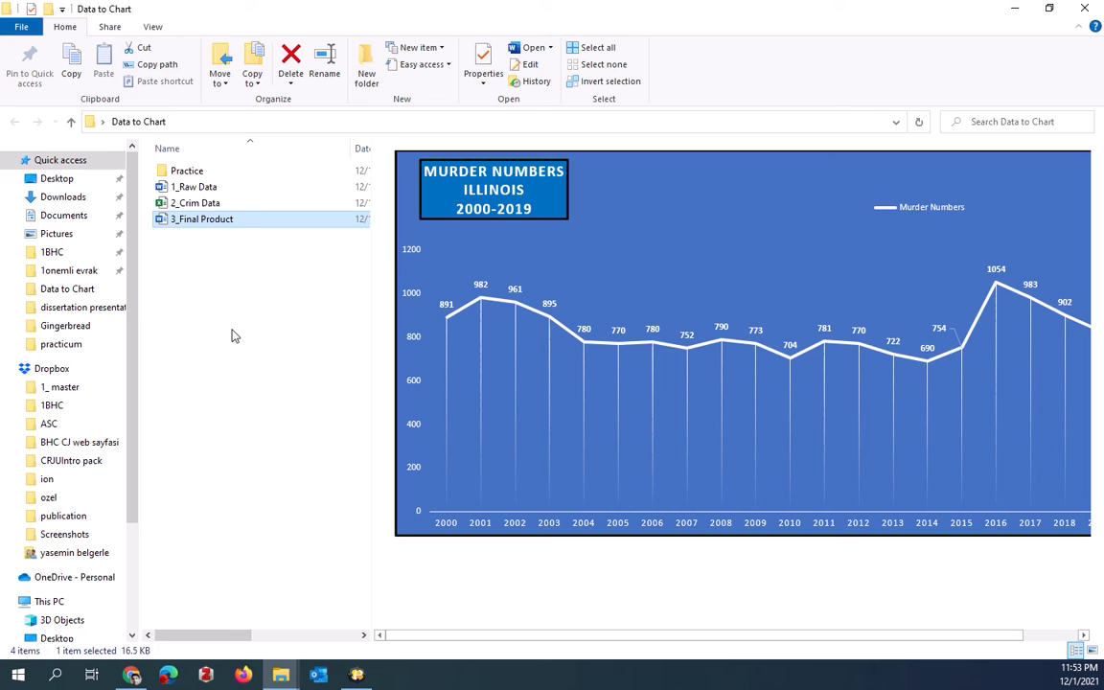
pyautogui.click(188, 169)
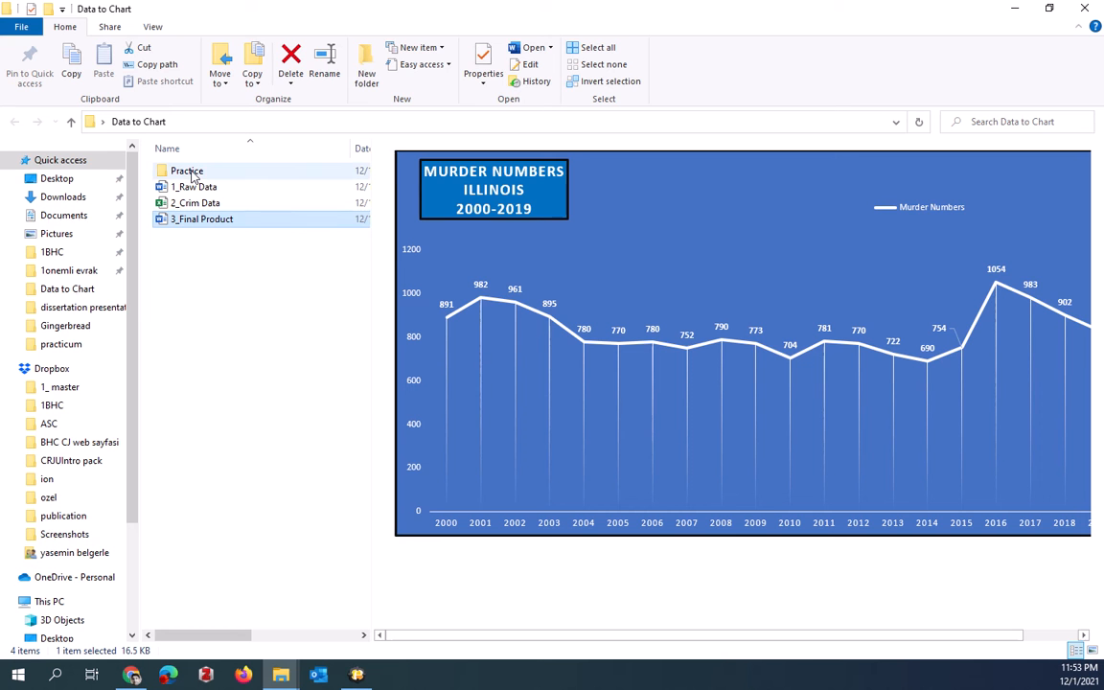
pyautogui.click(196, 186)
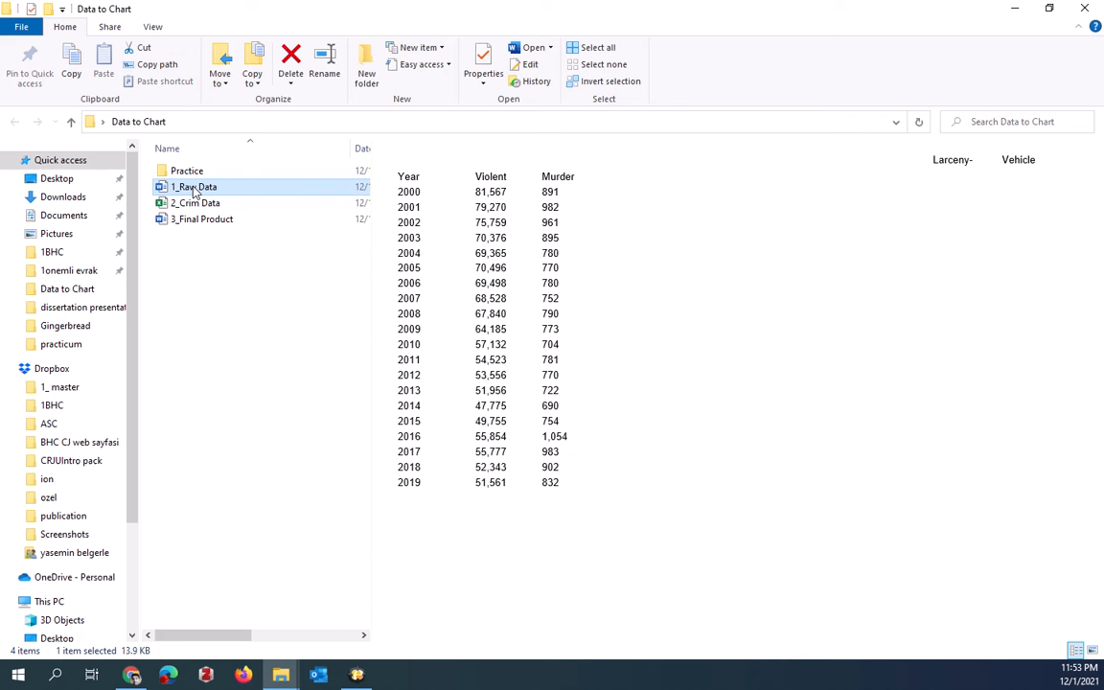
# Open the 1_Raw Data document from the Practice folder in Word
pyautogui.moveTo(195, 186); pyautogui.dragTo(188, 171)
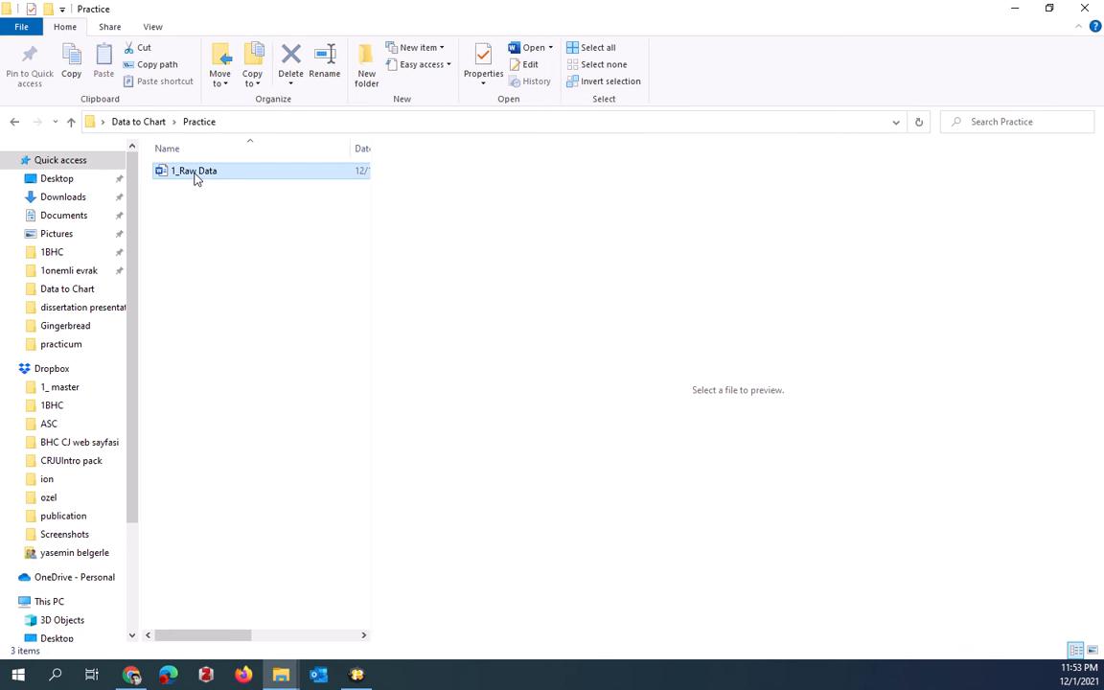
pyautogui.doubleClick(195, 170)
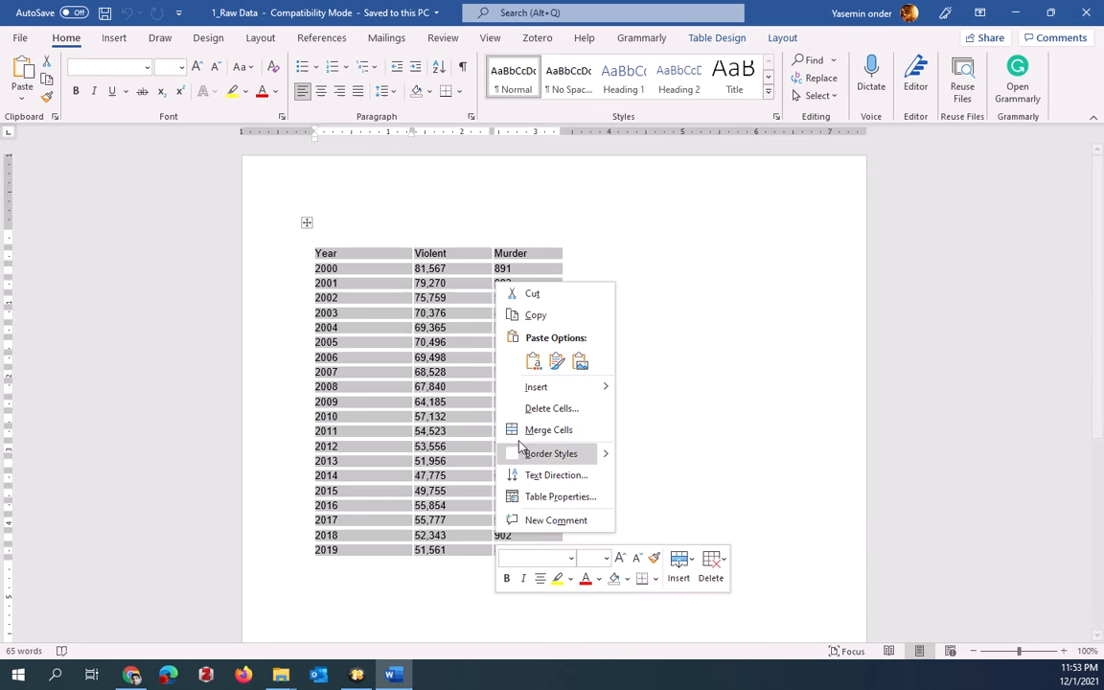
pyautogui.moveTo(535, 315)
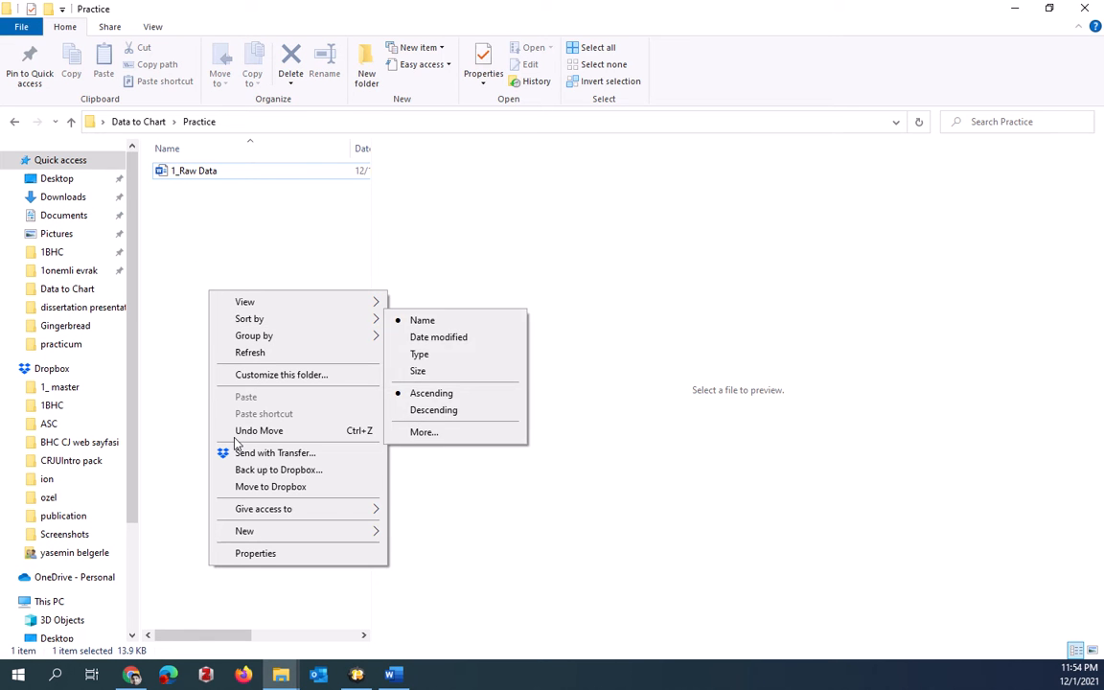
# Create a new Microsoft Excel Worksheet in the folder and name it 'Data to Chart'
pyautogui.click(246, 531)
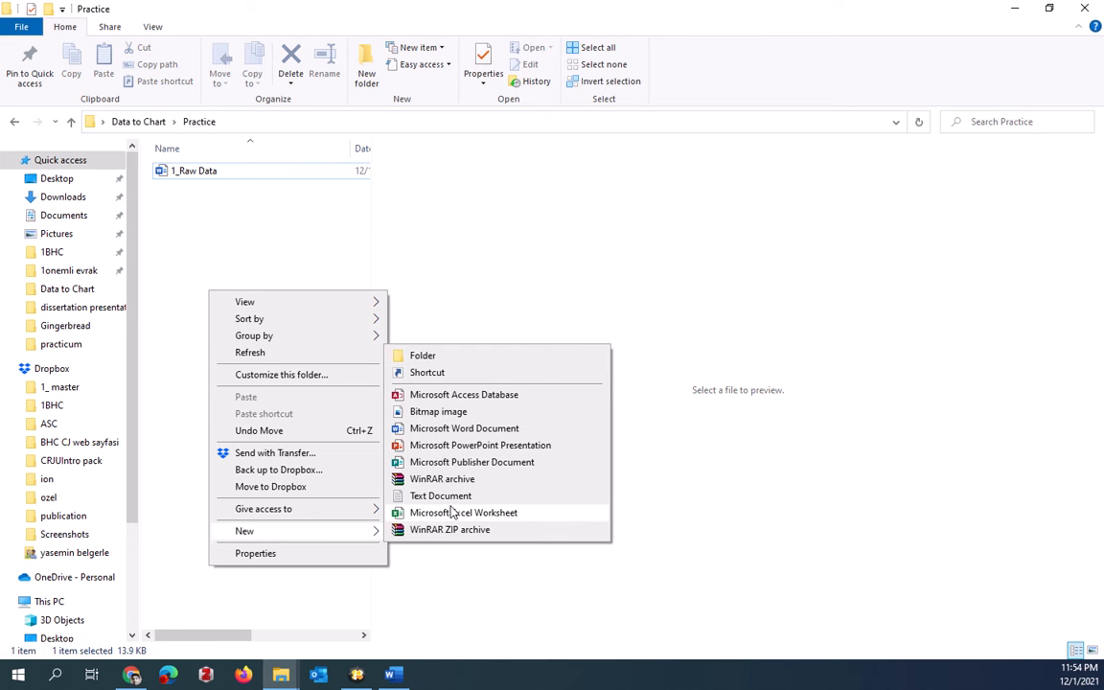
pyautogui.click(464, 512)
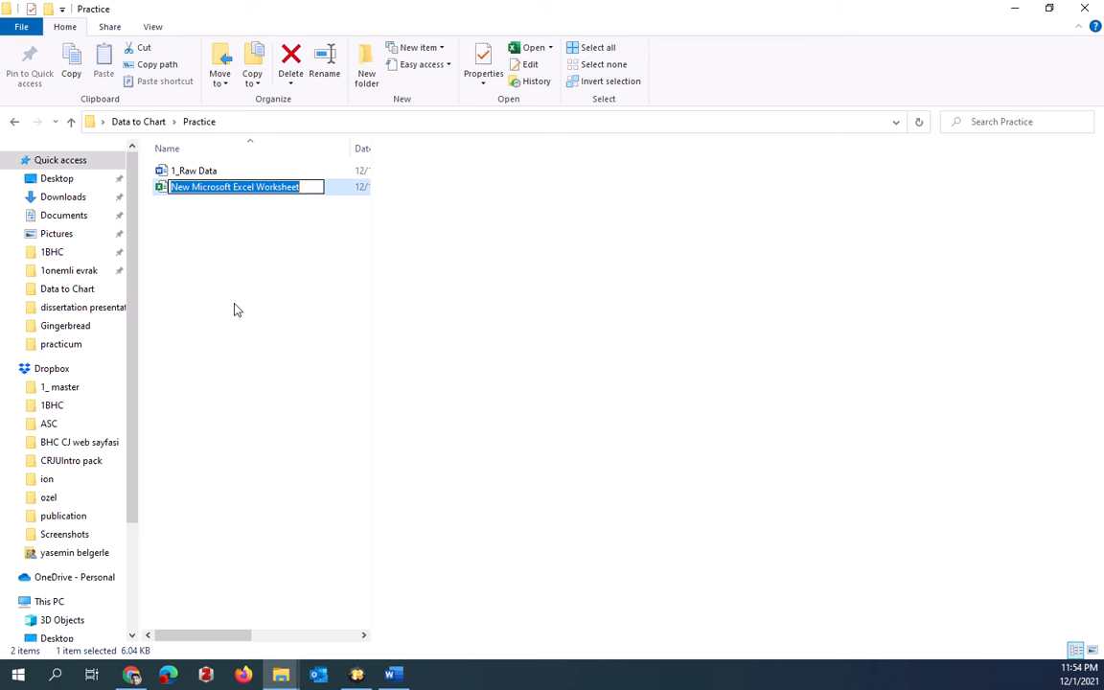
pyautogui.moveTo(215, 292)
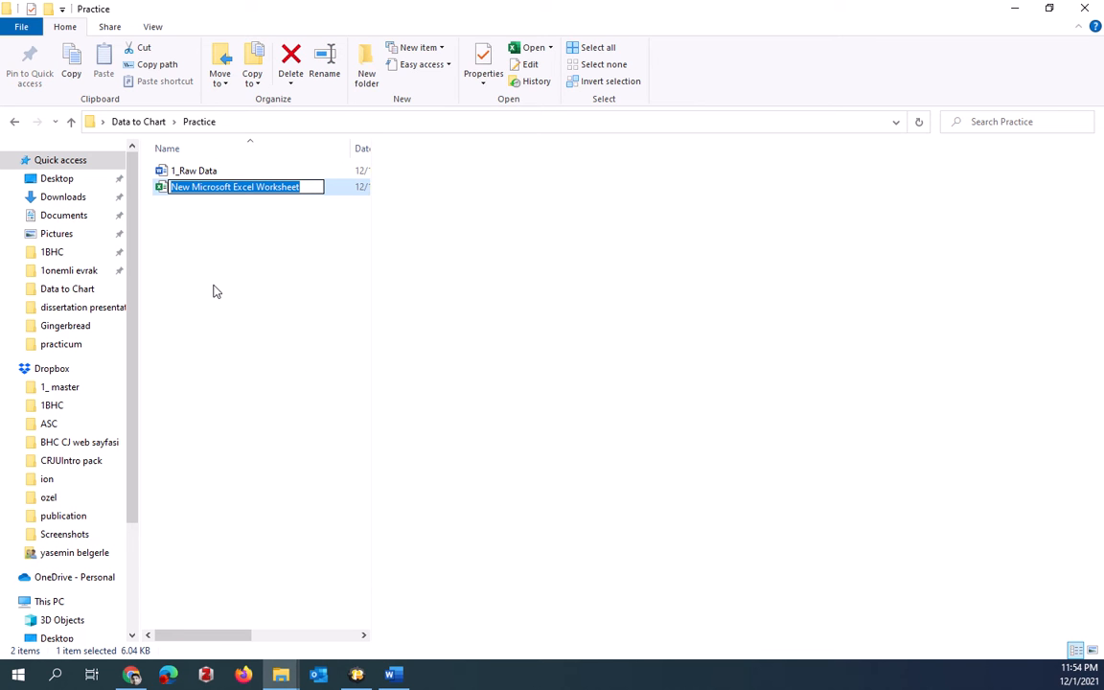
pyautogui.write('Data to Char')
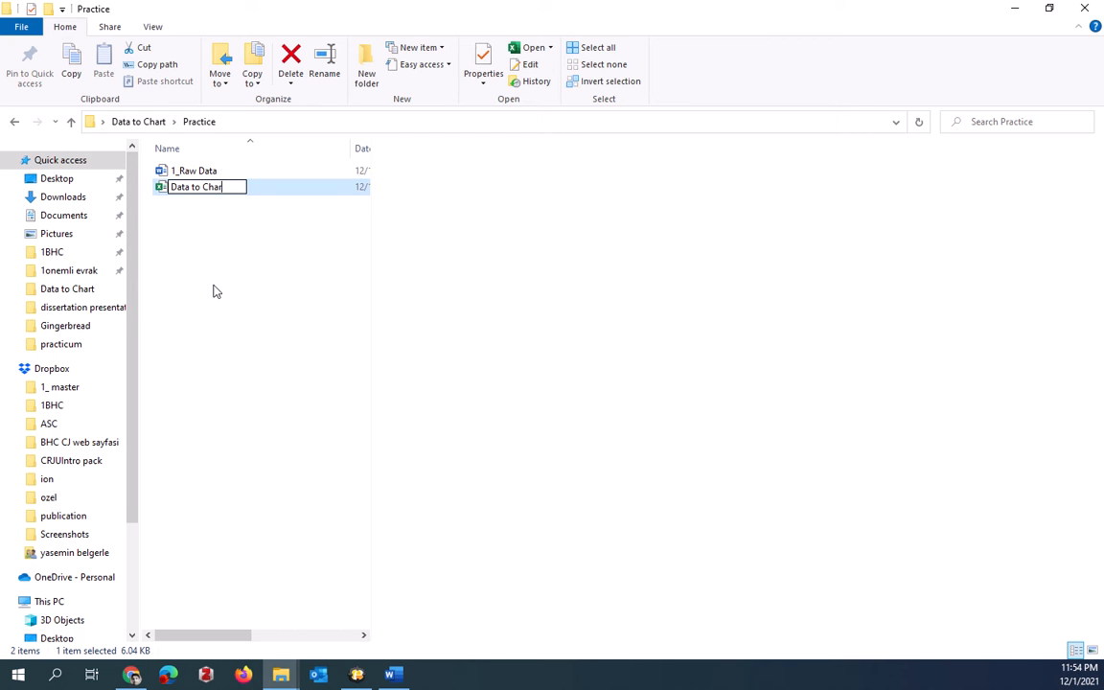
pyautogui.press('enter')
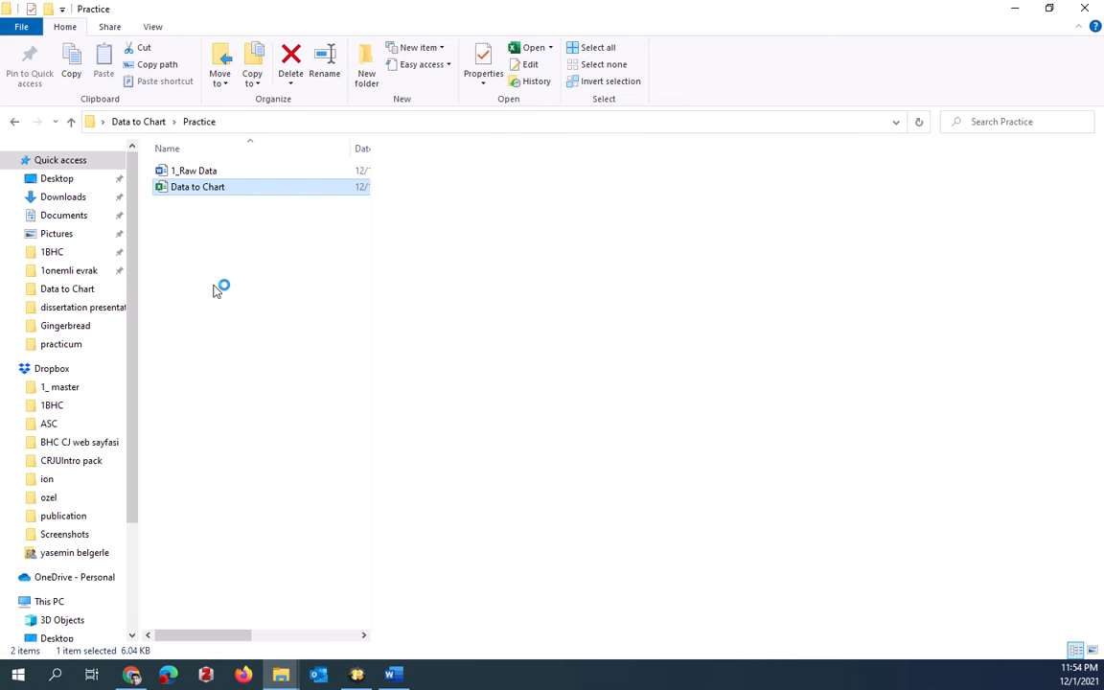
# Open the Data to Chart workbook and paste the table into A1 keeping source formatting
pyautogui.doubleClick(197, 186)
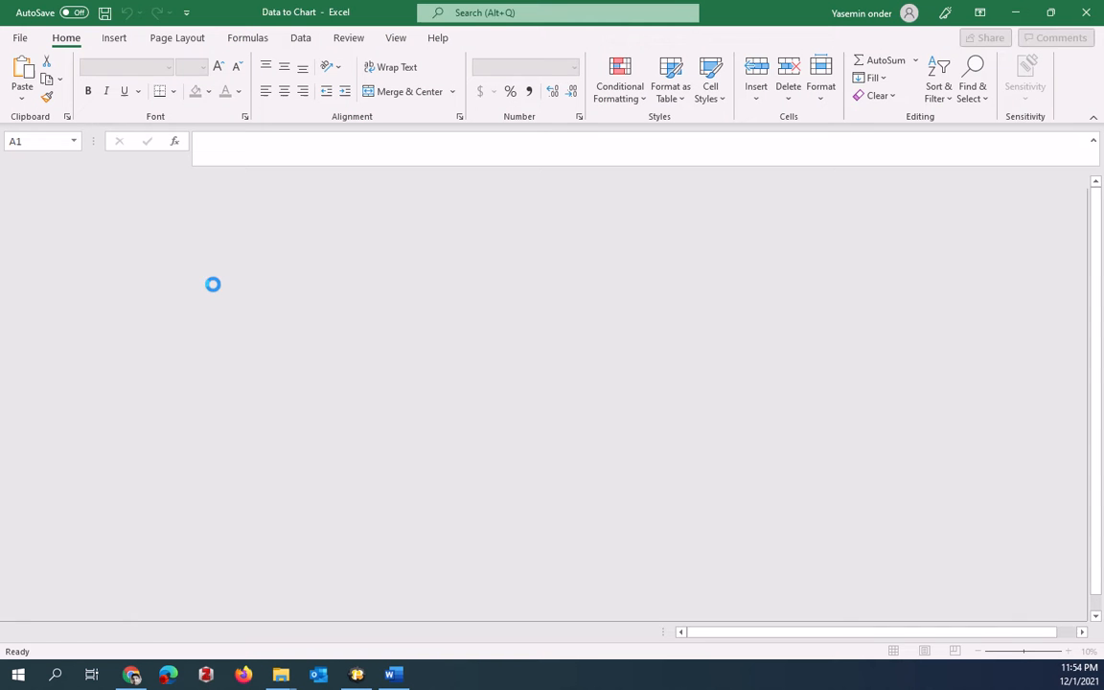
pyautogui.rightClick(44, 195)
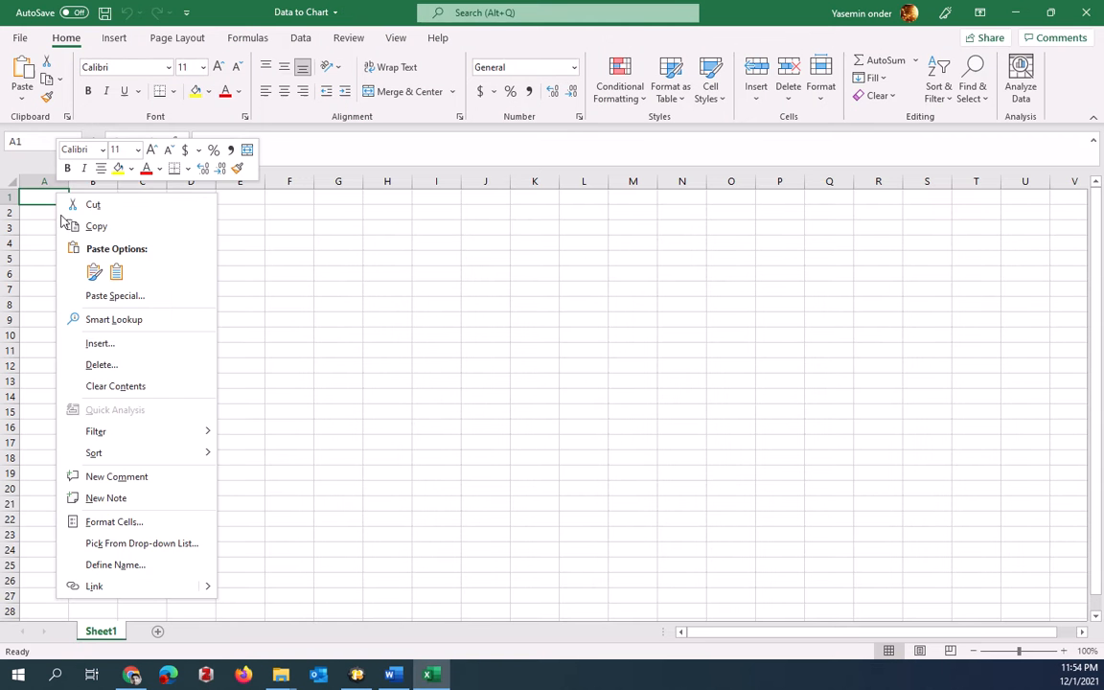
pyautogui.moveTo(94, 272)
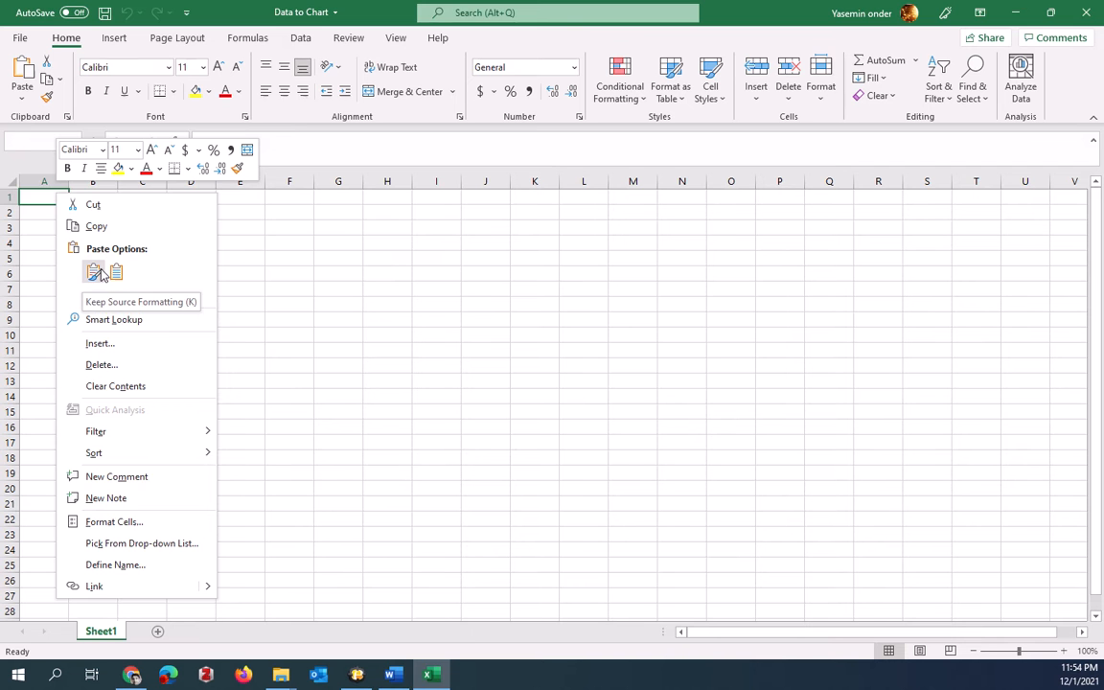
pyautogui.click(101, 273)
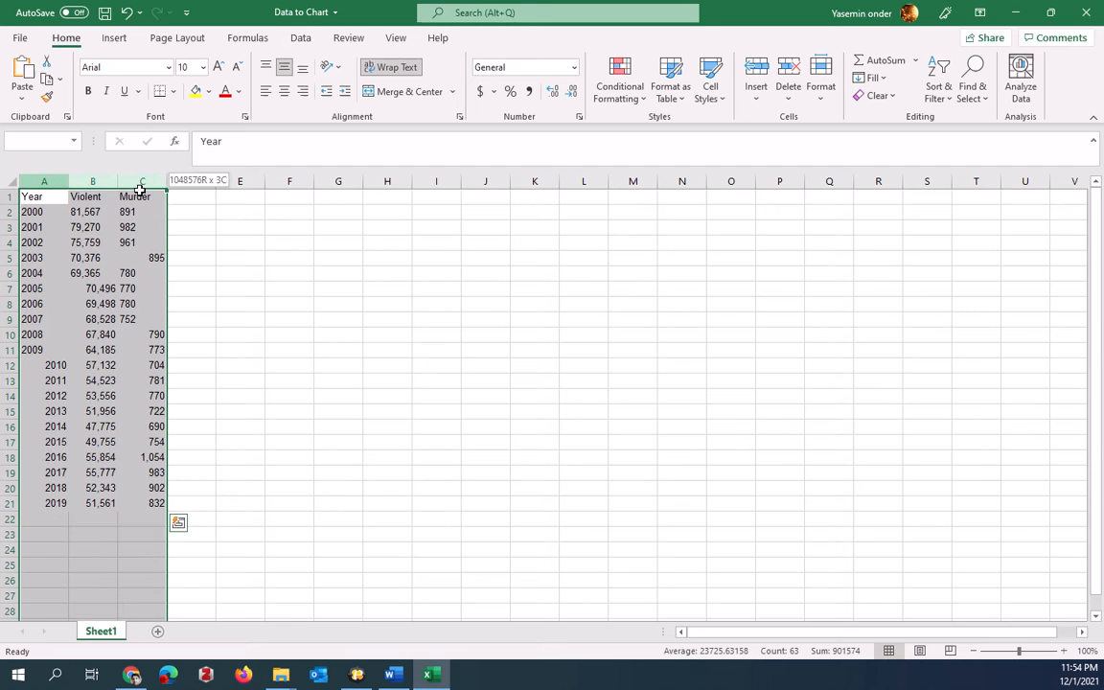
# Format the three columns as Number and select the Violent column for removal
pyautogui.click(44, 195)
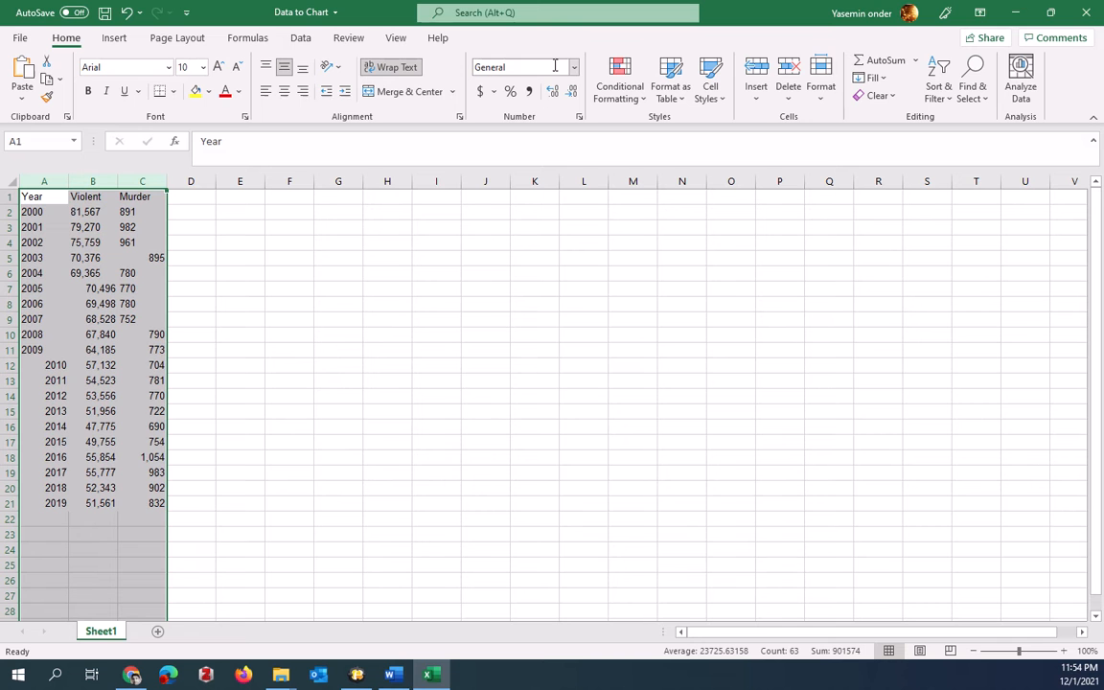
pyautogui.click(573, 67)
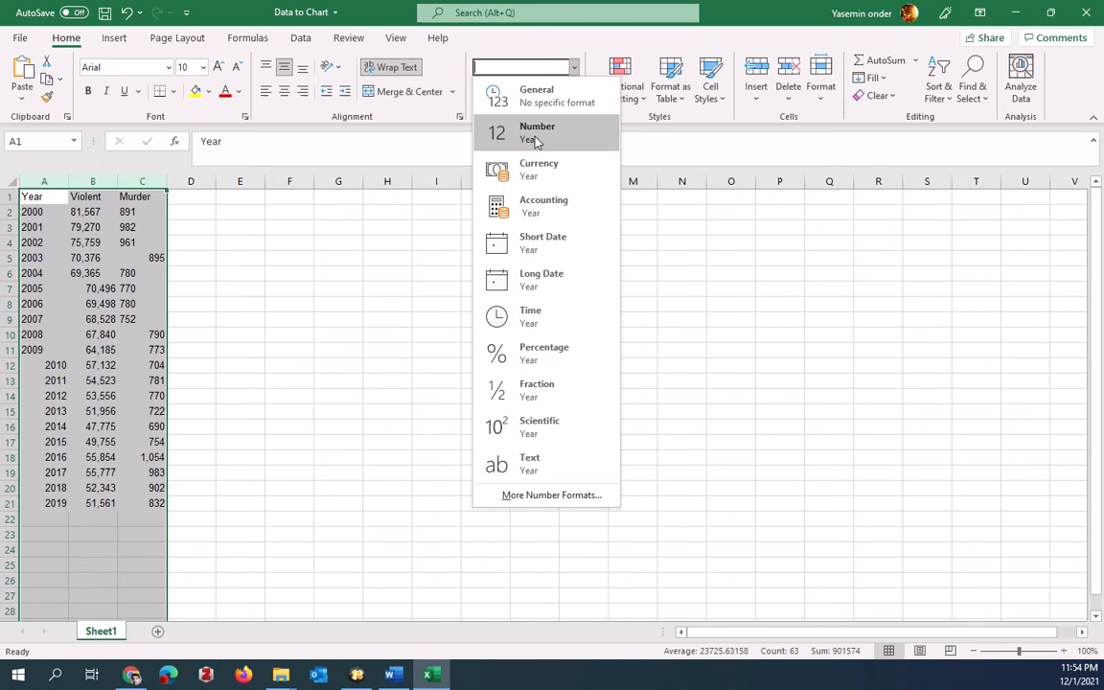
pyautogui.click(536, 132)
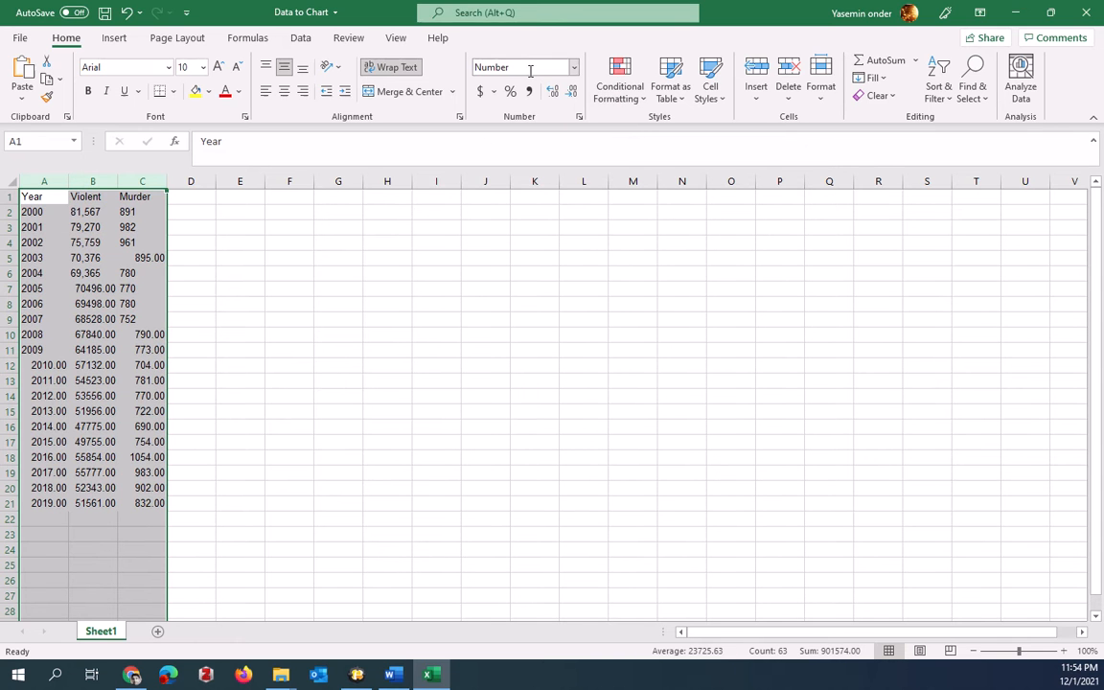
pyautogui.click(92, 211)
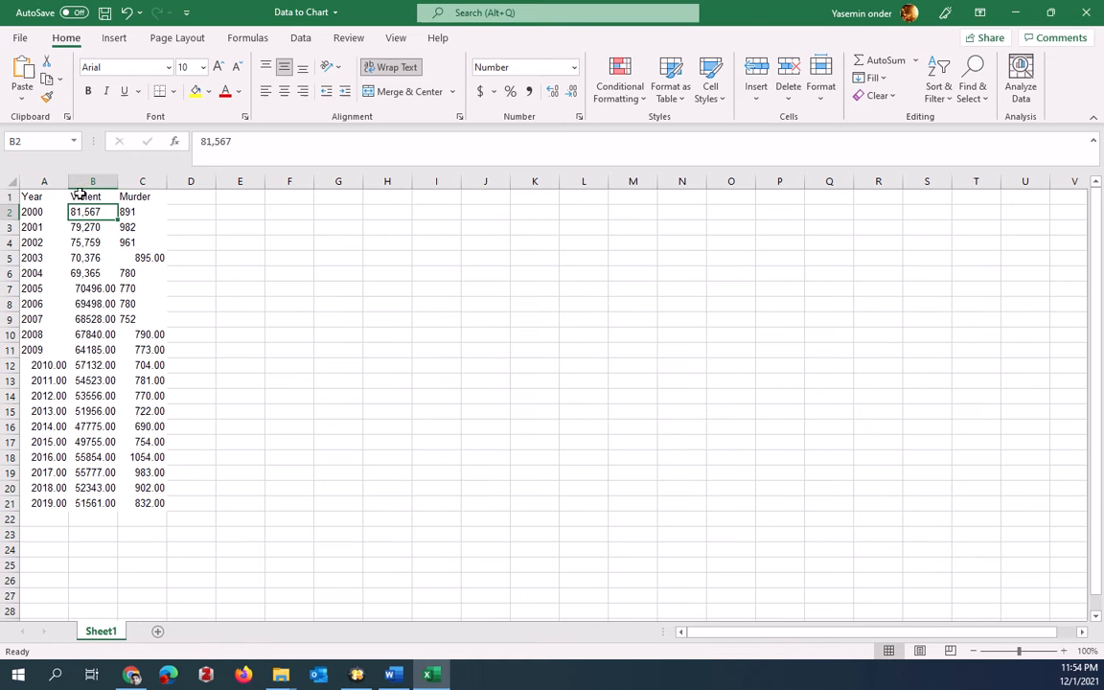
pyautogui.click(92, 180)
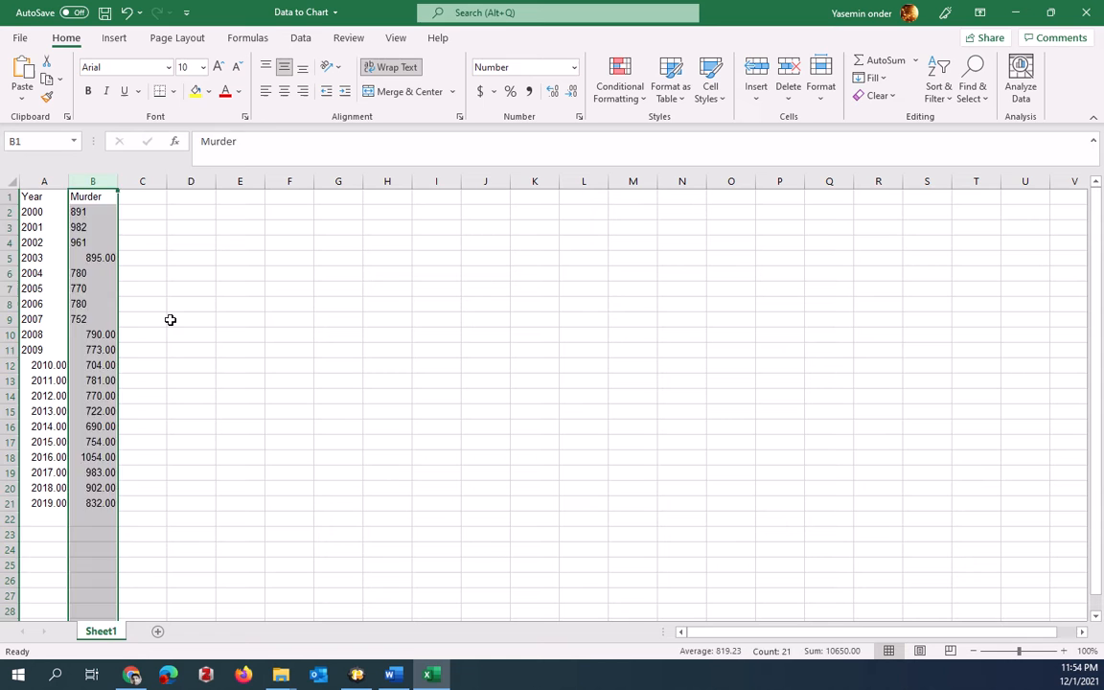
# Select A1:B22, decrease decimals so Murder shows whole numbers, and reselect the Year and Murder range
pyautogui.click(192, 318)
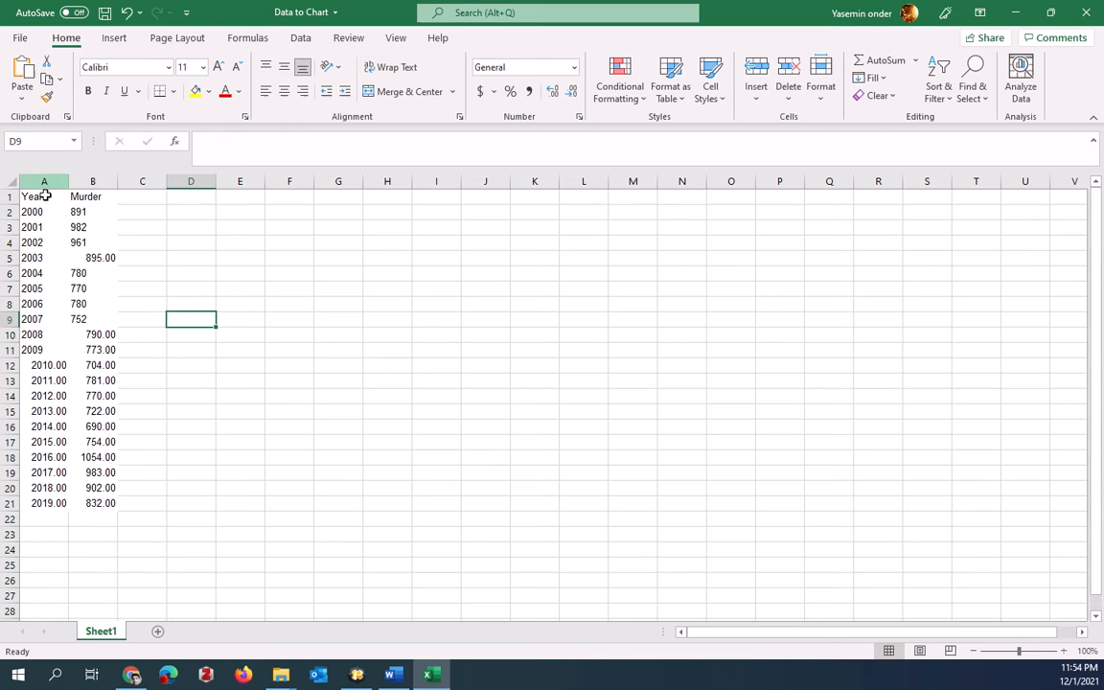
pyautogui.moveTo(30, 195); pyautogui.dragTo(92, 472)
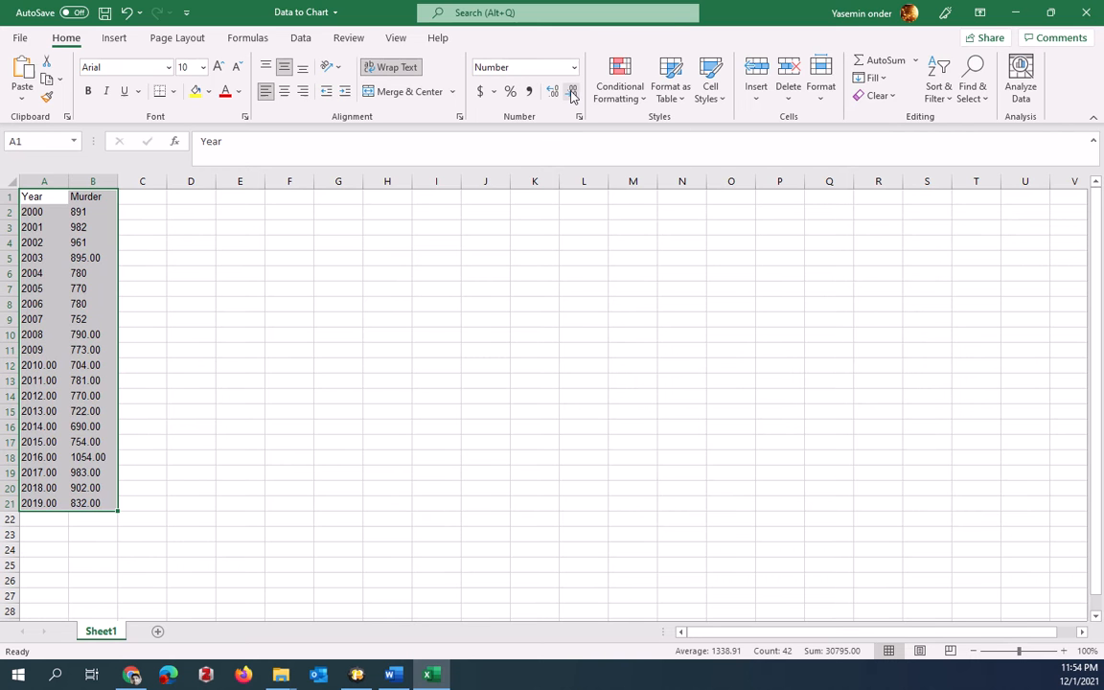
pyautogui.click(571, 90)
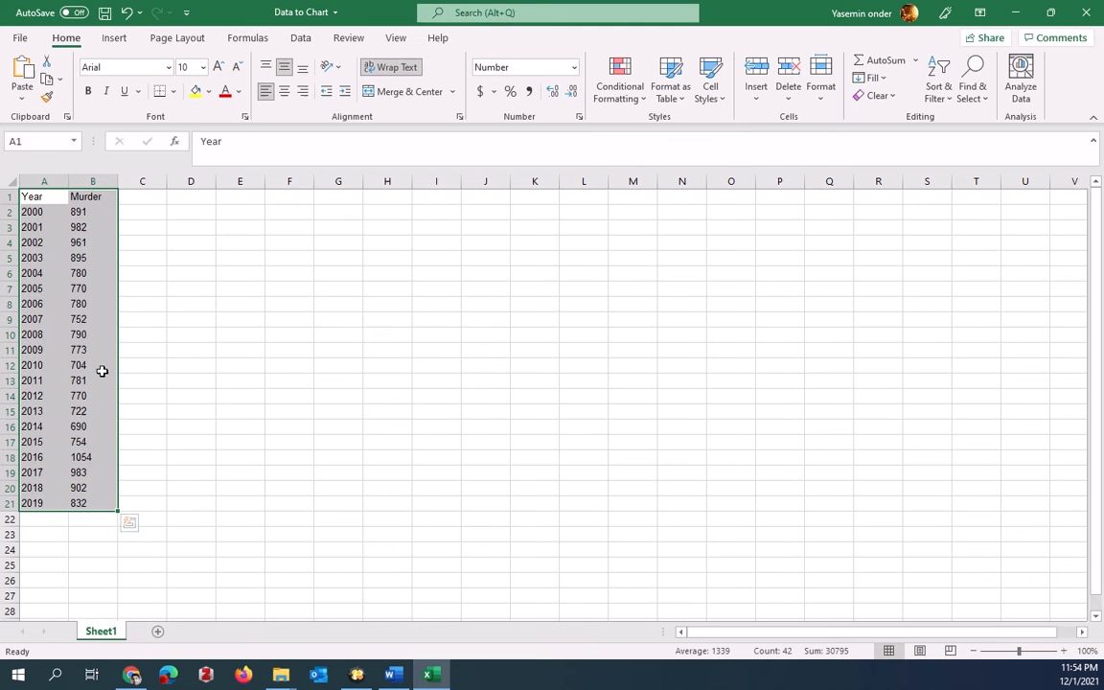
pyautogui.moveTo(123, 418)
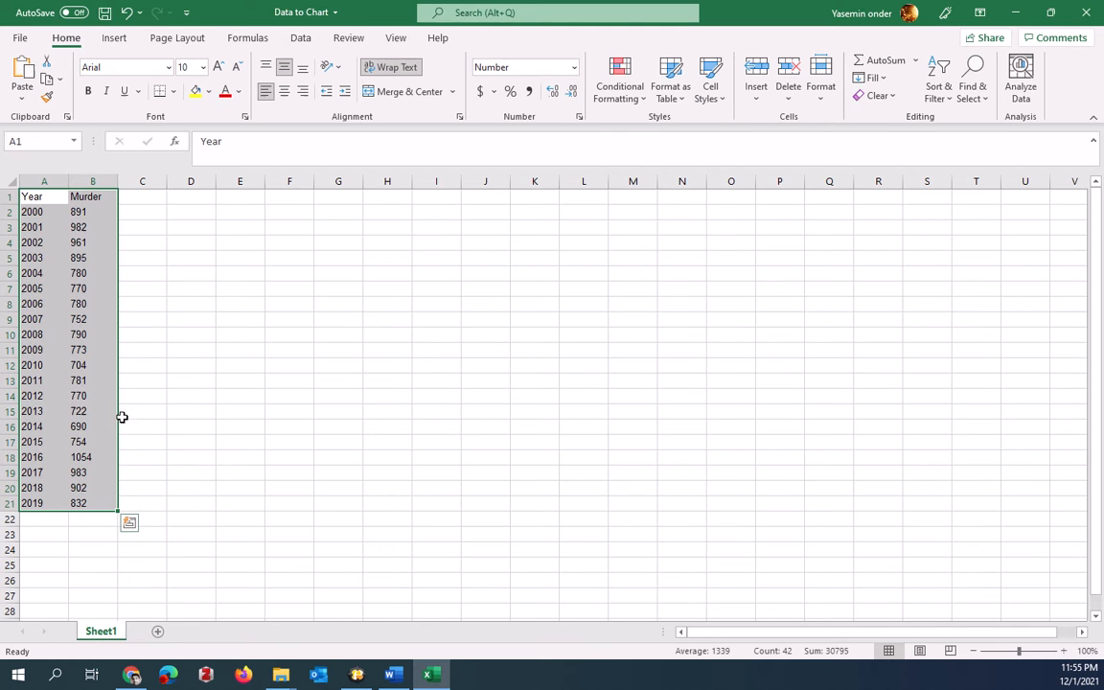
pyautogui.moveTo(157, 402)
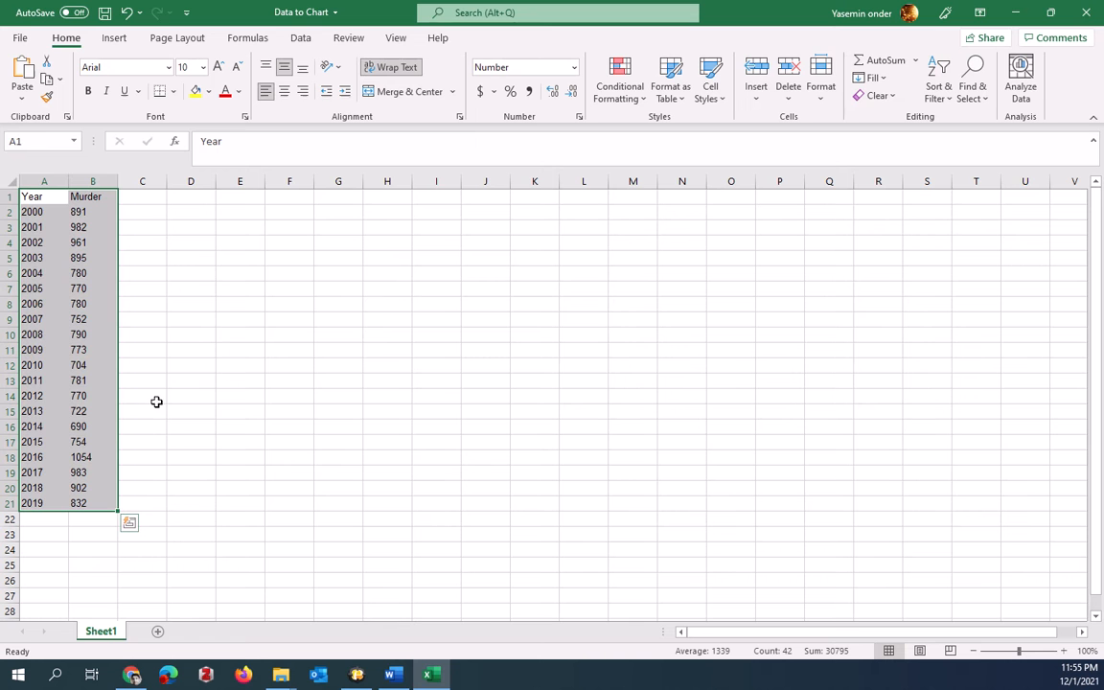
pyautogui.click(142, 395)
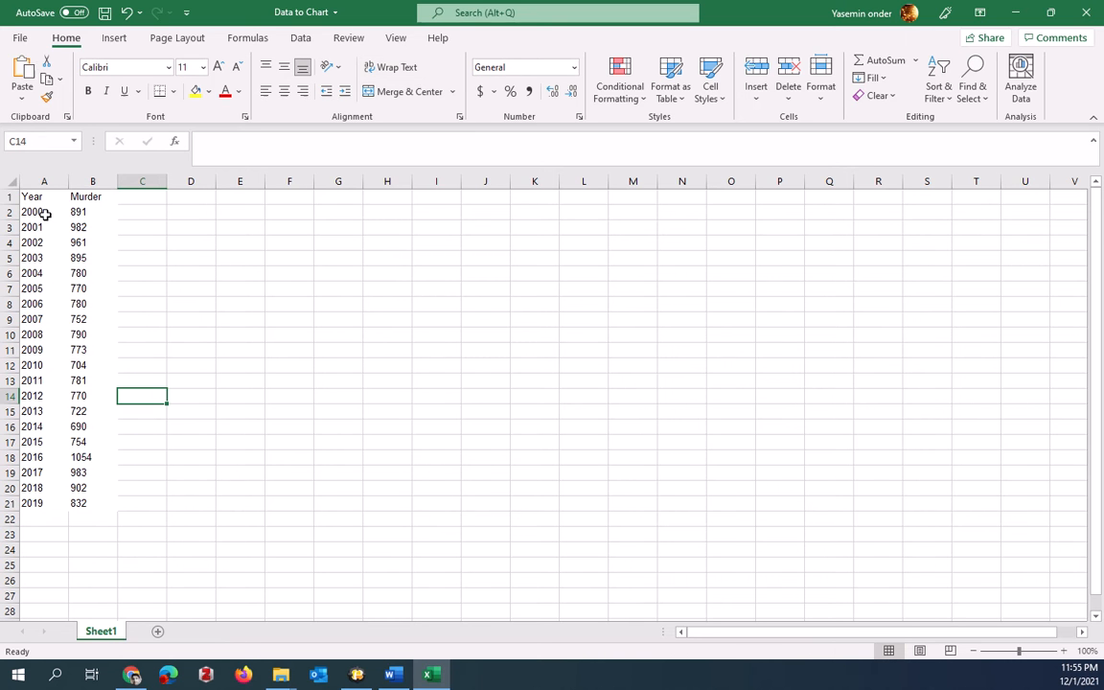
pyautogui.moveTo(31, 195); pyautogui.dragTo(92, 303)
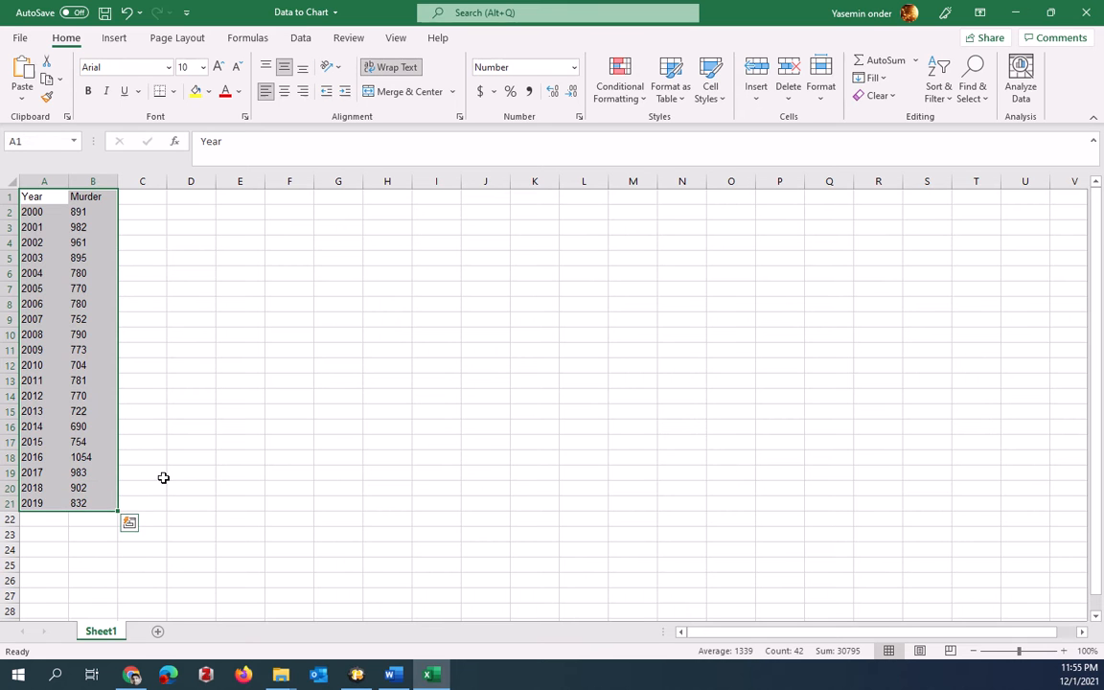
pyautogui.moveTo(249, 460)
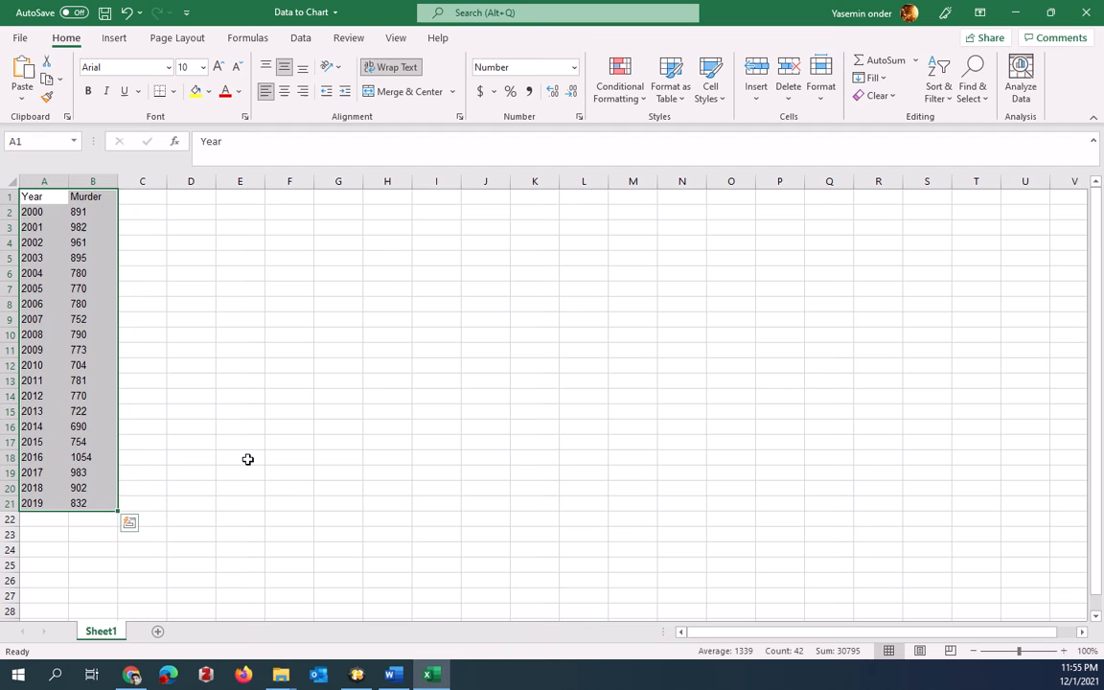
pyautogui.moveTo(251, 416)
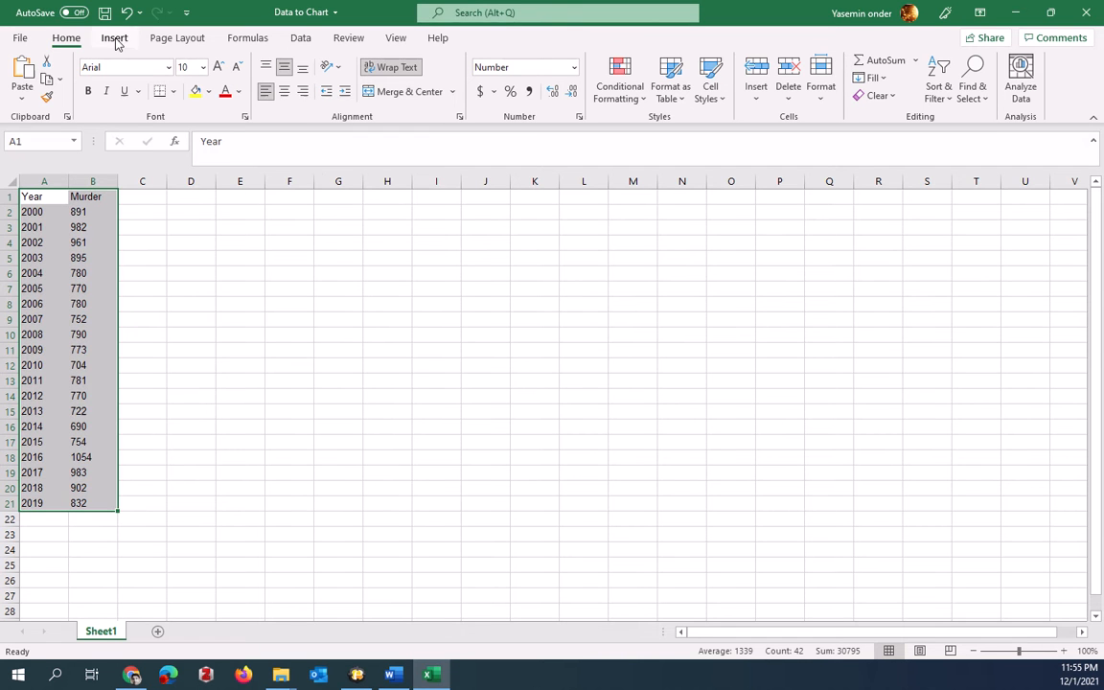
# From the Insert ribbon's Line chart menu, bring up the full More Line Charts chooser
pyautogui.click(115, 38)
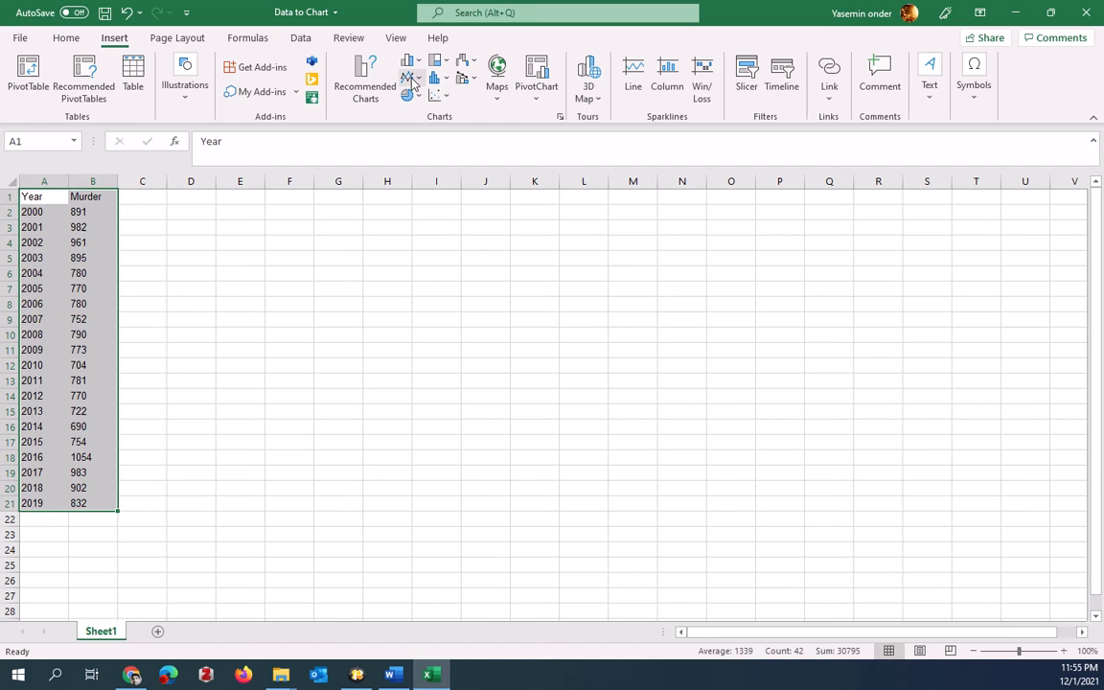
pyautogui.moveTo(411, 78)
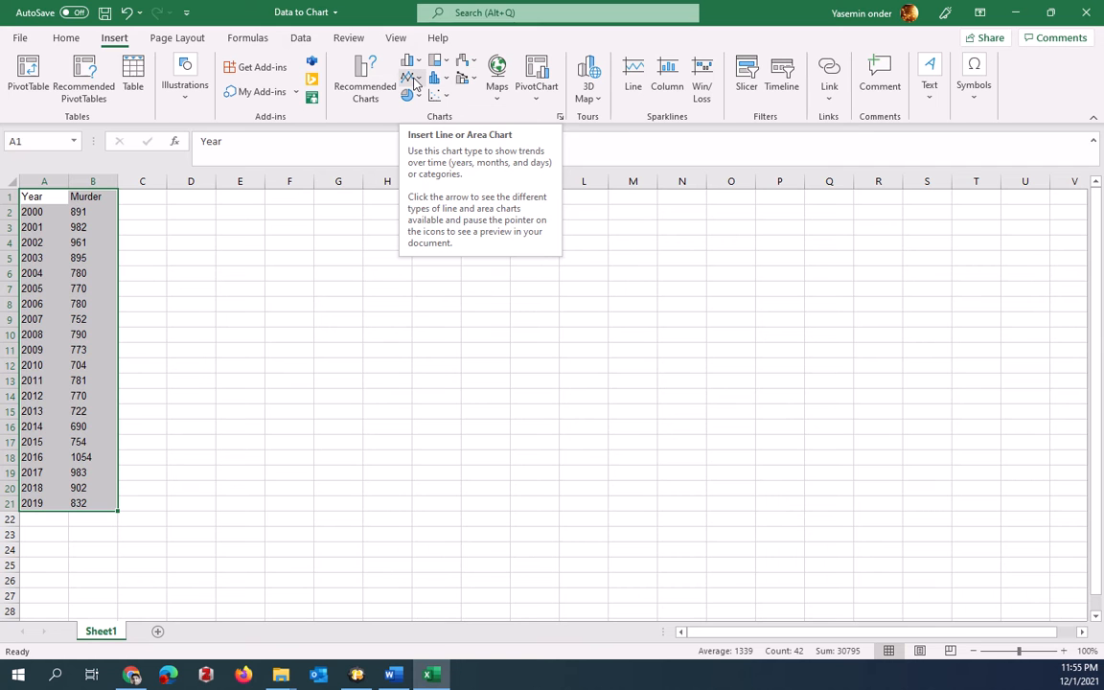
pyautogui.click(410, 79)
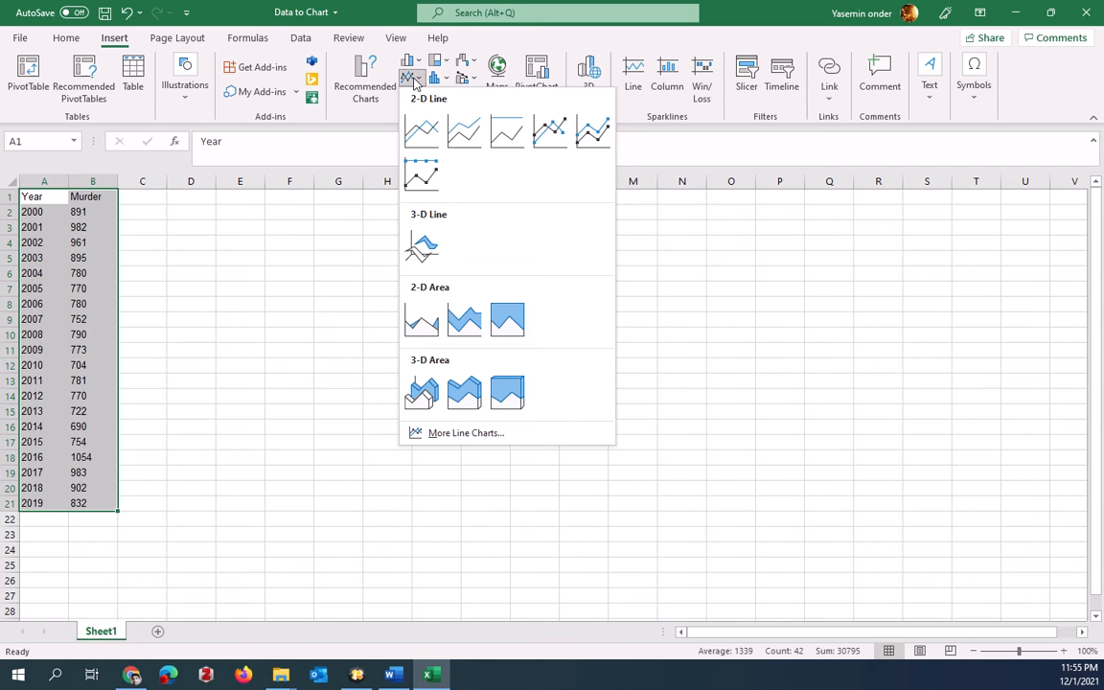
pyautogui.click(506, 131)
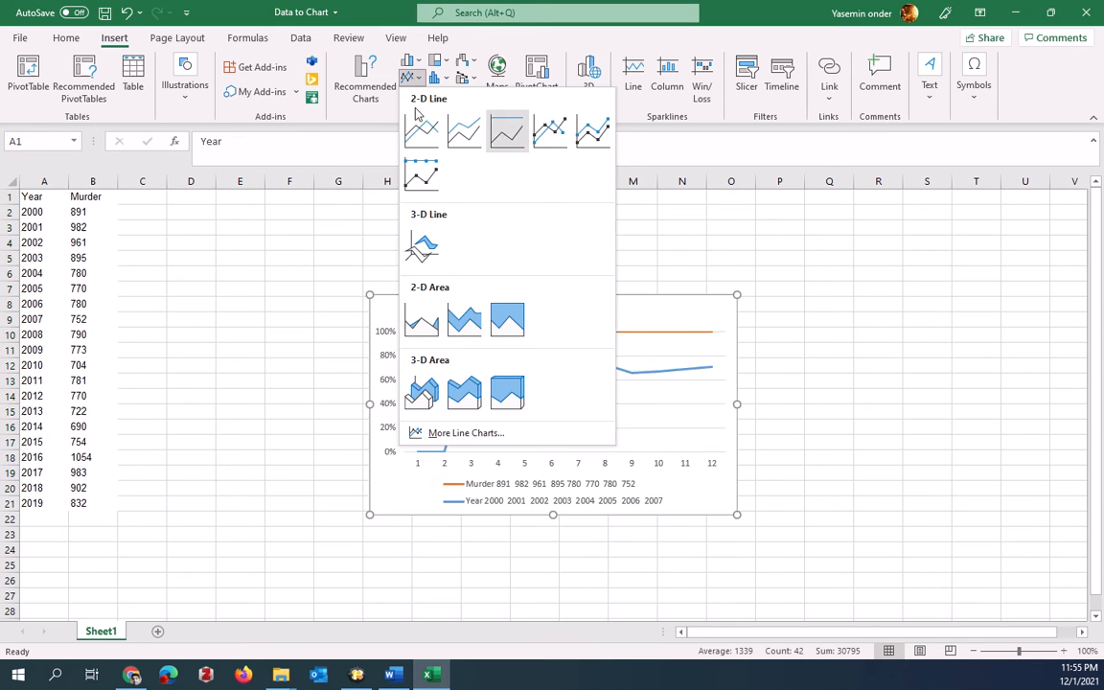
pyautogui.click(464, 433)
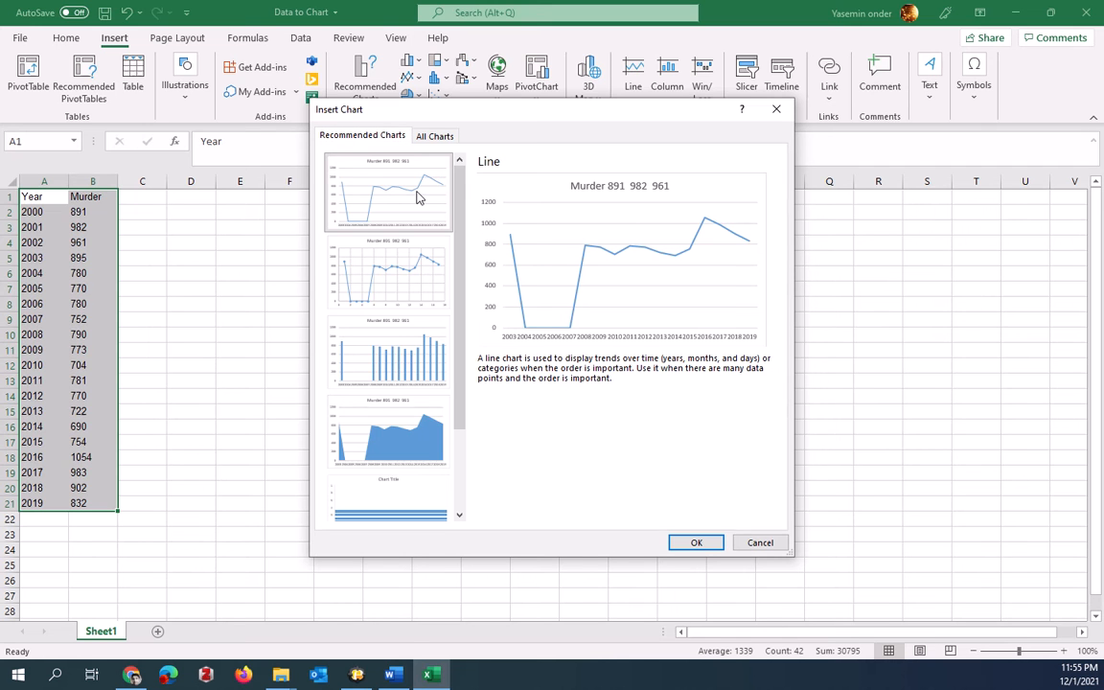
pyautogui.moveTo(414, 199)
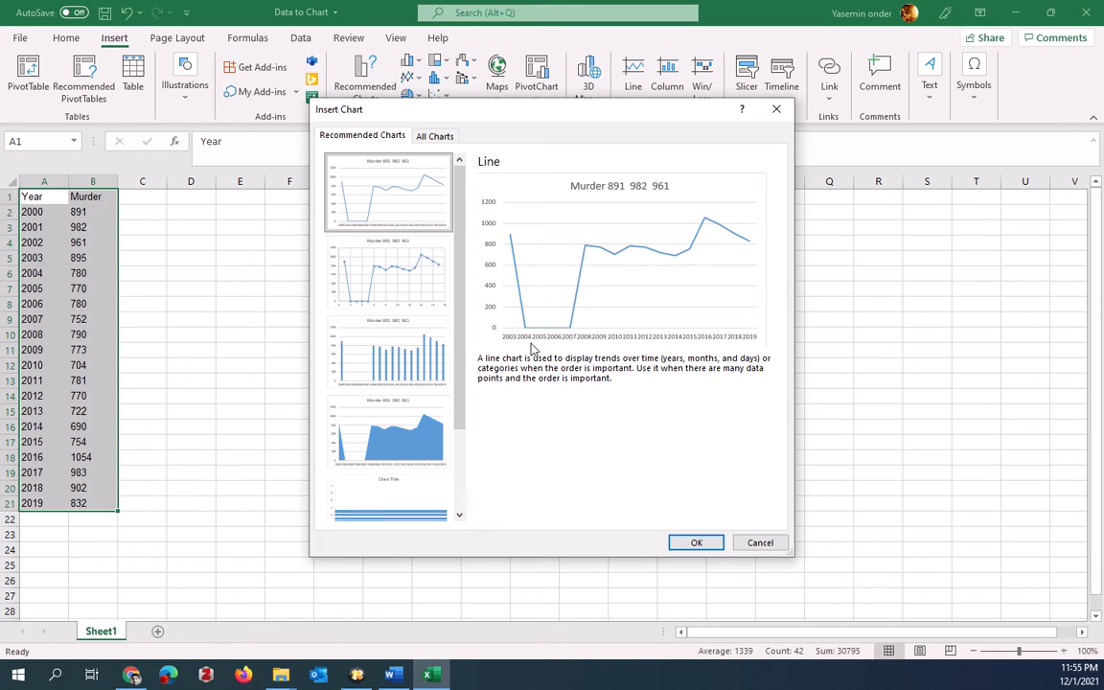
pyautogui.moveTo(510, 347)
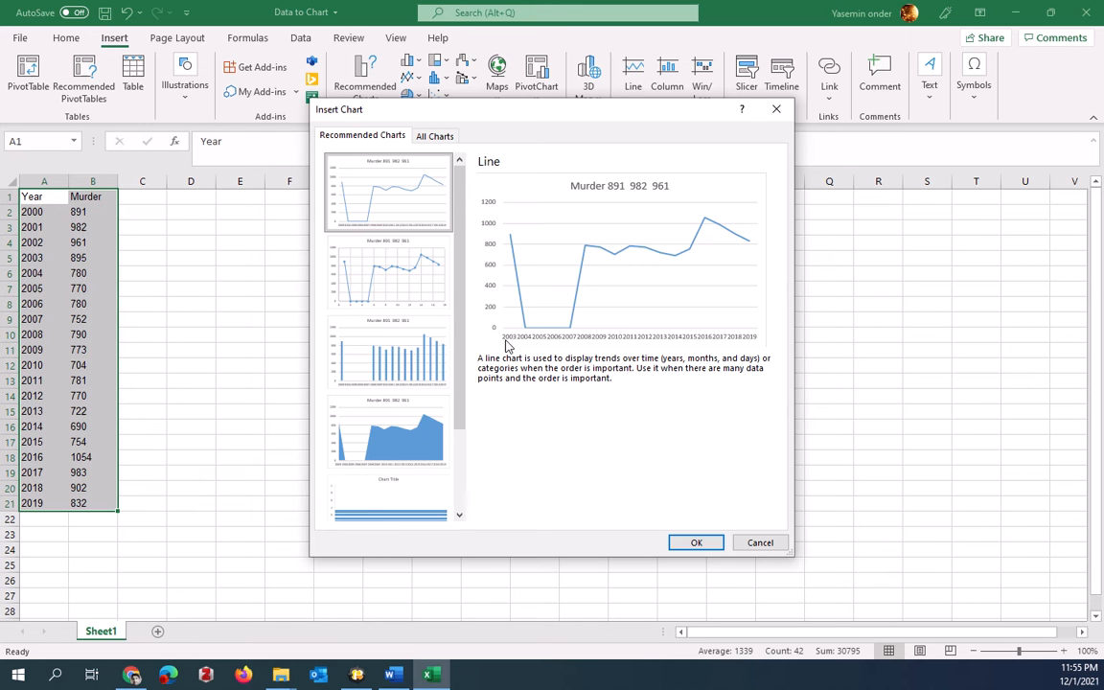
pyautogui.moveTo(637, 345)
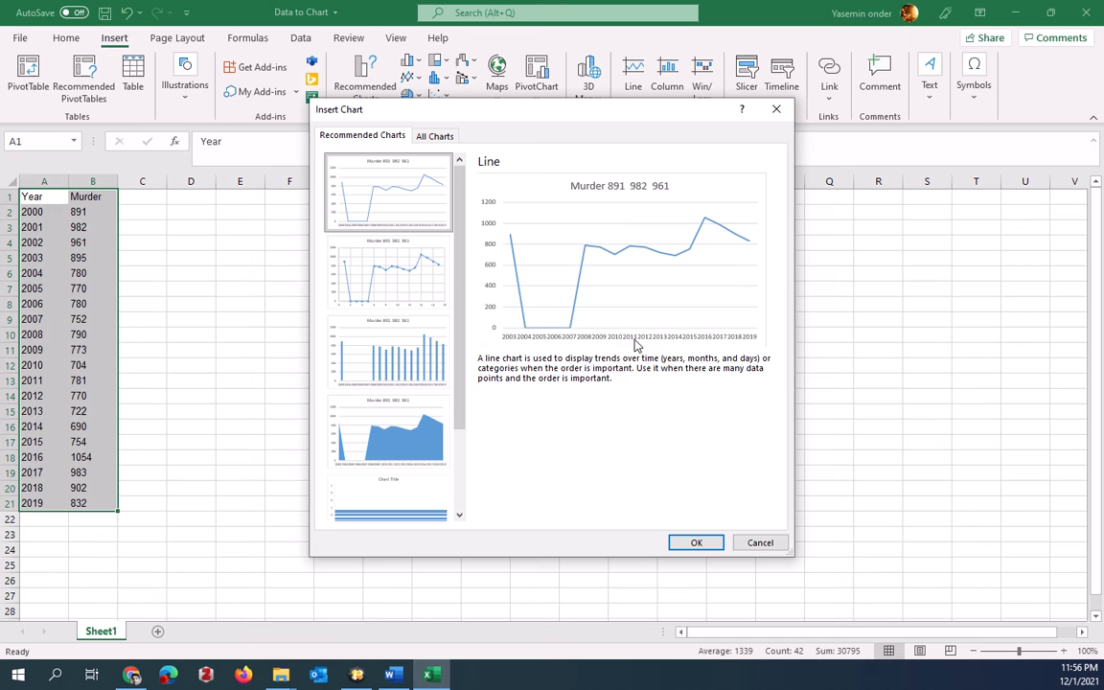
pyautogui.moveTo(487, 318)
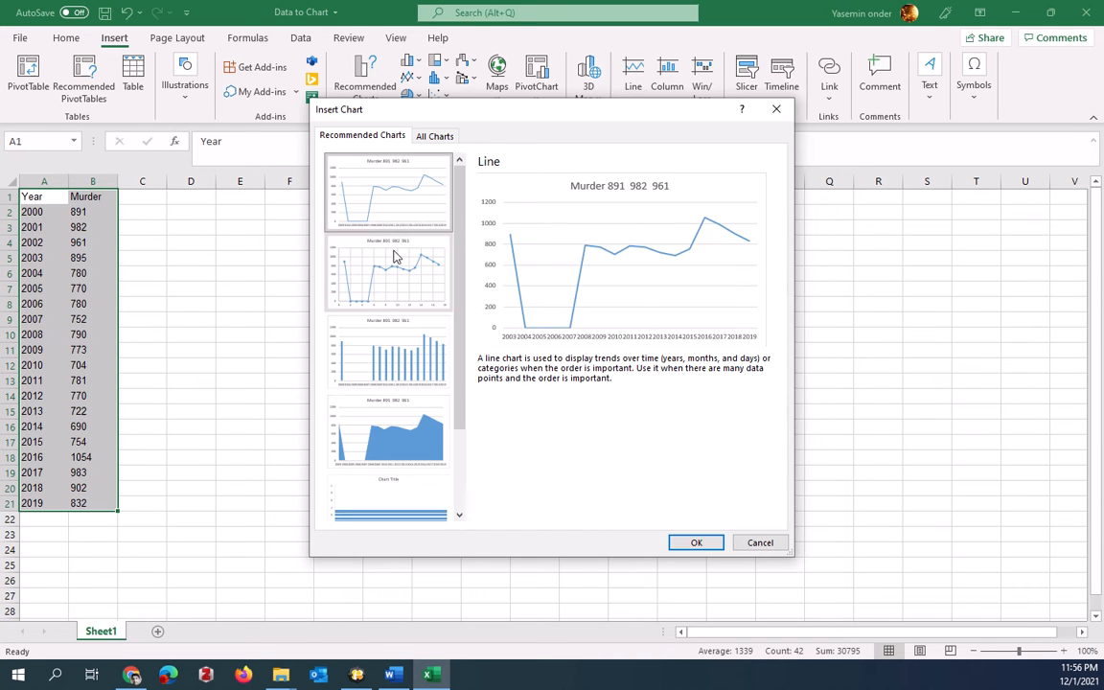
# Compare column, stacked area and scatter previews, then insert the recommended Line chart
pyautogui.click(388, 354)
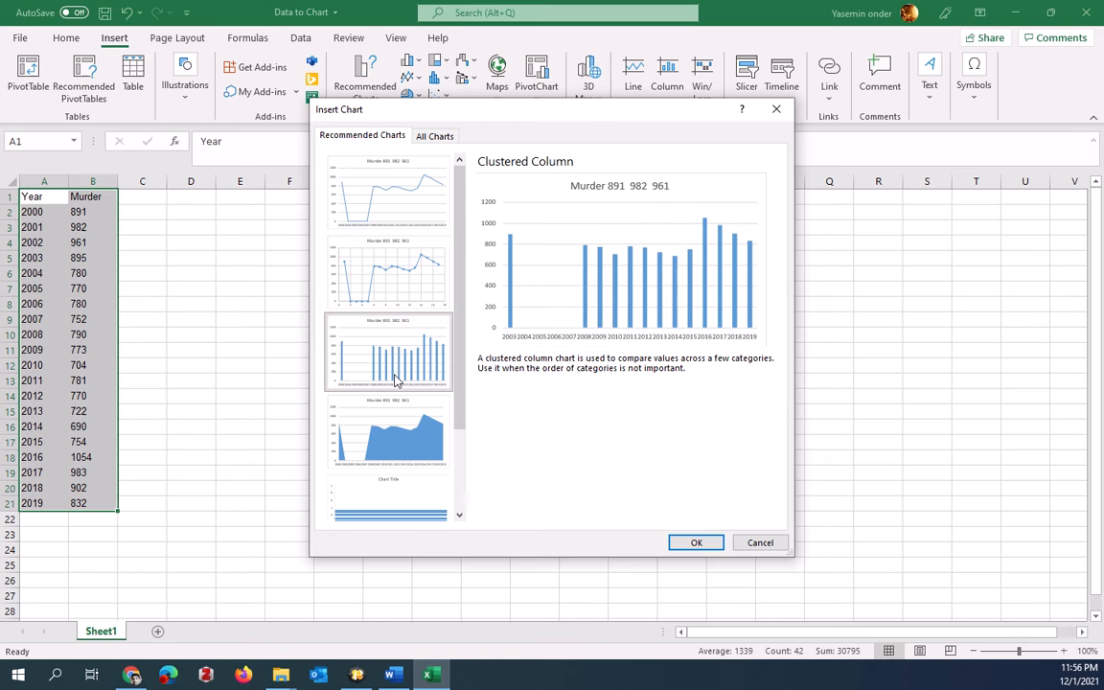
pyautogui.click(387, 432)
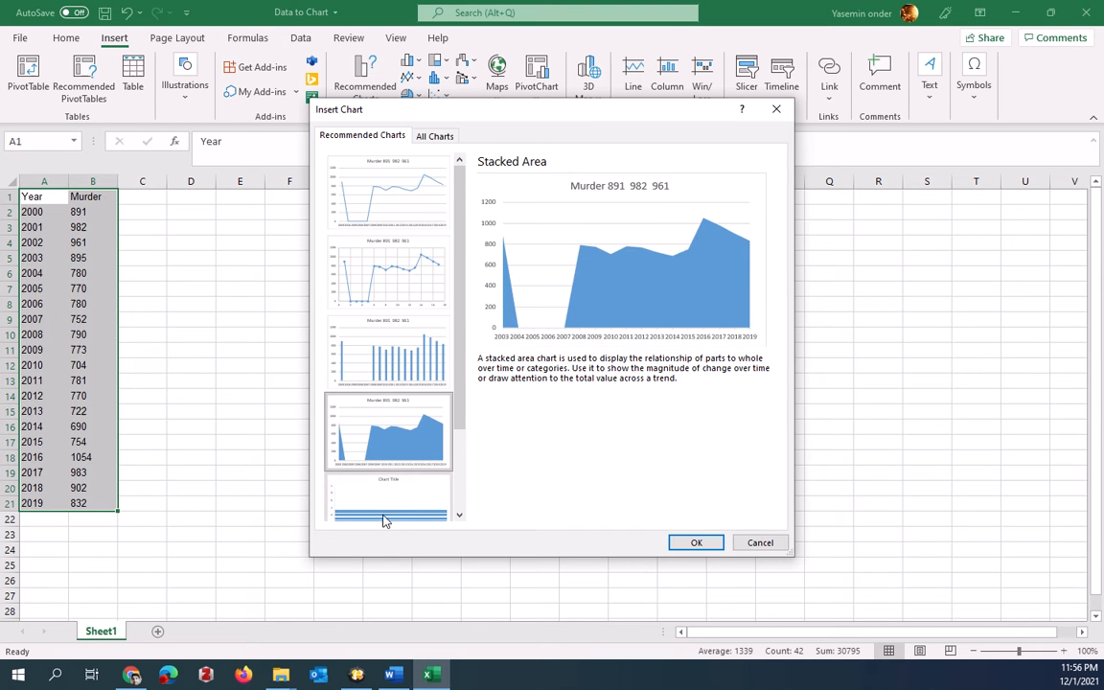
pyautogui.click(387, 276)
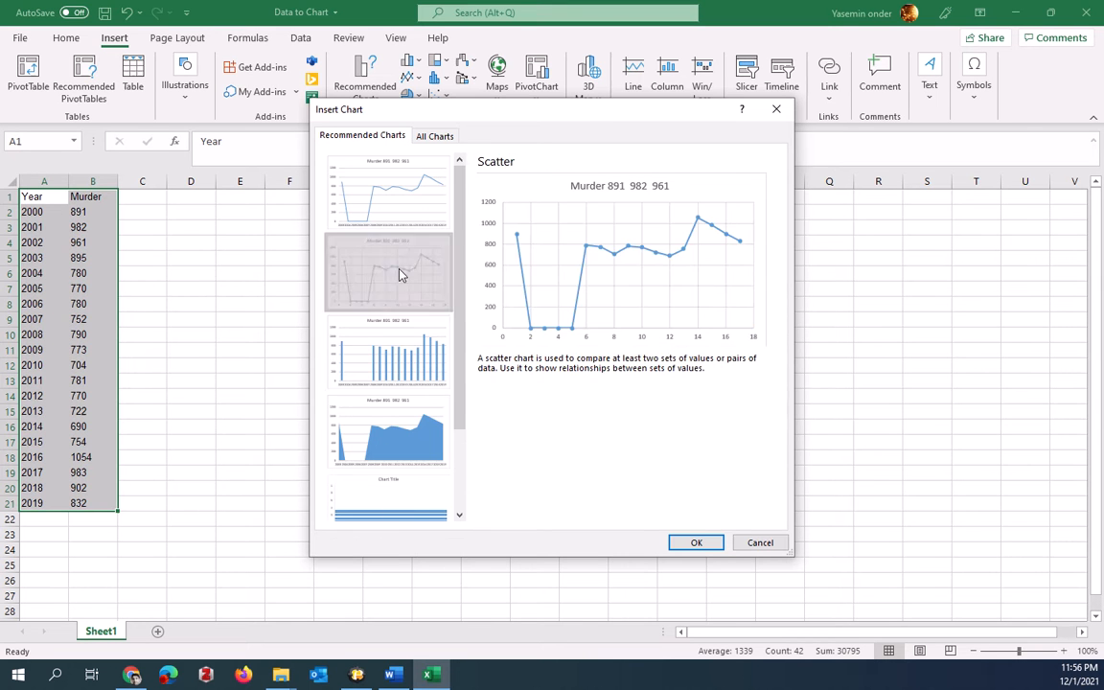
pyautogui.click(387, 192)
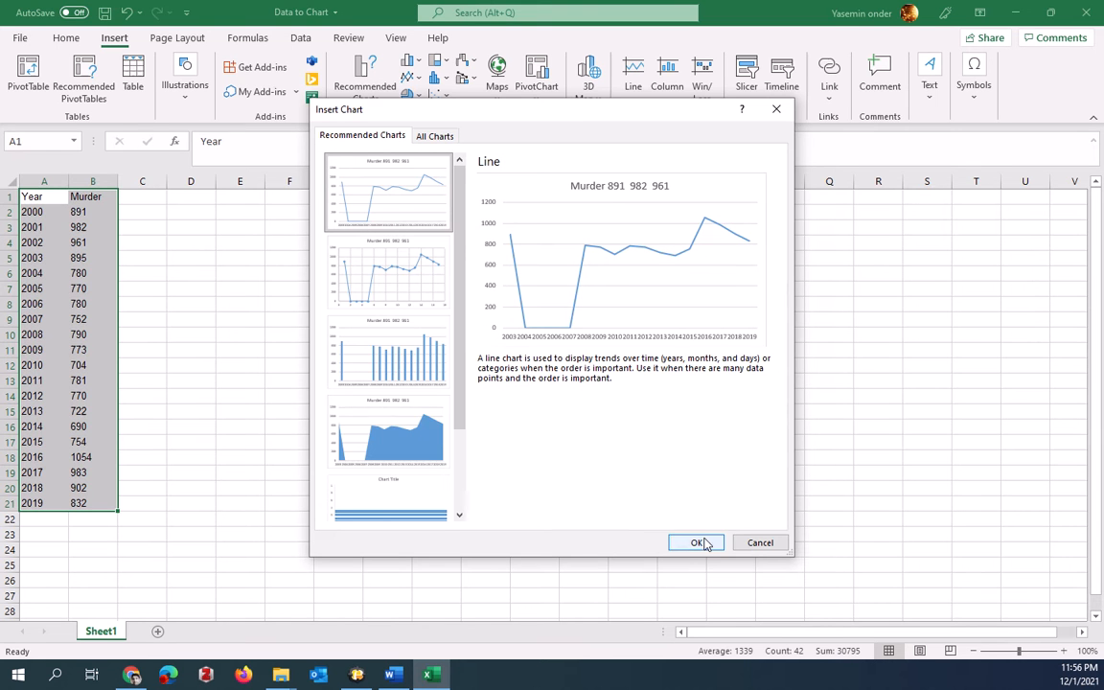
pyautogui.click(698, 542)
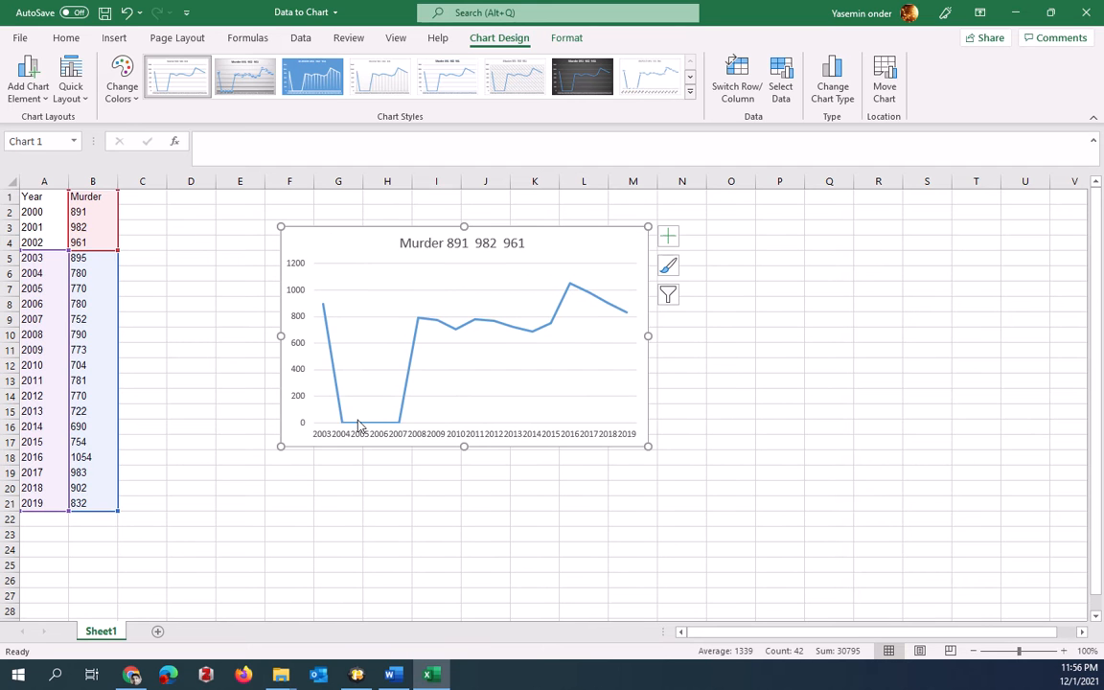
pyautogui.moveTo(364, 422)
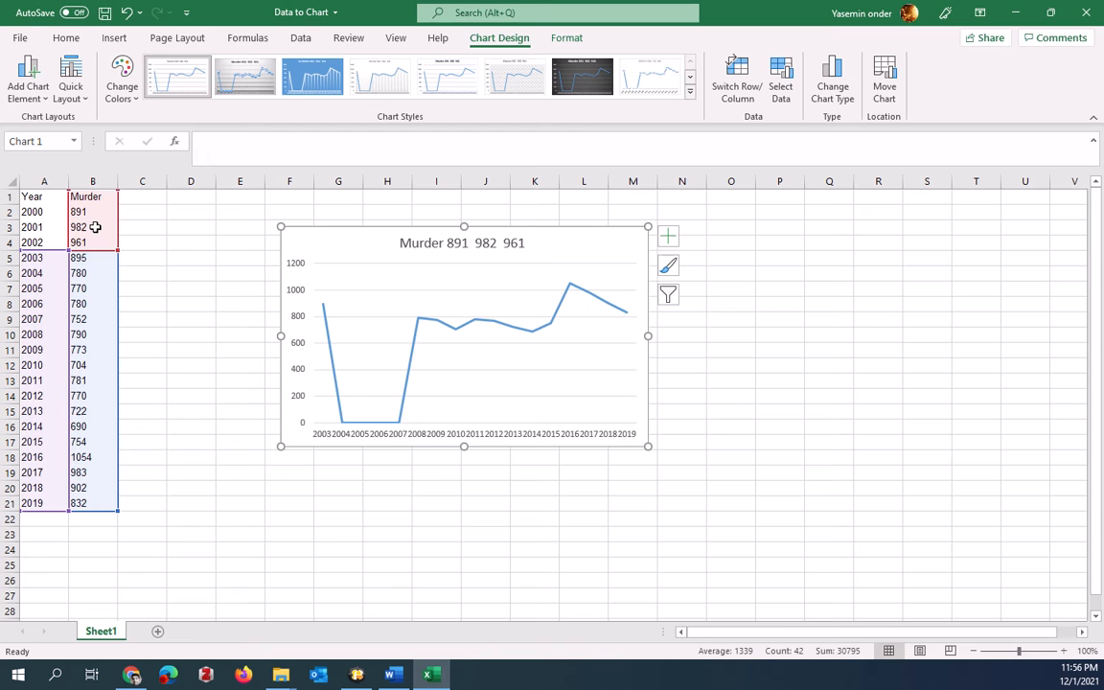
pyautogui.moveTo(133, 299)
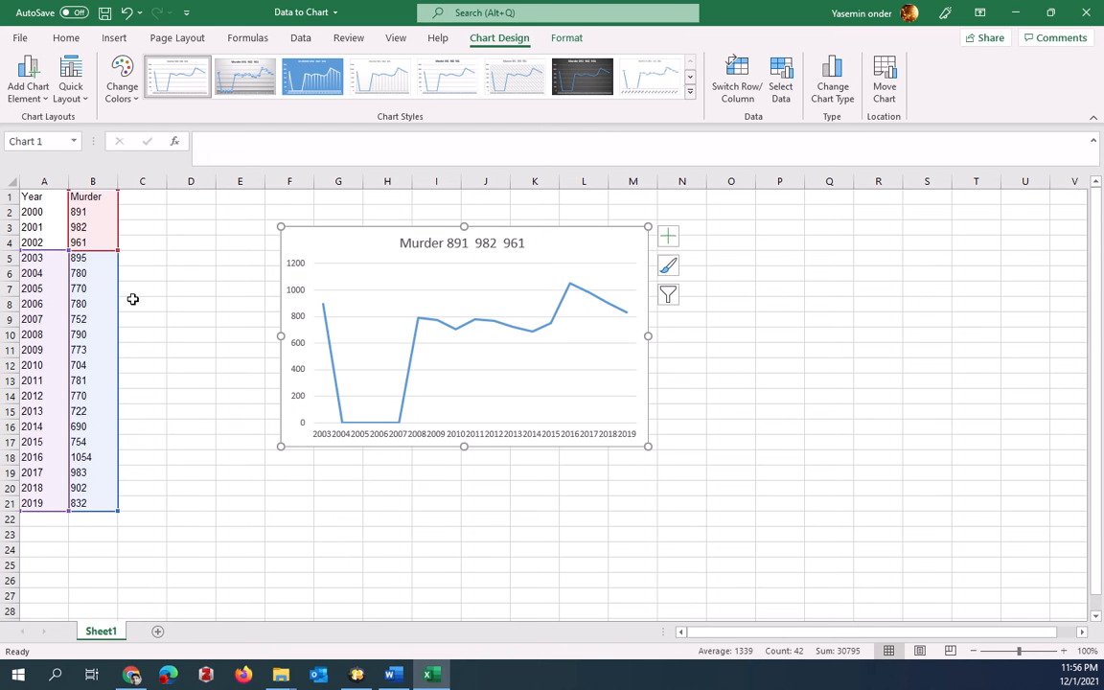
# Enter the missing mid-2000s Murder values (770, 780, 773, 790) into the empty column B cells
pyautogui.click(92, 257)
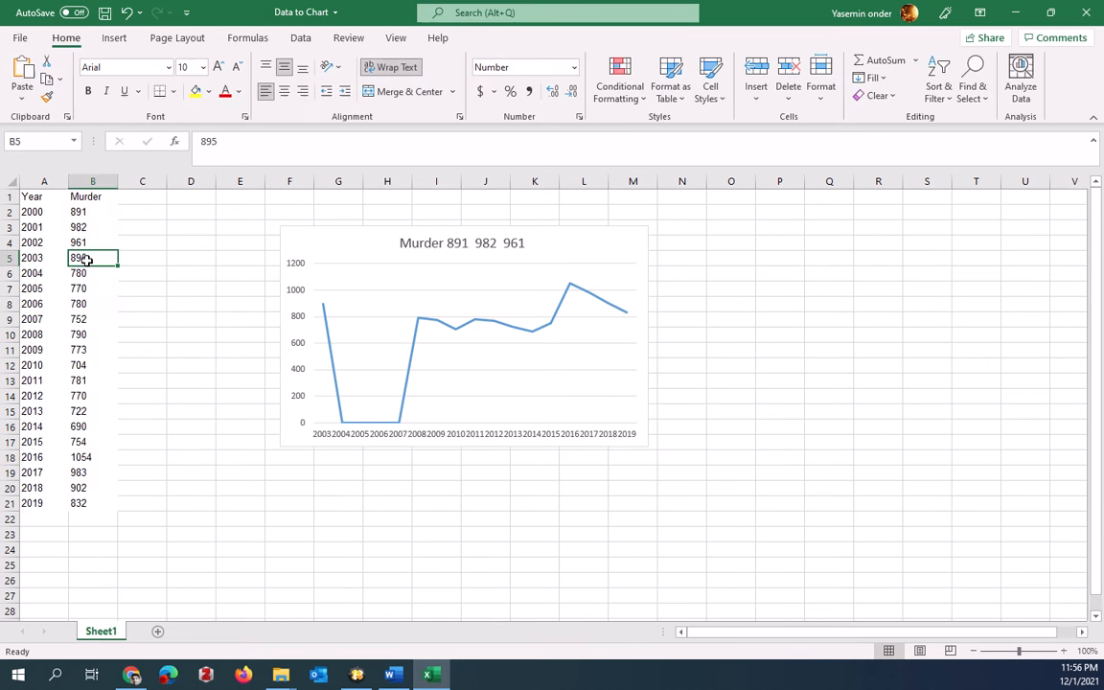
pyautogui.moveTo(88, 272)
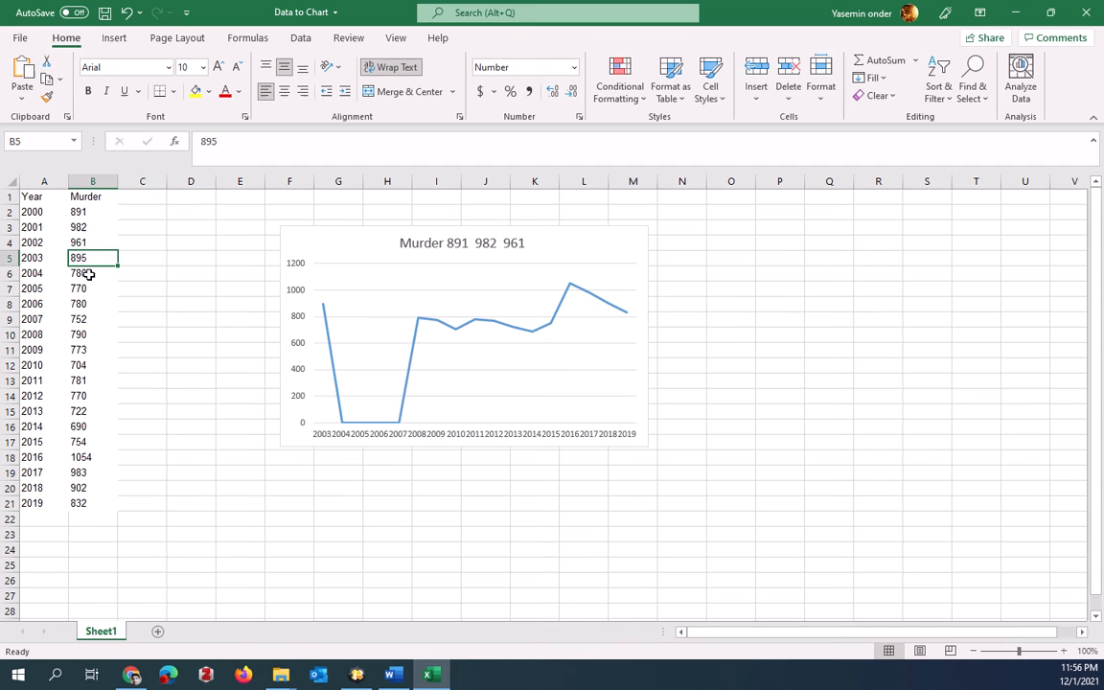
pyautogui.click(92, 272)
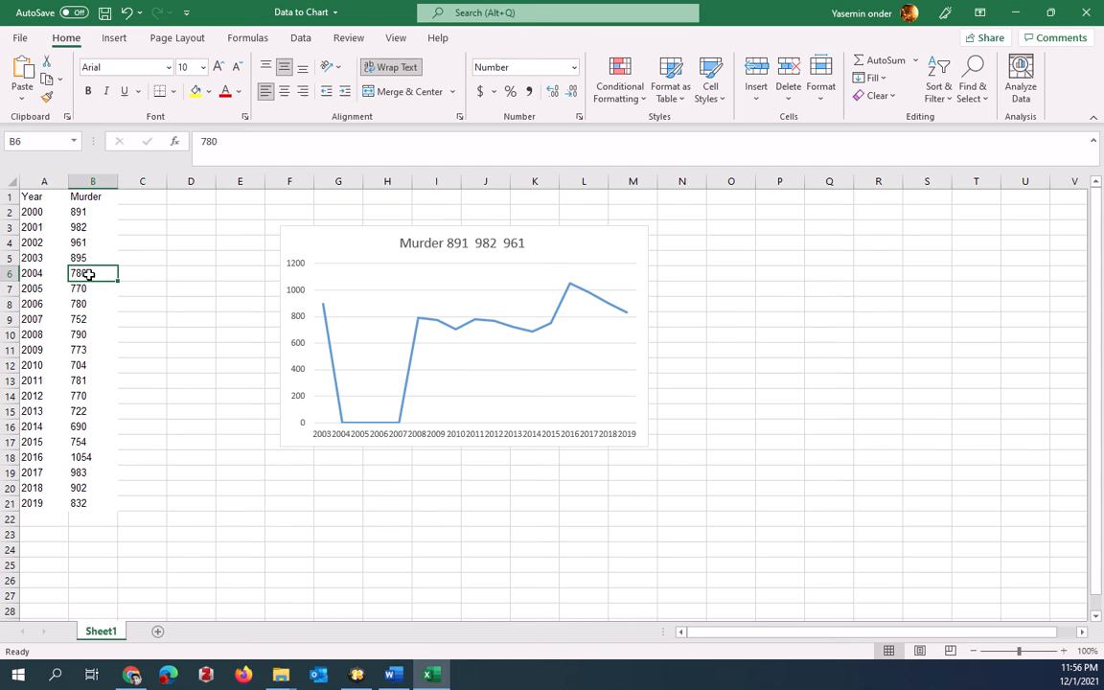
pyautogui.press('Backspace')
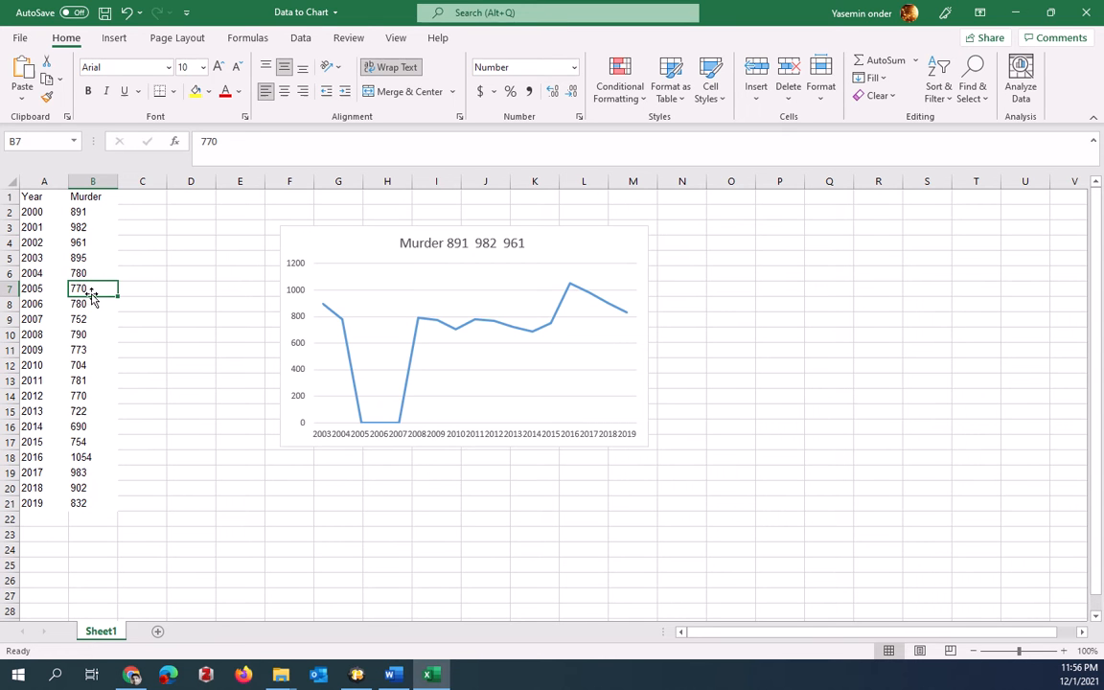
pyautogui.moveTo(384, 430)
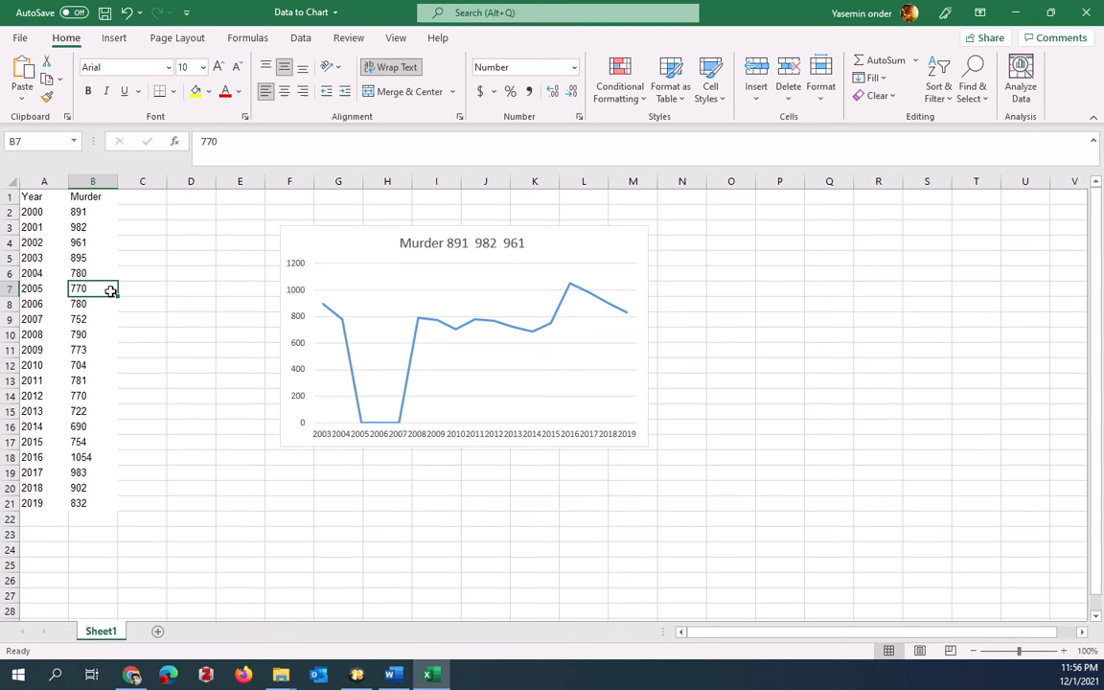
pyautogui.moveTo(102, 290)
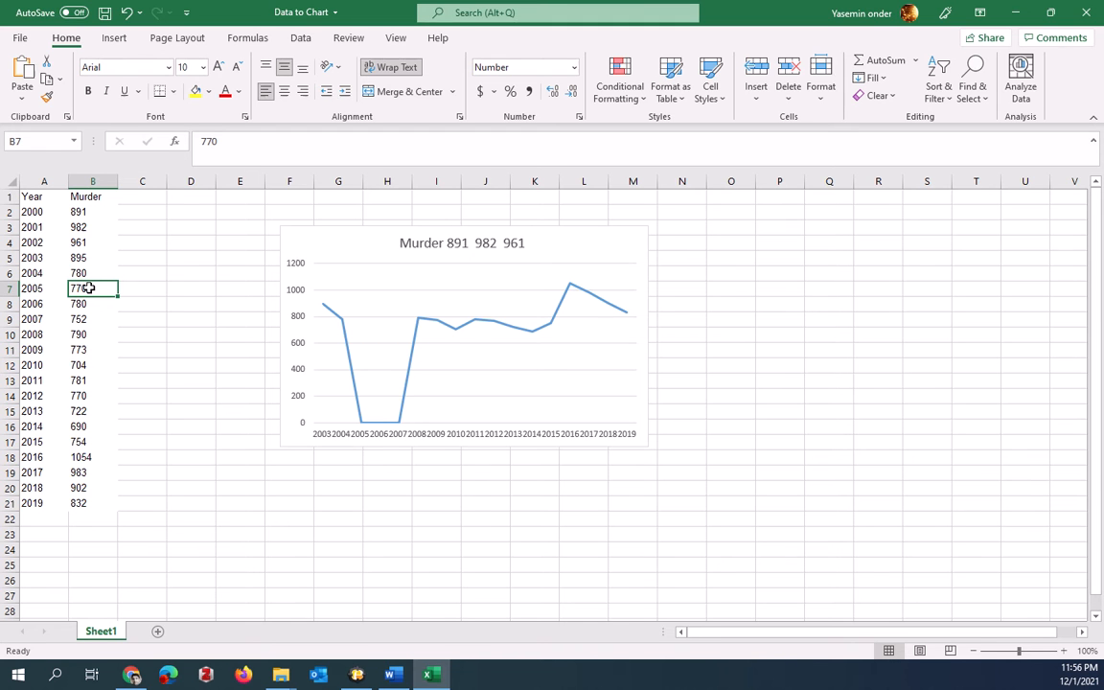
pyautogui.write('7')
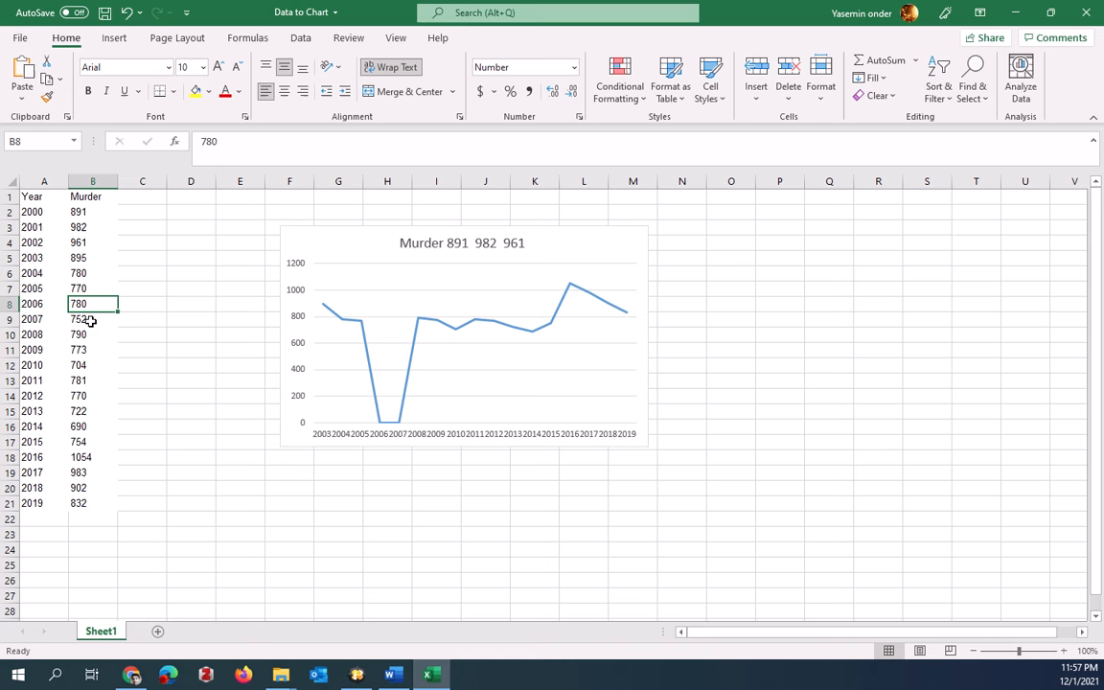
pyautogui.click(92, 318)
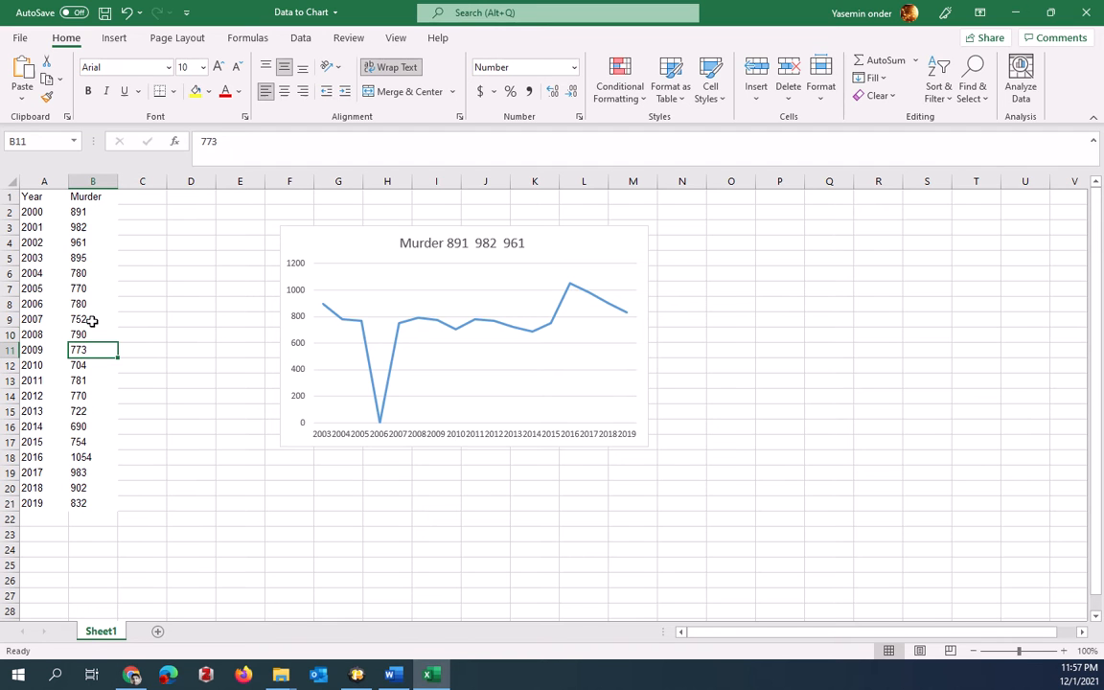
pyautogui.click(92, 303)
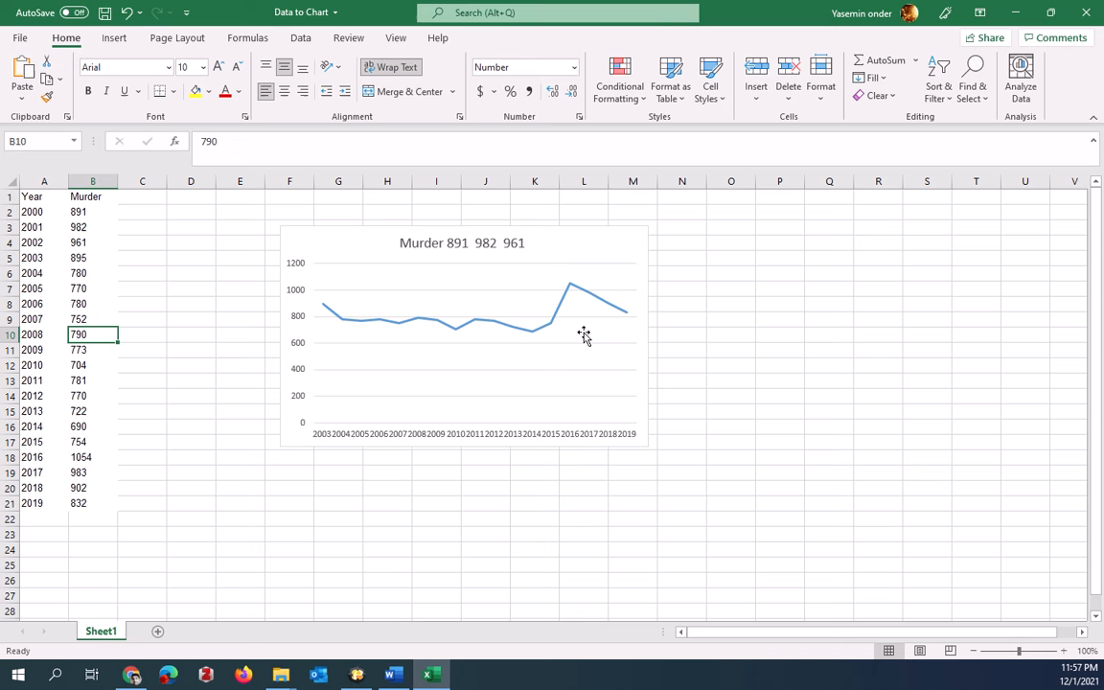
pyautogui.moveTo(391, 434)
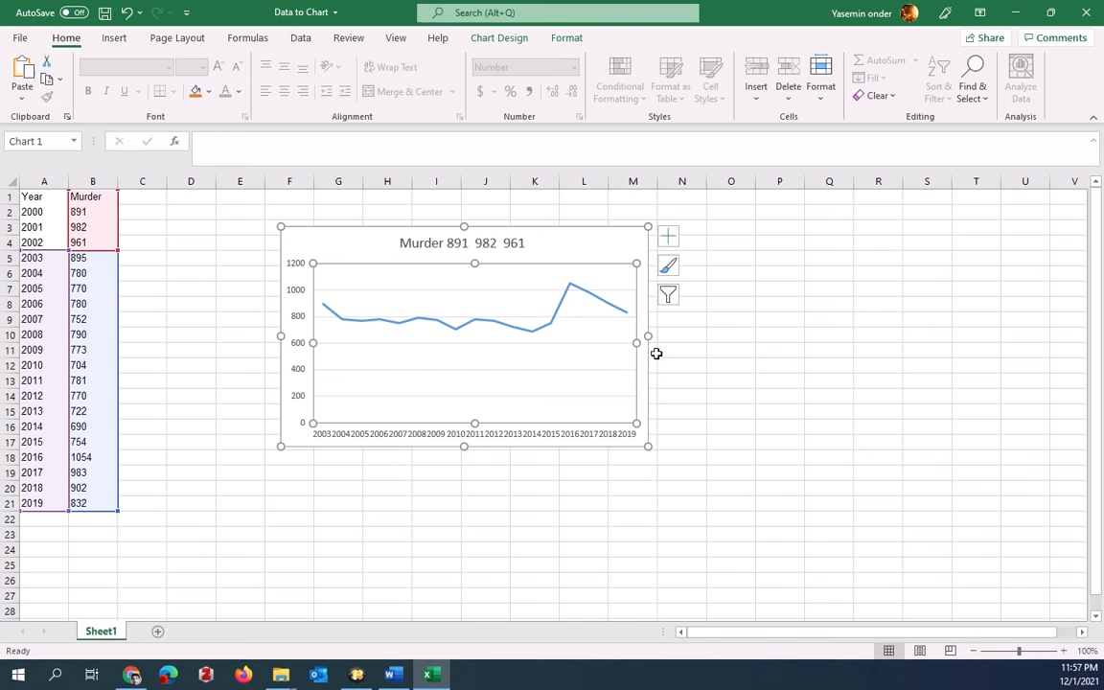
# Stretch the chart out to about column P and apply the blue filled chart style
pyautogui.moveTo(637, 341); pyautogui.dragTo(809, 341)
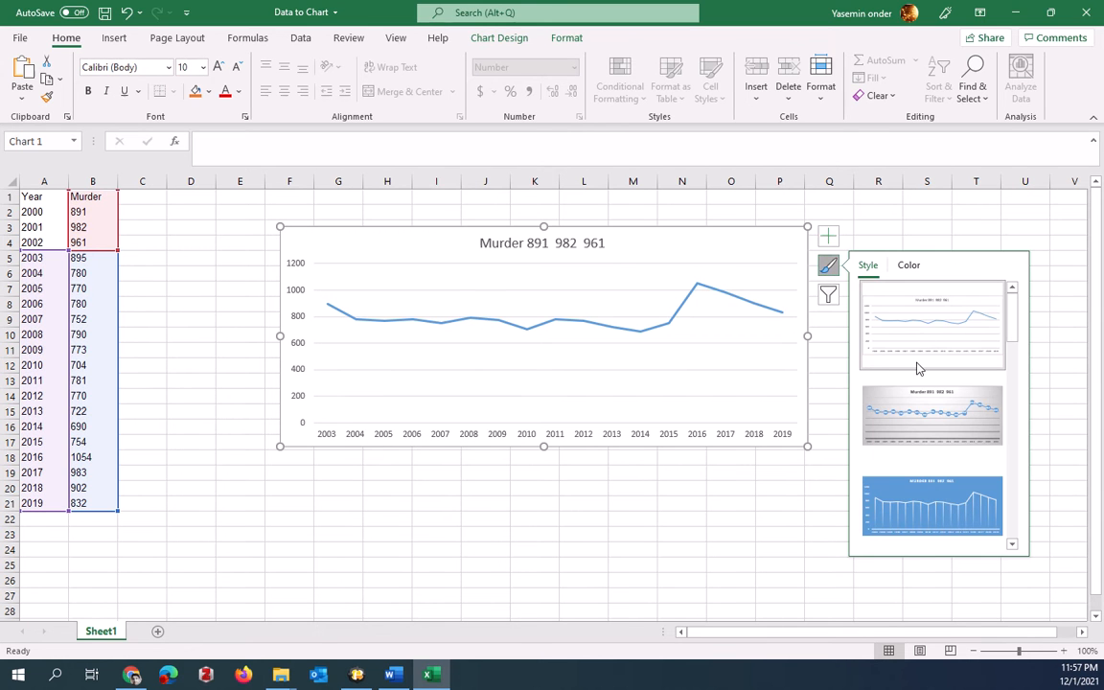
pyautogui.click(931, 414)
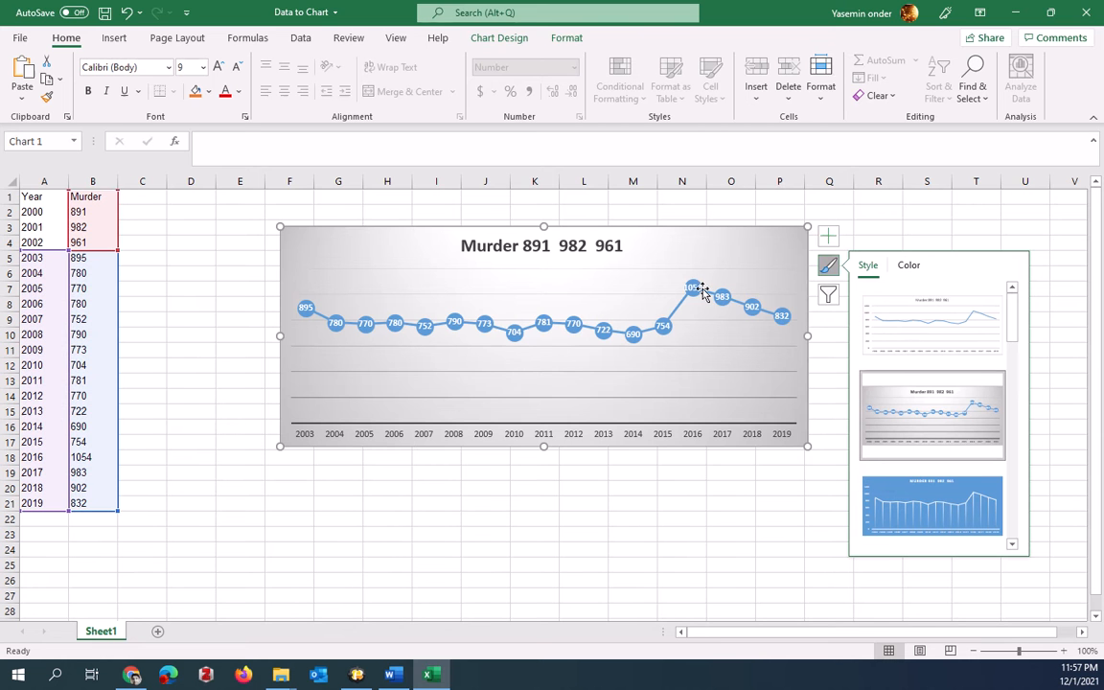
pyautogui.moveTo(694, 288)
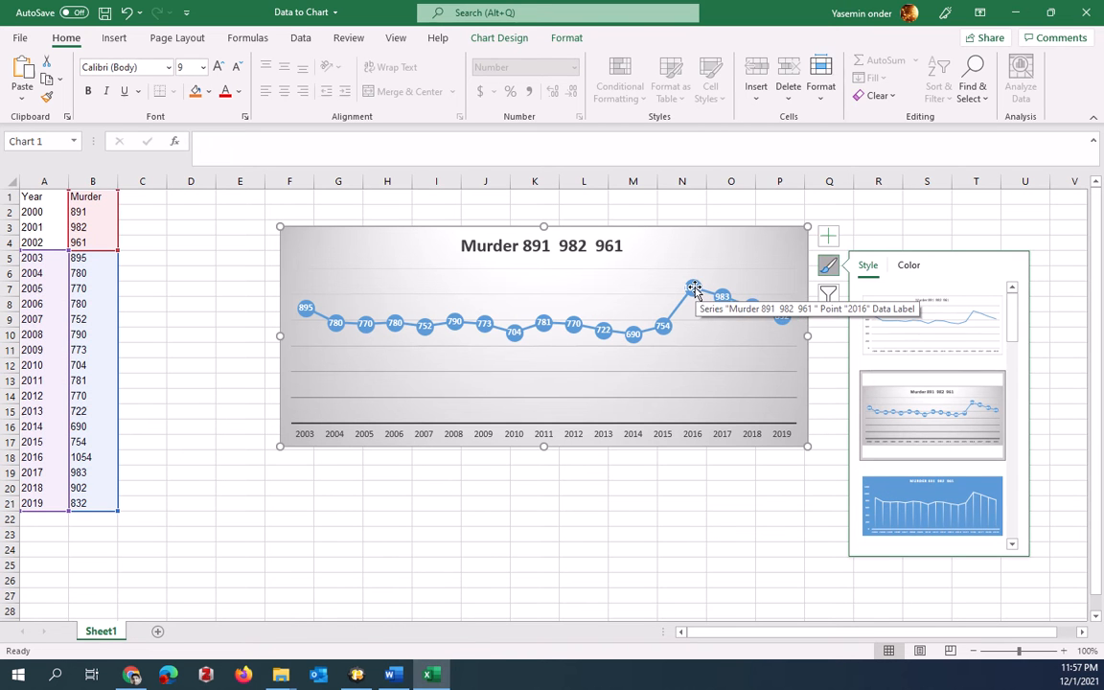
pyautogui.moveTo(559, 230)
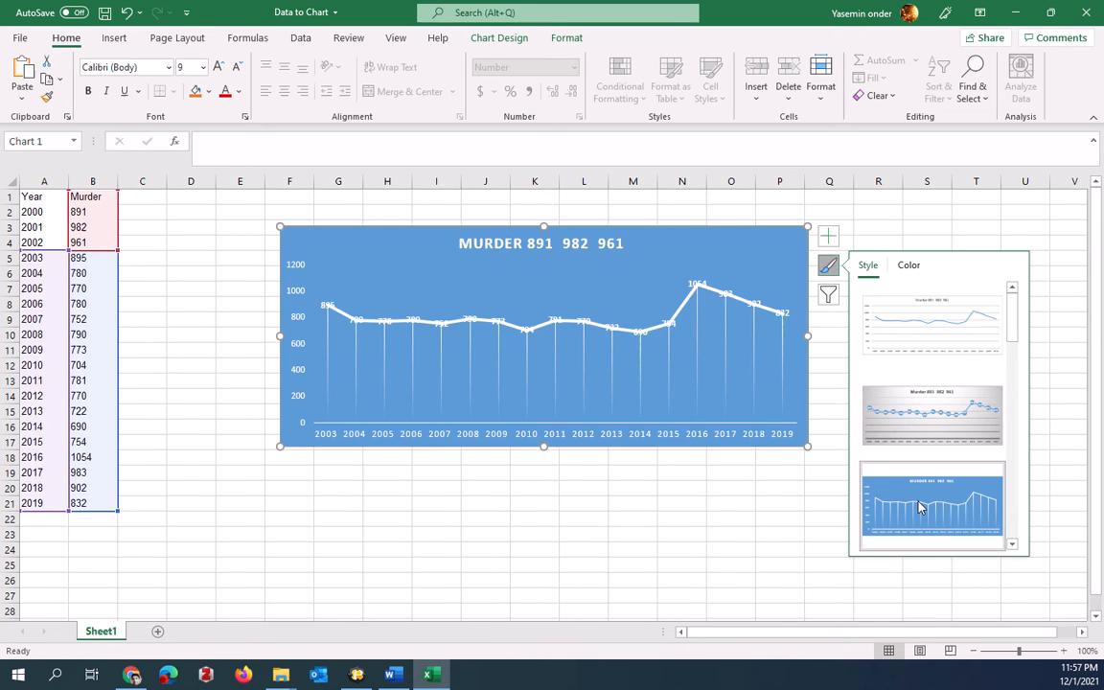
pyautogui.click(932, 324)
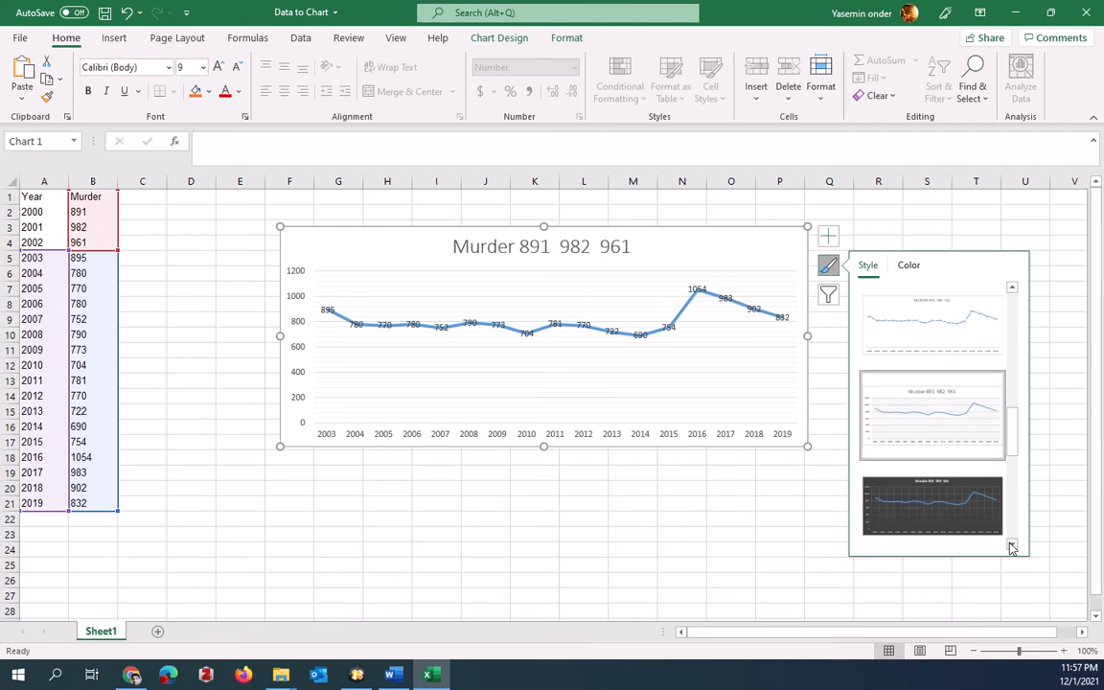
# Try a few other Chart Styles thumbnails against the blue filled look
pyautogui.click(932, 414)
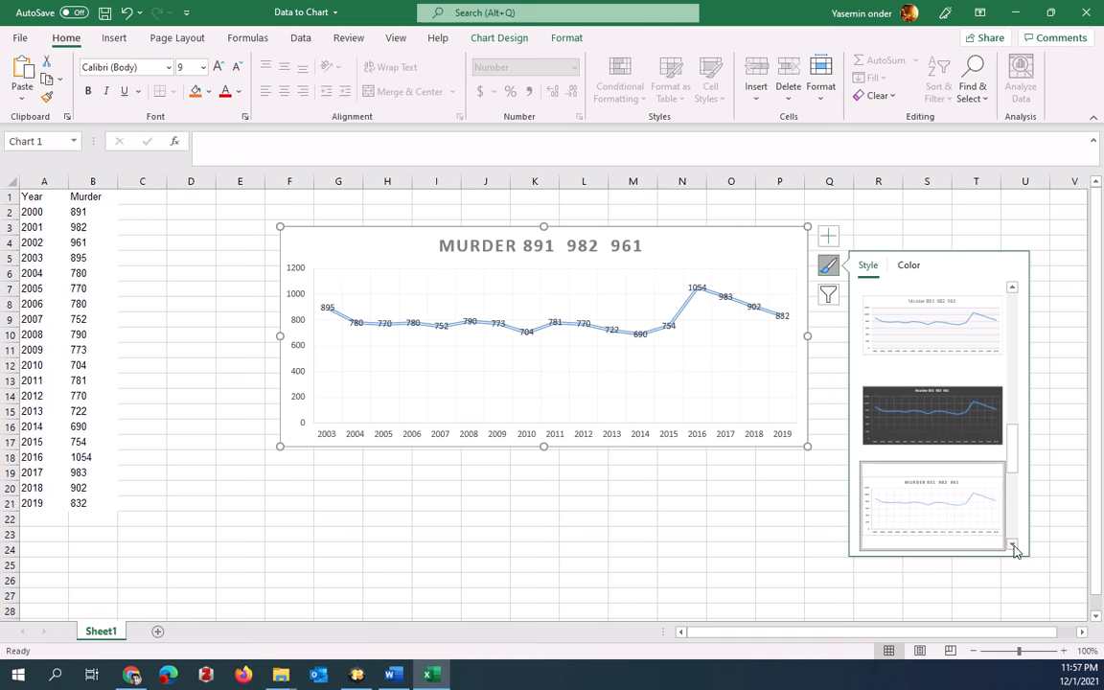
pyautogui.click(932, 506)
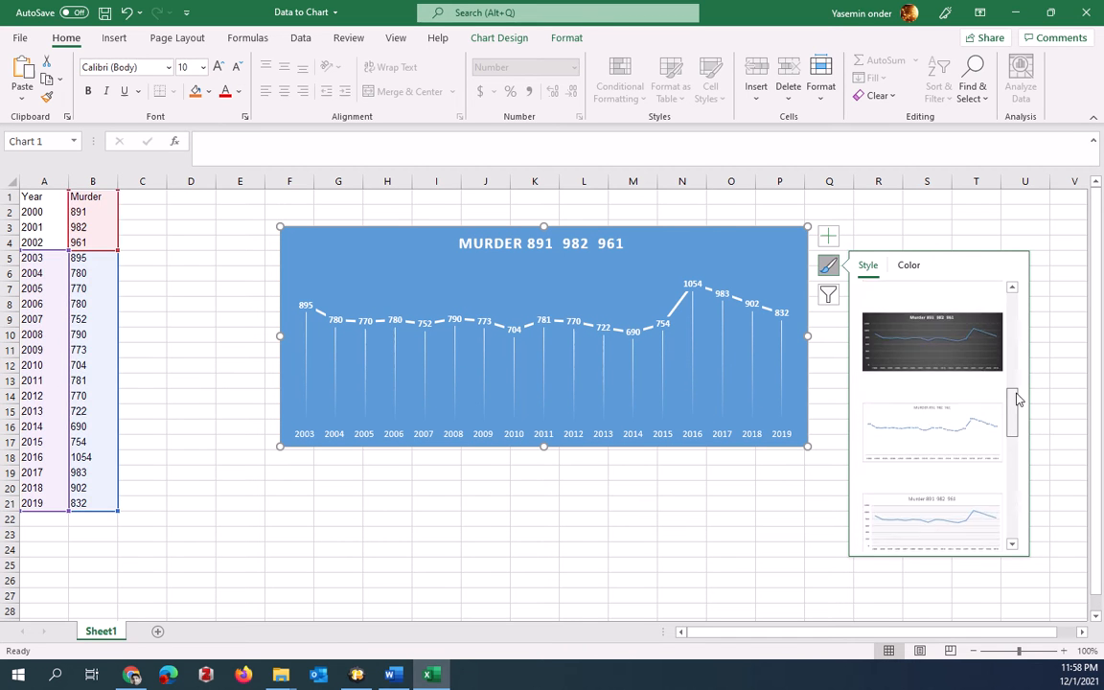
pyautogui.click(932, 506)
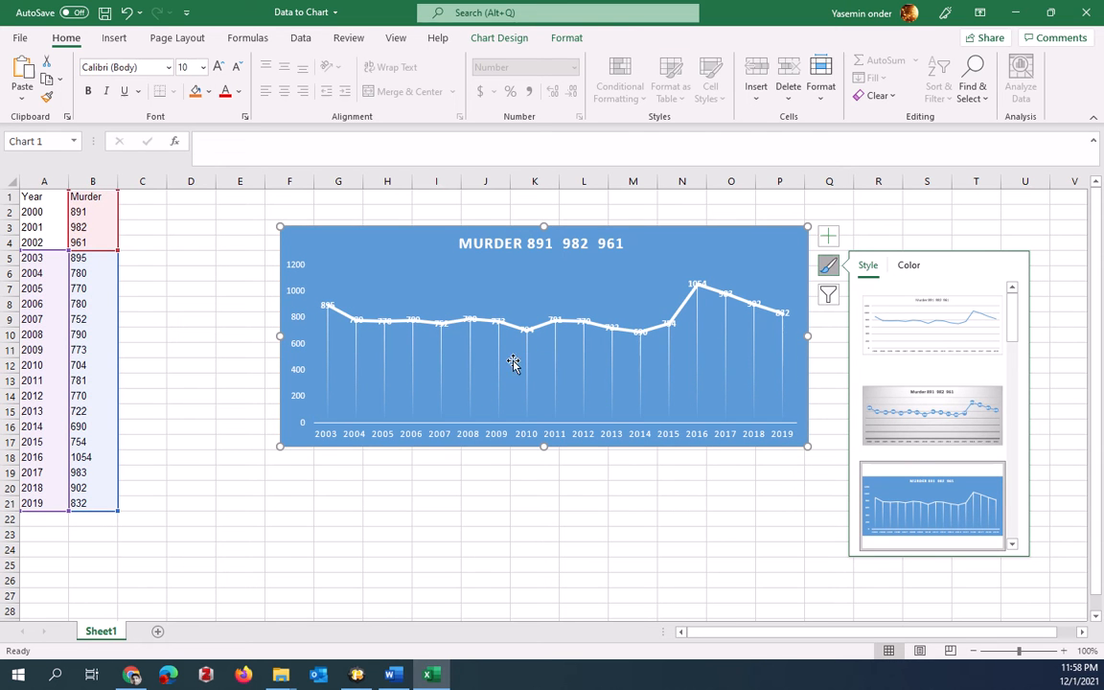
pyautogui.moveTo(336, 311)
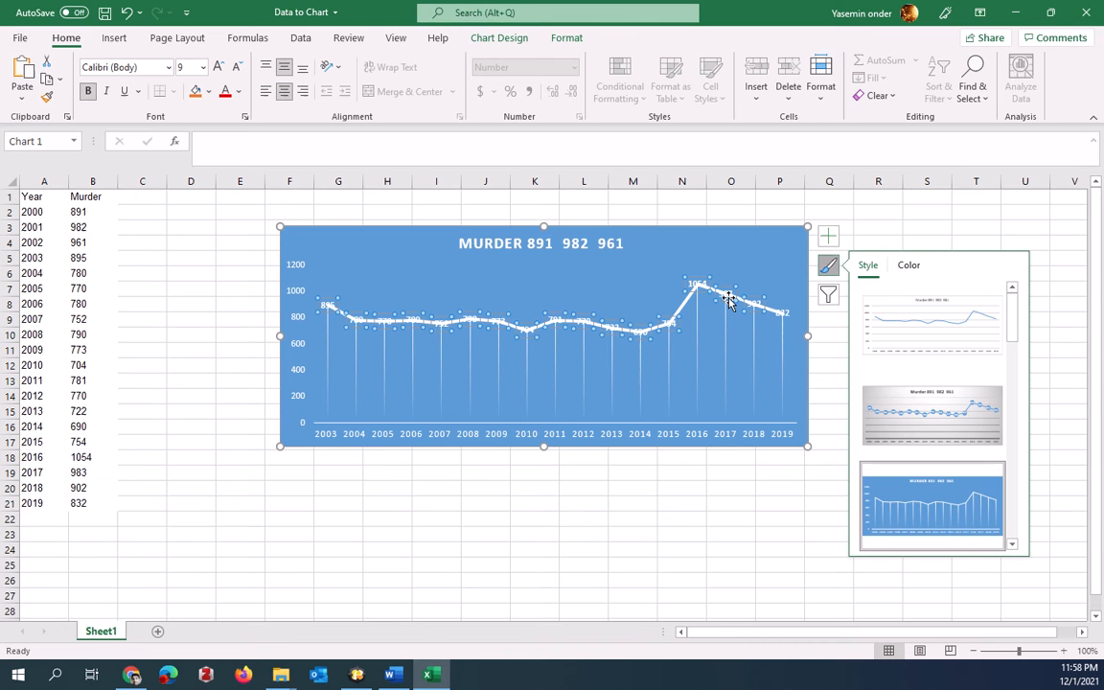
# Look through the chart elements, series filter and data source settings without changing them
pyautogui.rightClick(728, 303)
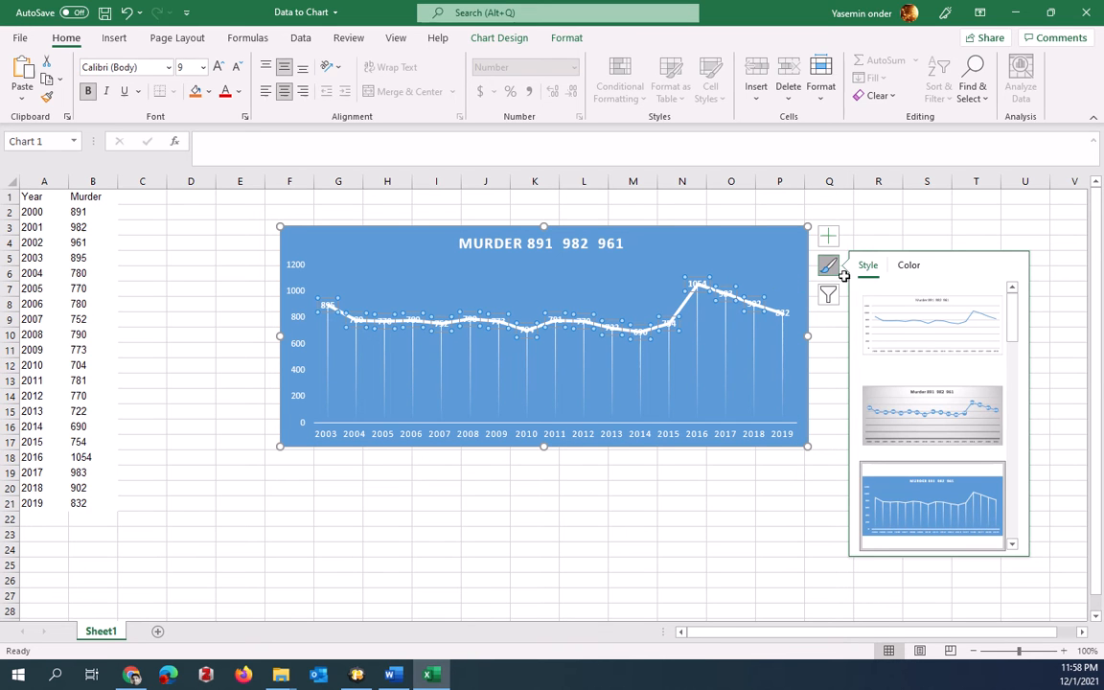
pyautogui.click(829, 238)
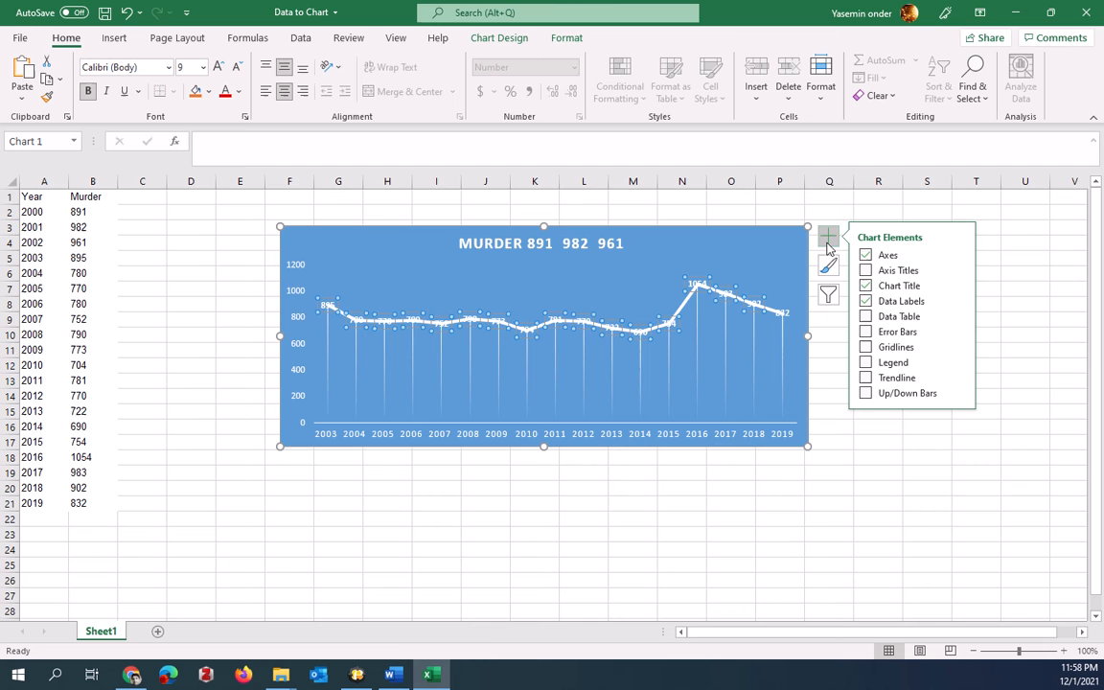
pyautogui.moveTo(748, 310)
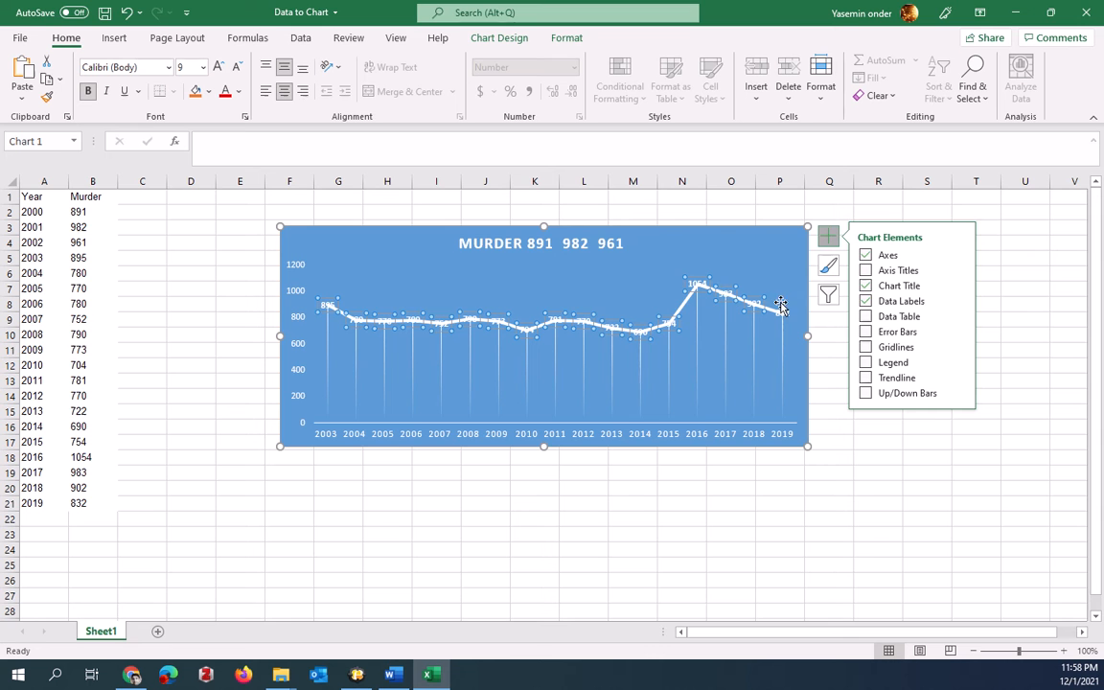
pyautogui.click(828, 296)
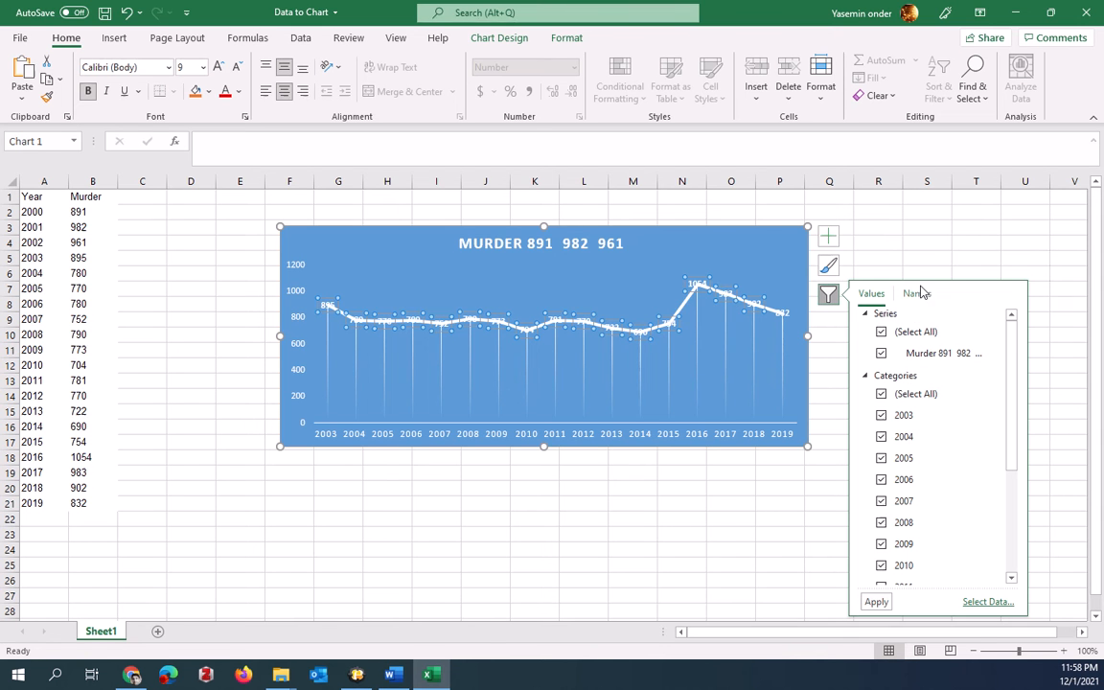
pyautogui.click(988, 602)
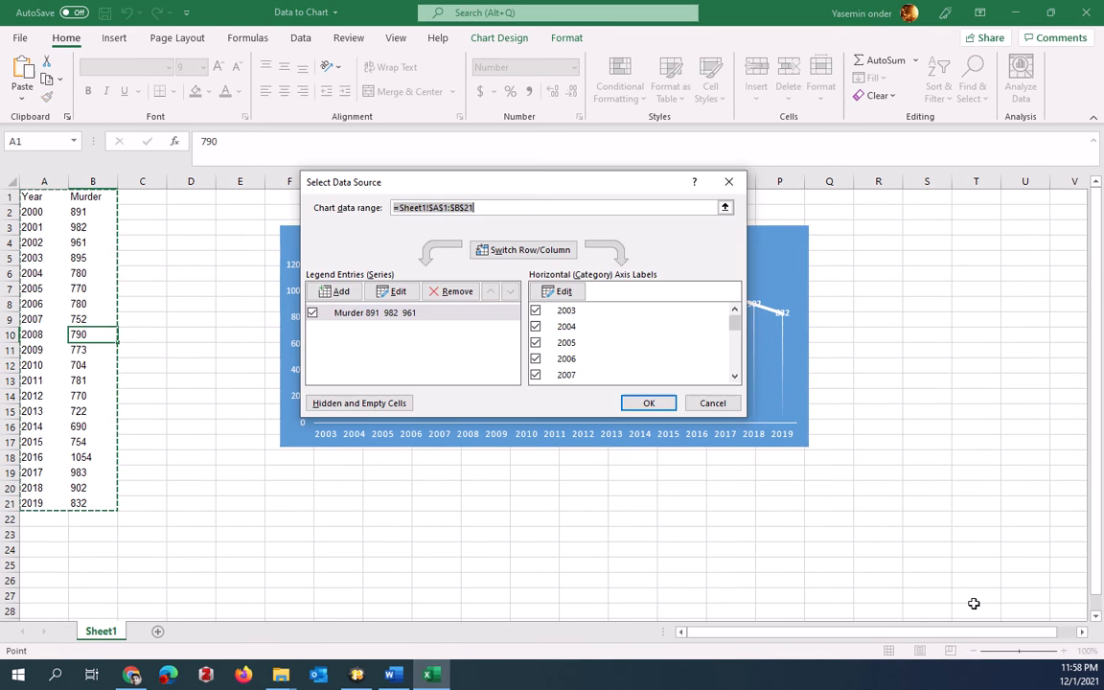
pyautogui.click(648, 403)
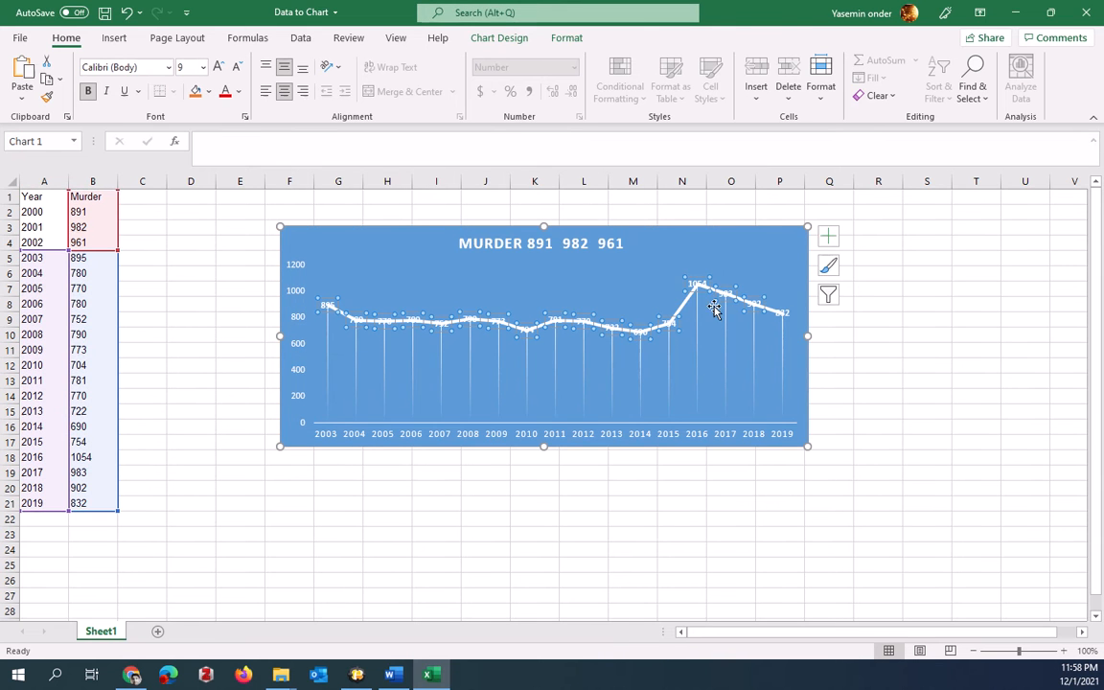
# Format the series data labels so each year's value sits Above its point
pyautogui.rightClick(713, 309)
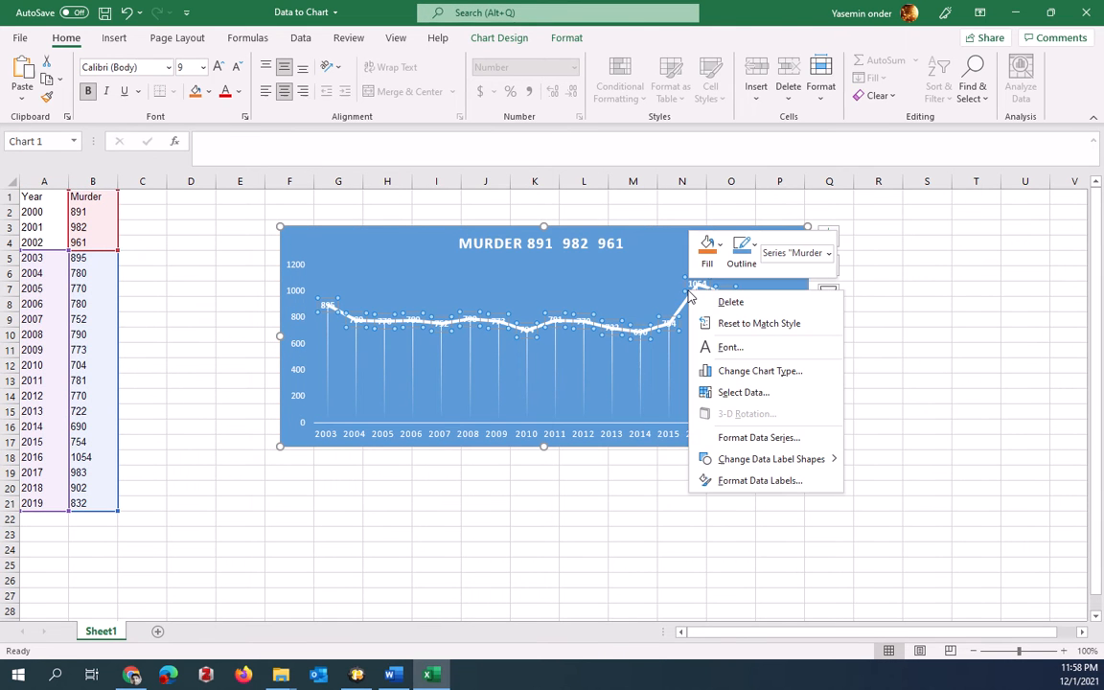
pyautogui.moveTo(757, 480)
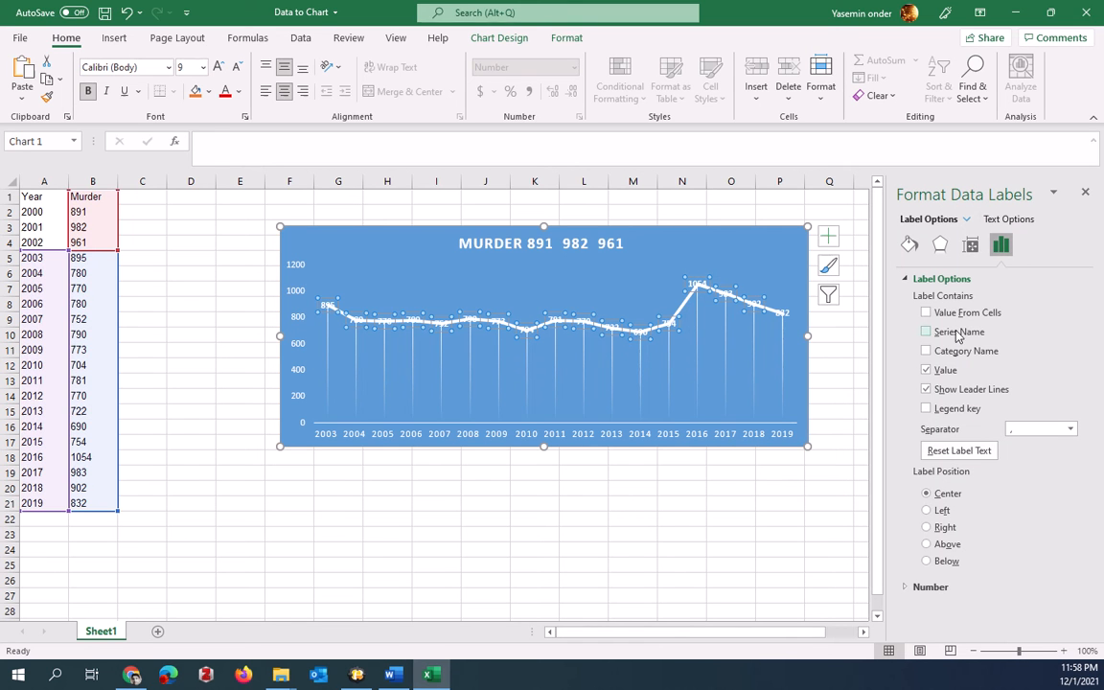
pyautogui.click(927, 332)
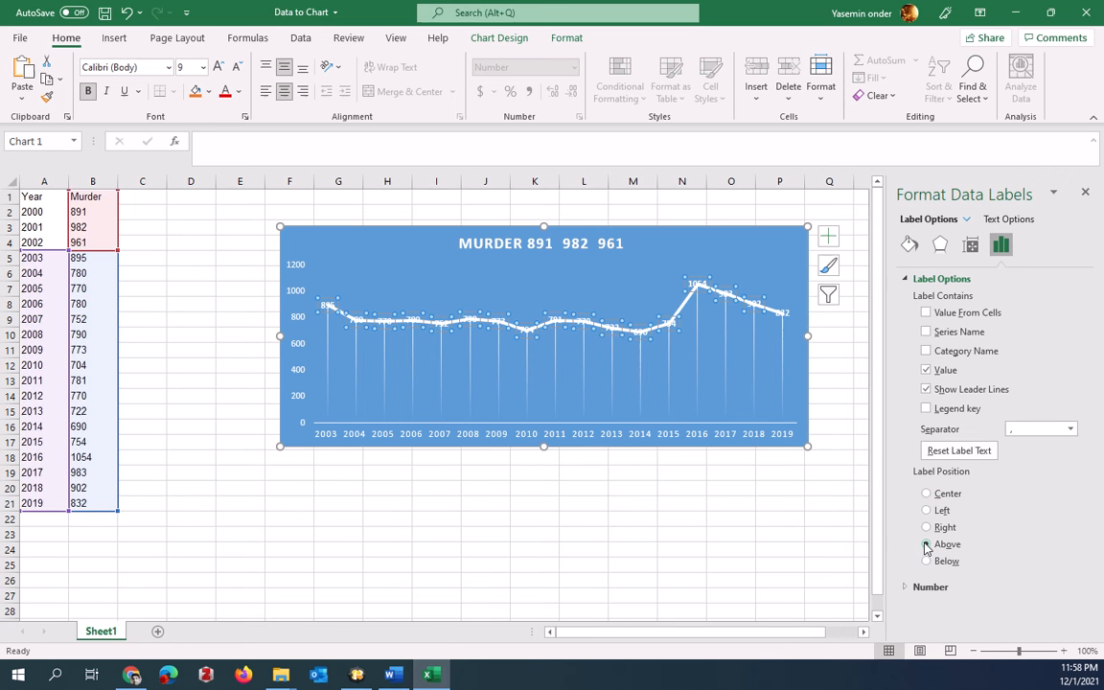
pyautogui.click(926, 560)
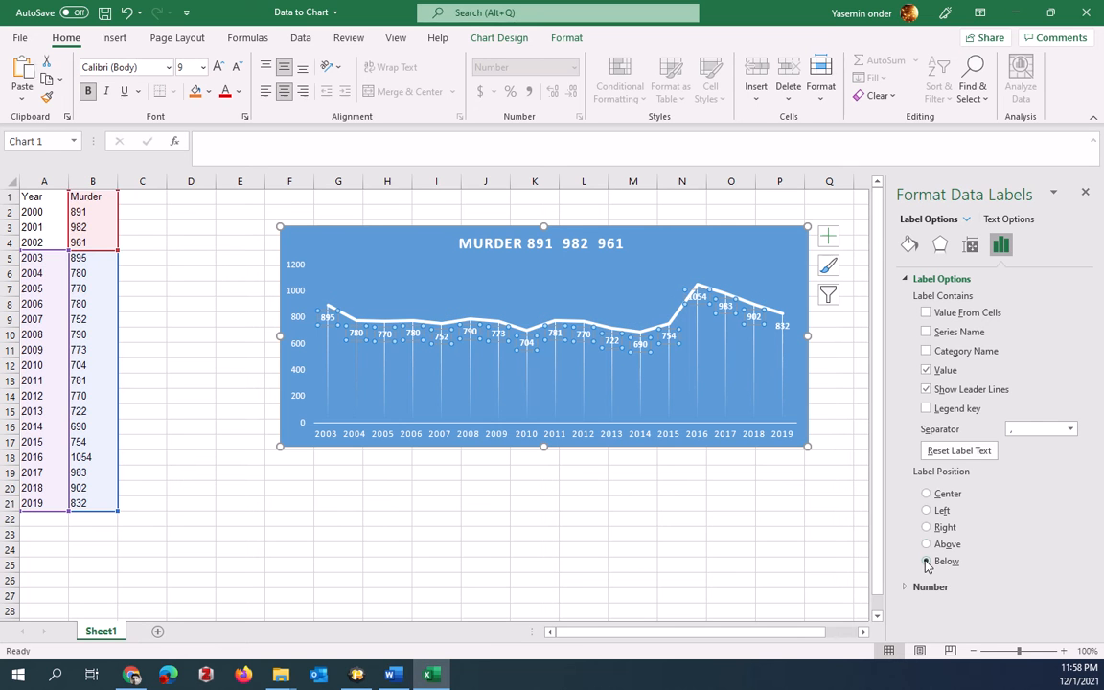
pyautogui.click(926, 544)
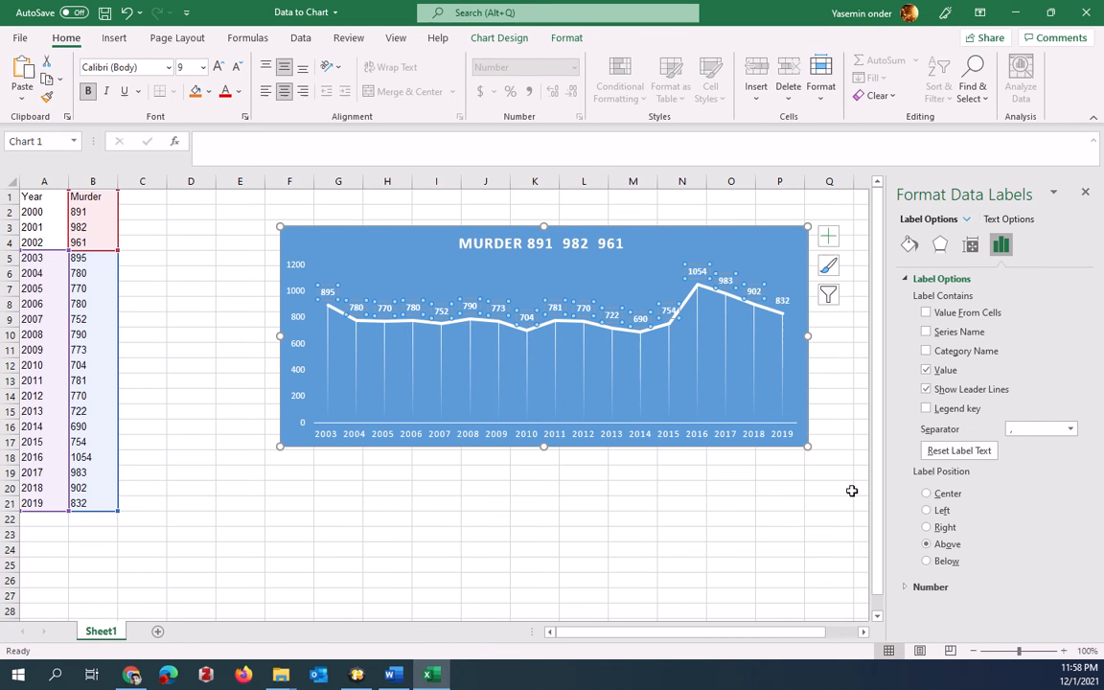
pyautogui.moveTo(687, 341)
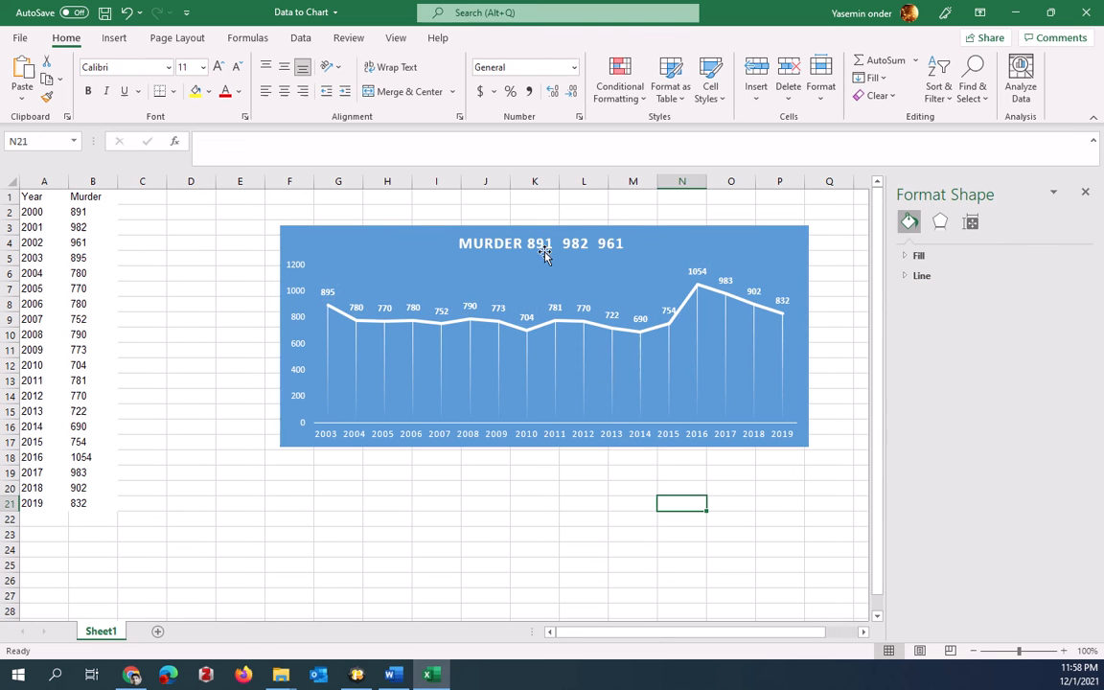
# Retitle the chart 'MURDER NUMBERS / ILLINOIS / 2000-2019' on three lines
pyautogui.click(540, 242)
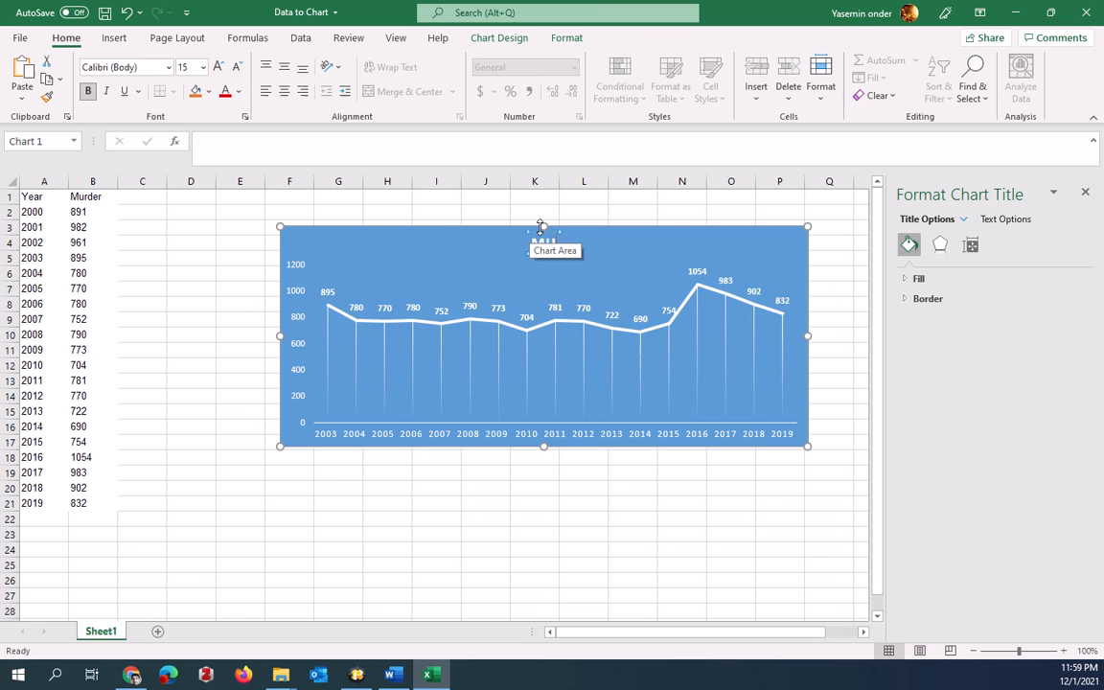
pyautogui.write('MURDER')
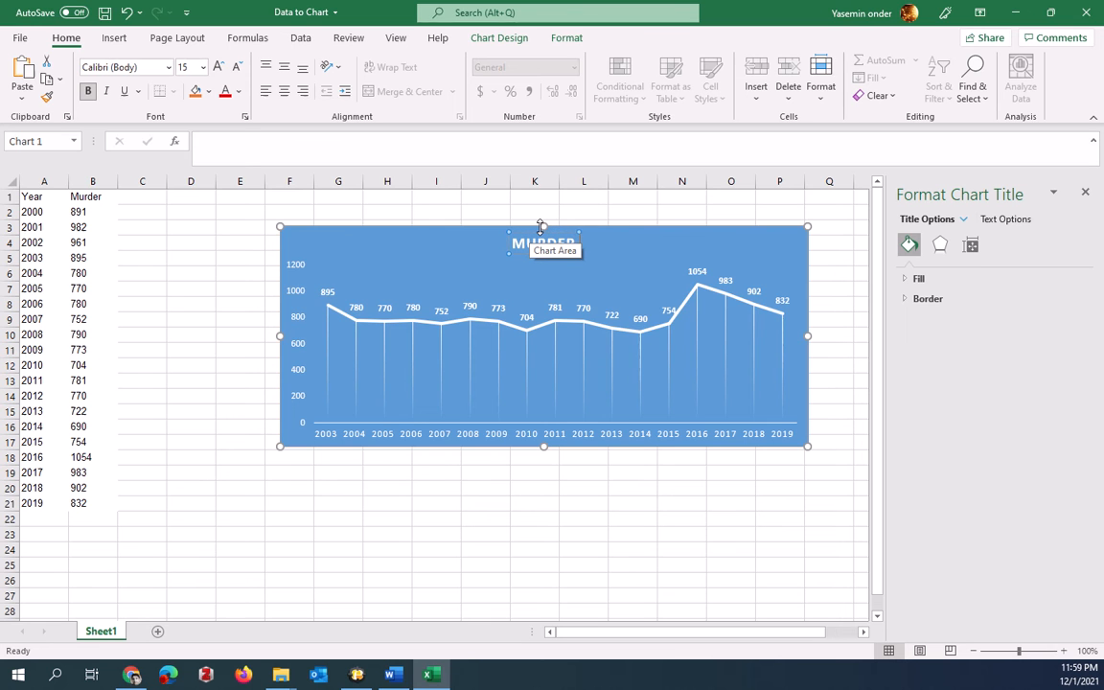
pyautogui.write('NUMBER')
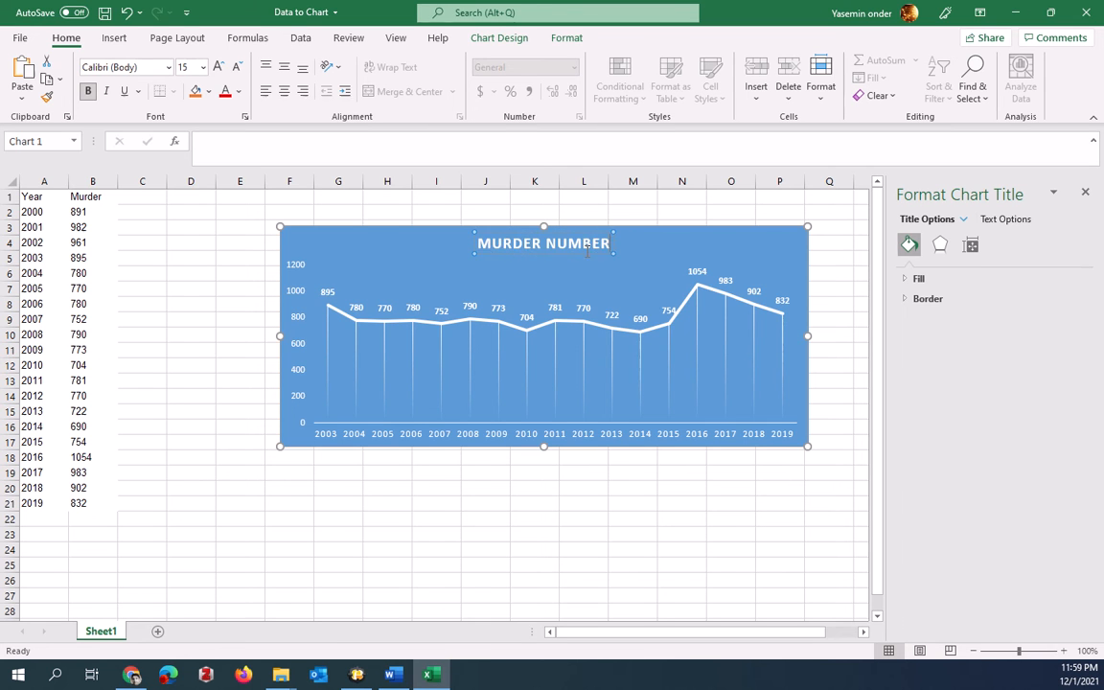
pyautogui.write('S')
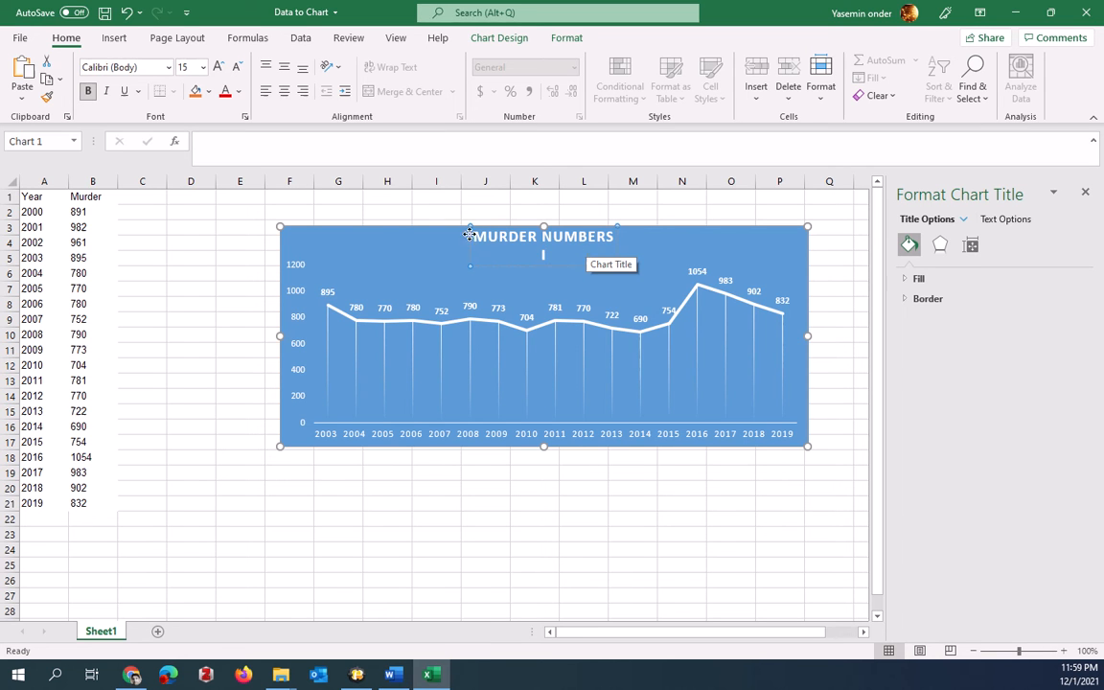
pyautogui.write('ILLINOI')
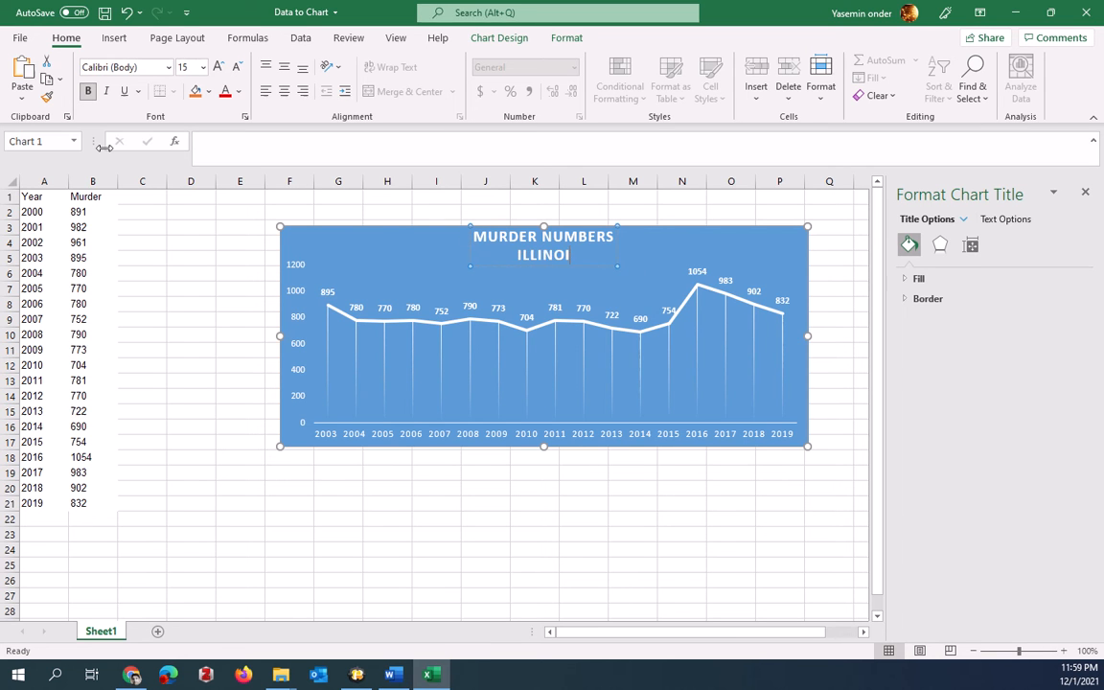
pyautogui.write('S')
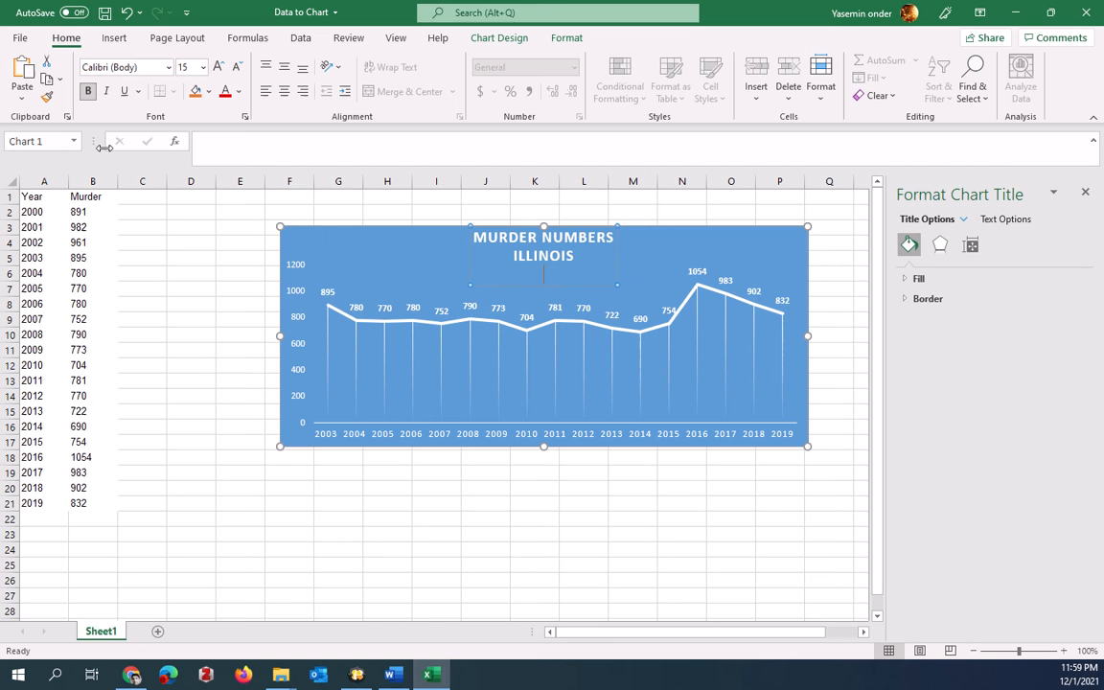
pyautogui.write('2000-2019')
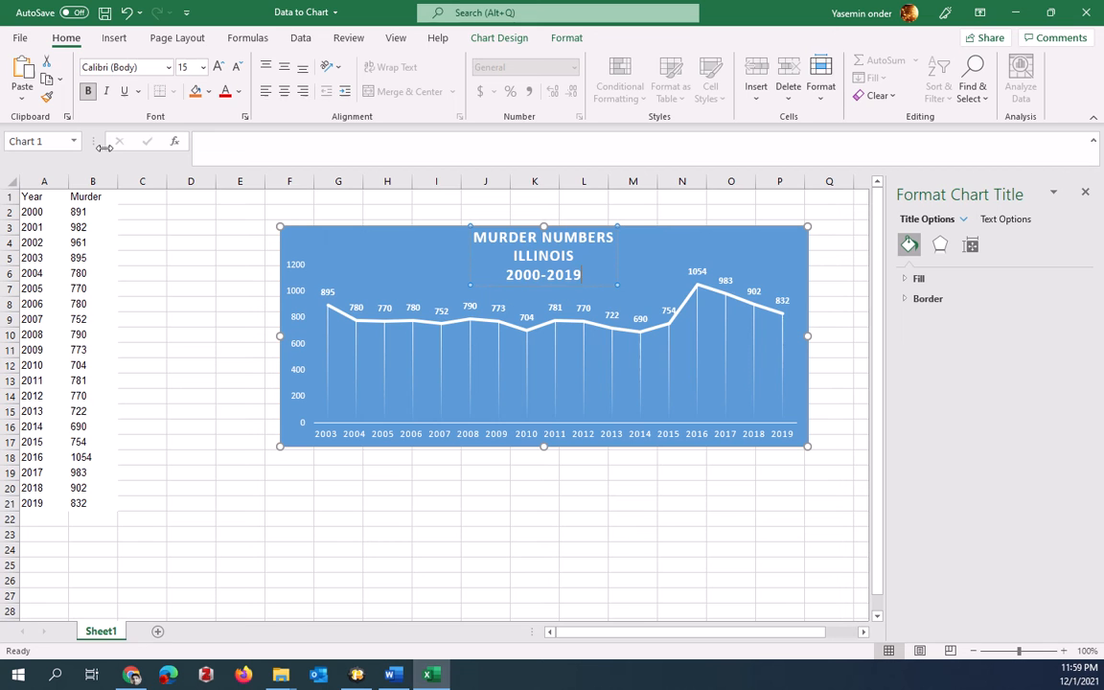
pyautogui.moveTo(719, 380)
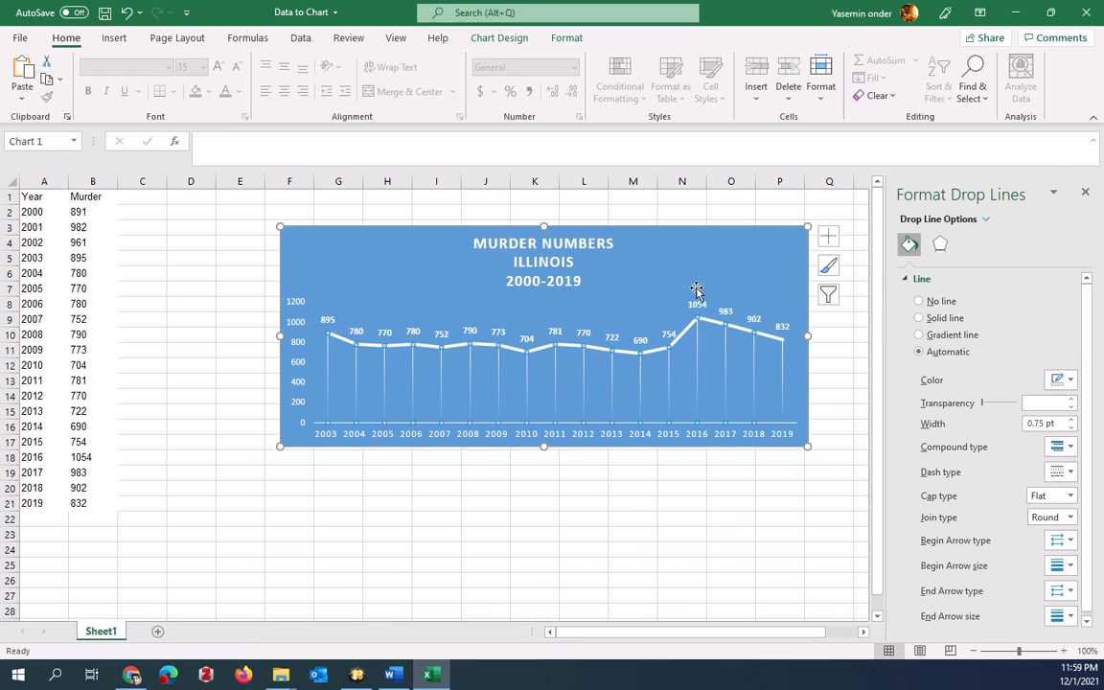
pyautogui.moveTo(847, 378)
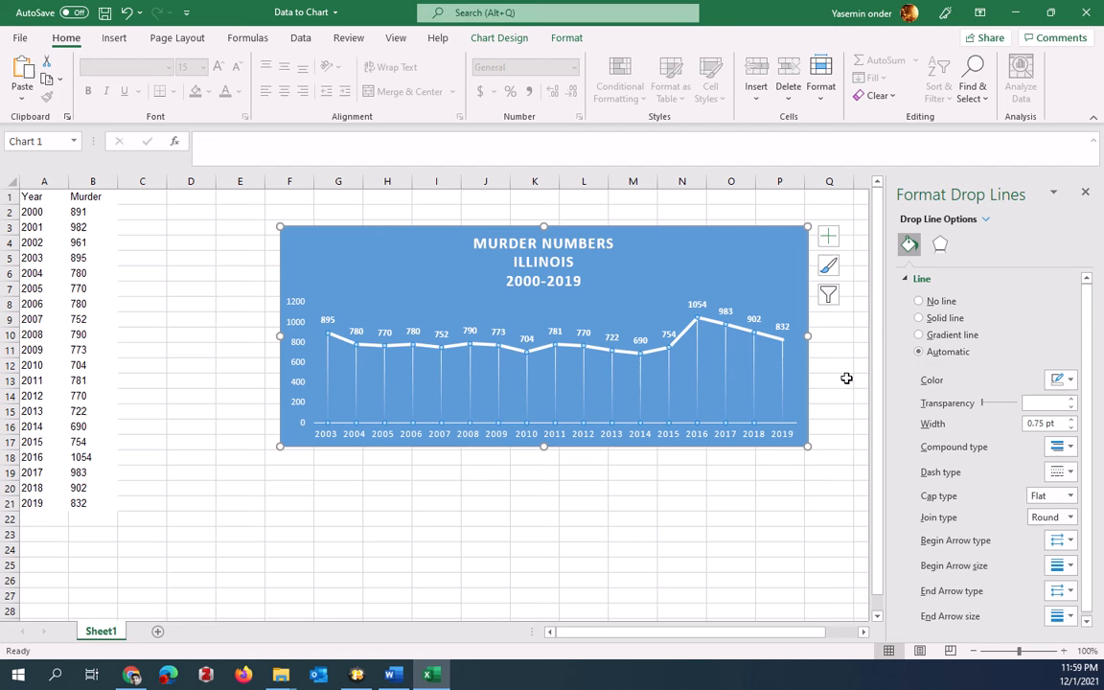
# Check the chart's series filter for the Murder data and bring up the Chart Elements list
pyautogui.click(828, 295)
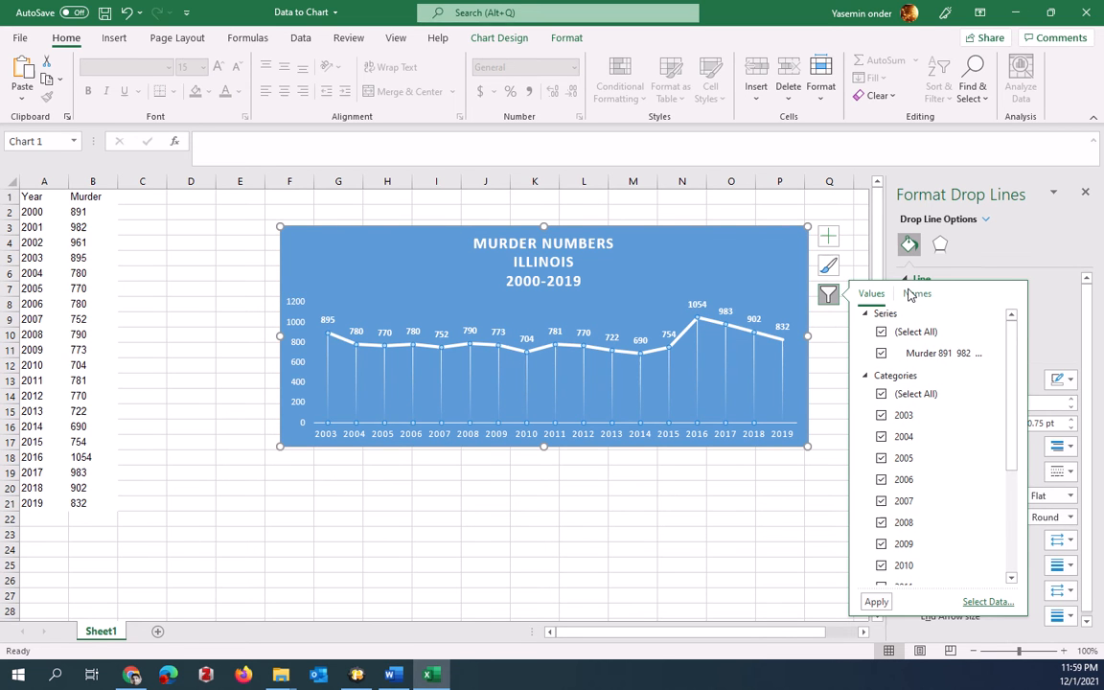
pyautogui.click(917, 293)
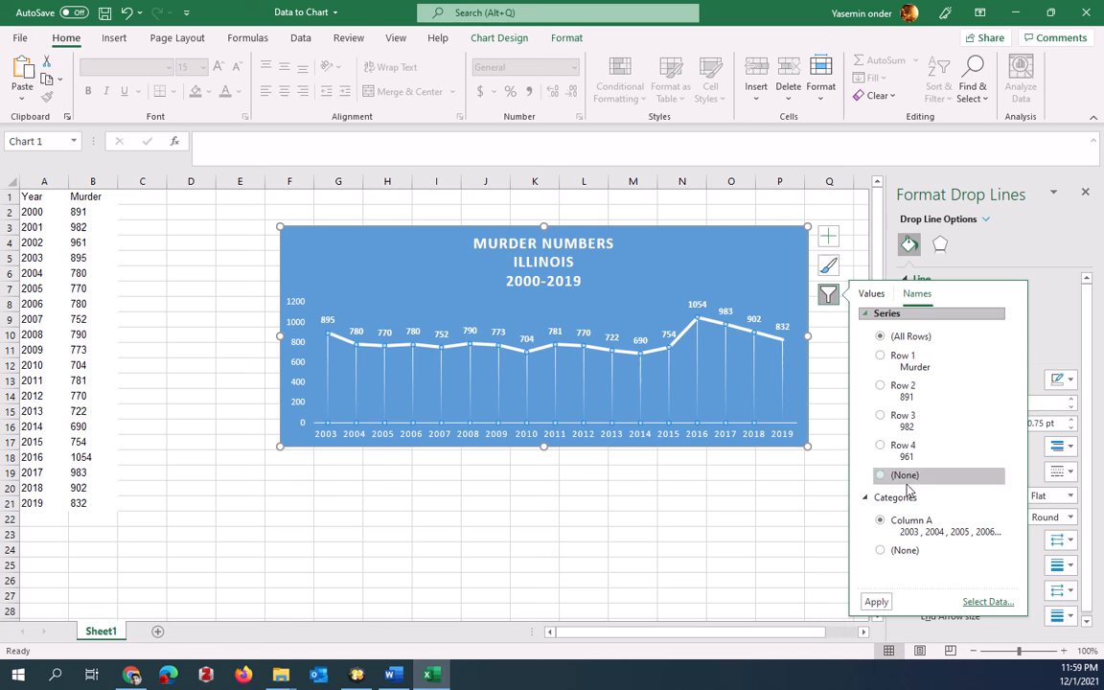
pyautogui.click(828, 264)
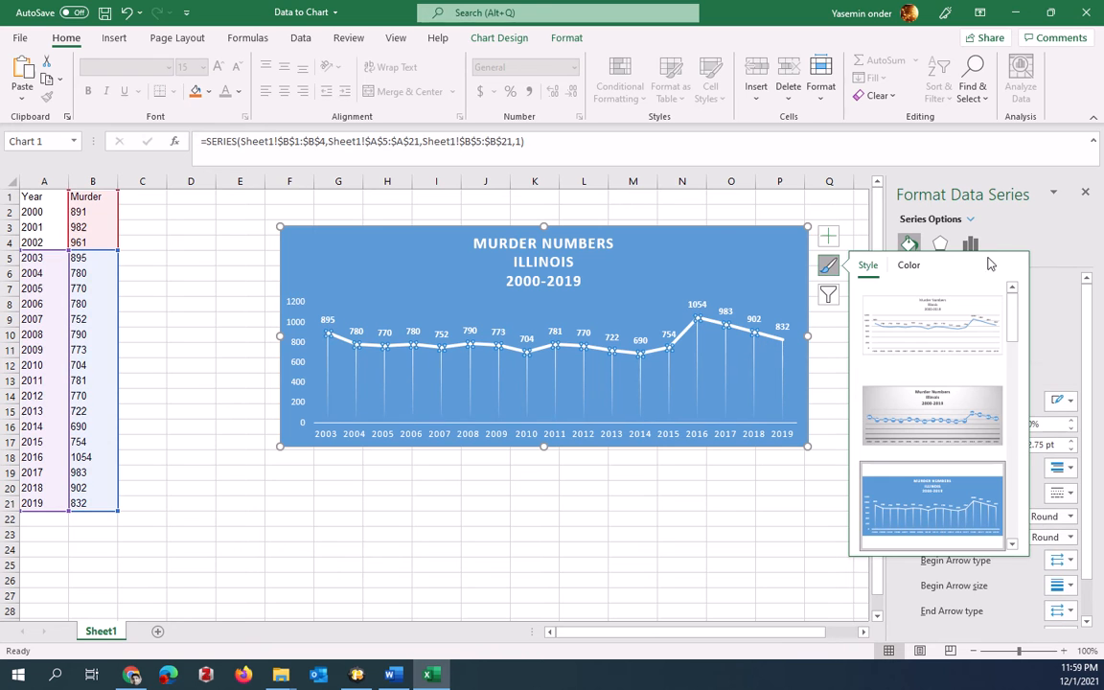
pyautogui.click(829, 238)
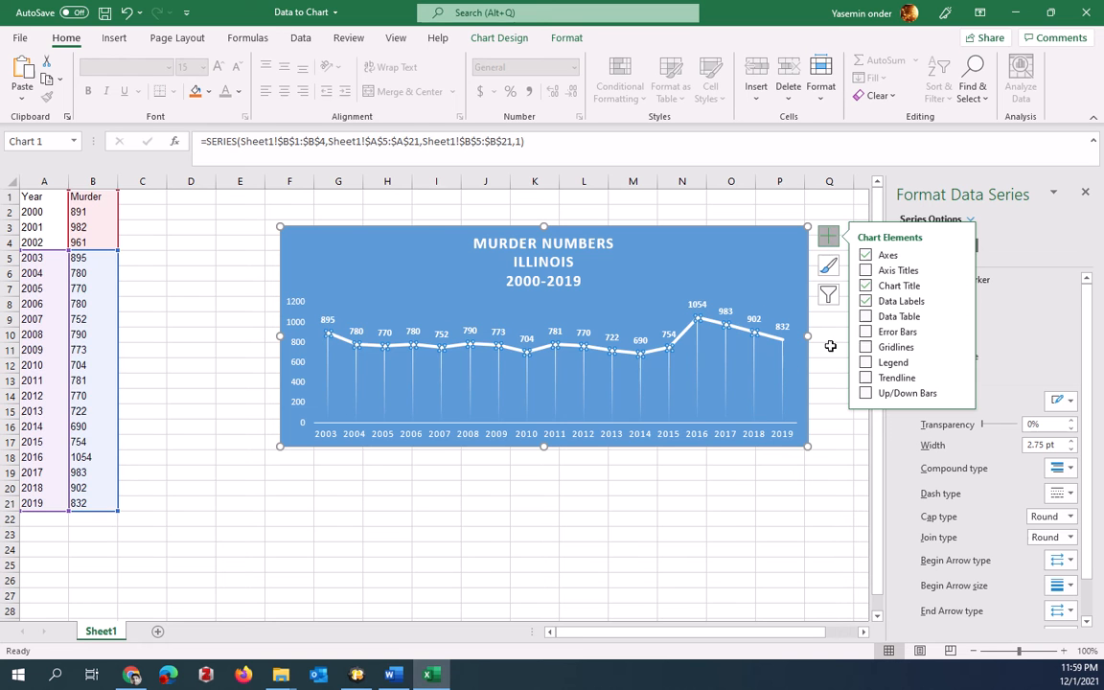
# Try a data table under the chart, discard it, and show a legend for the Murder series
pyautogui.click(866, 361)
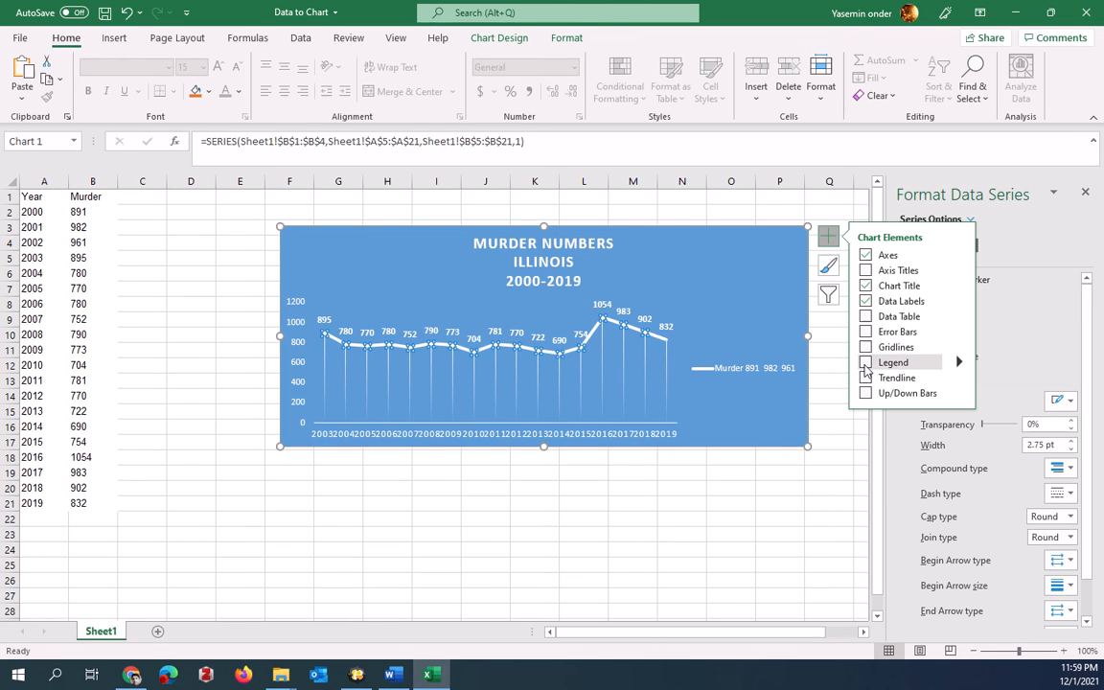
pyautogui.click(866, 362)
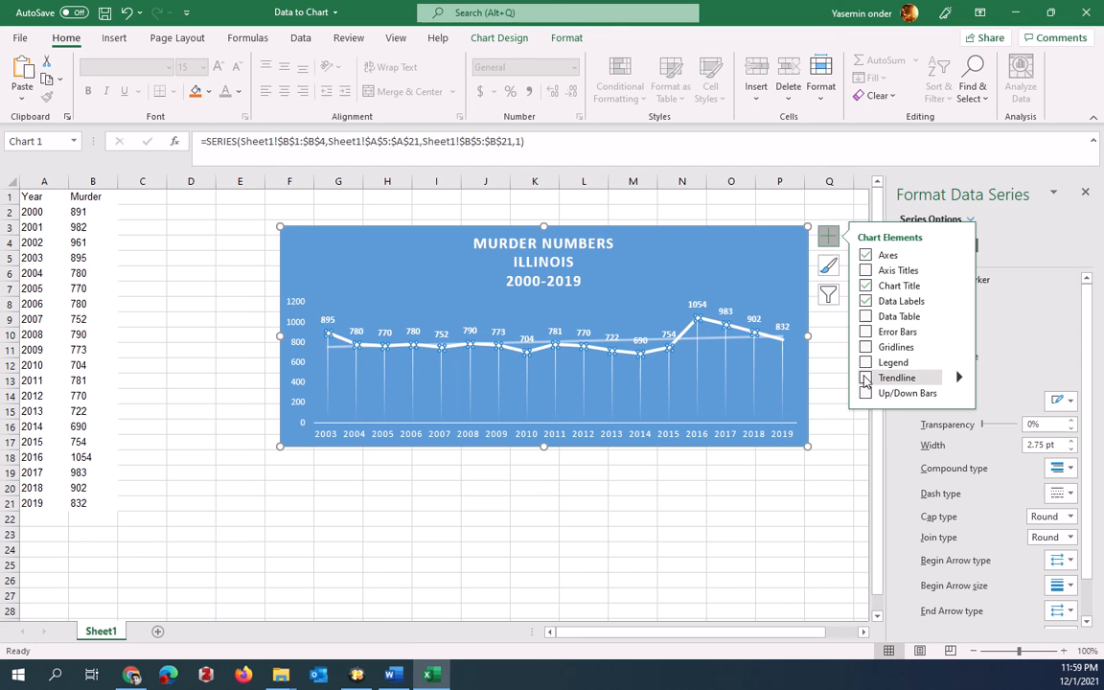
pyautogui.click(867, 347)
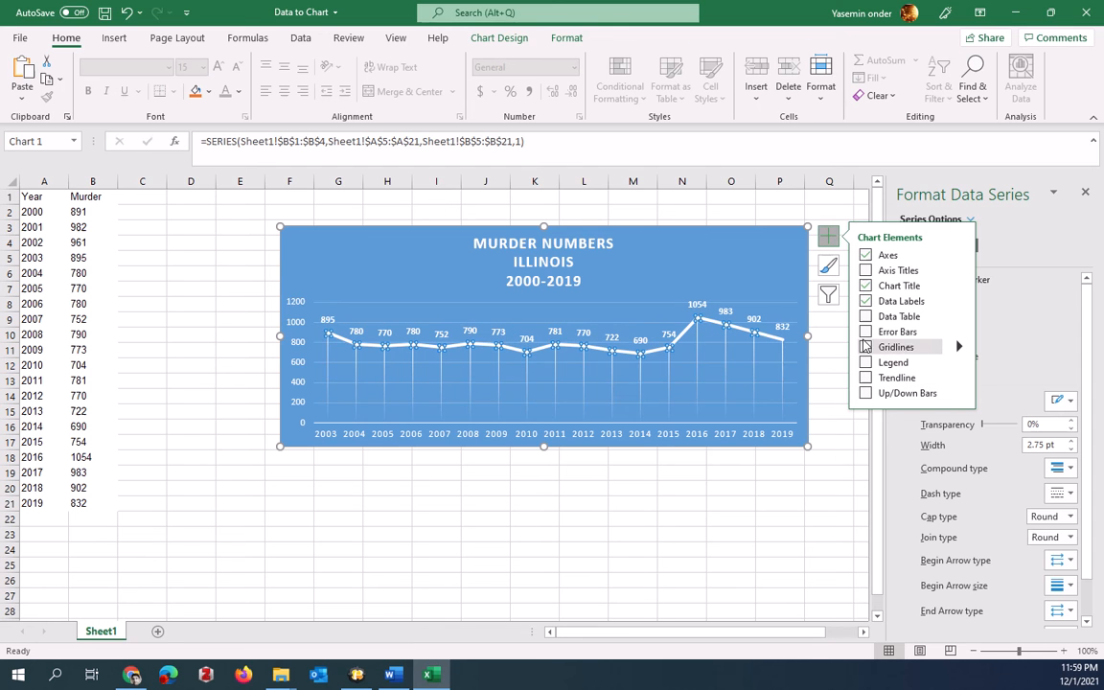
pyautogui.click(867, 317)
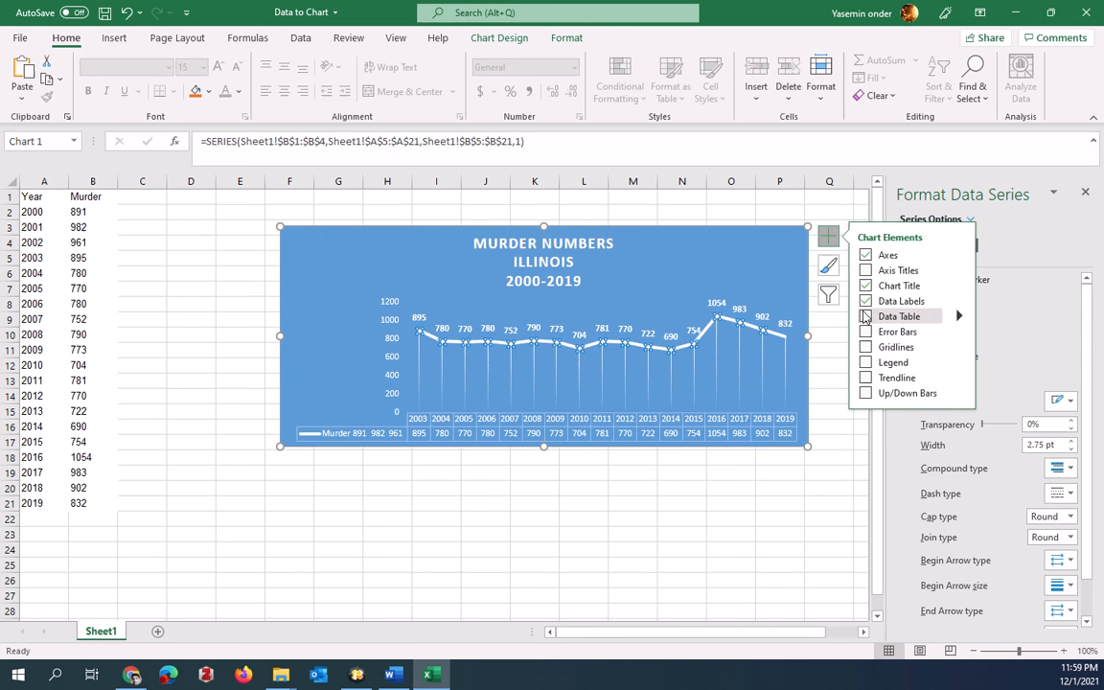
pyautogui.click(867, 316)
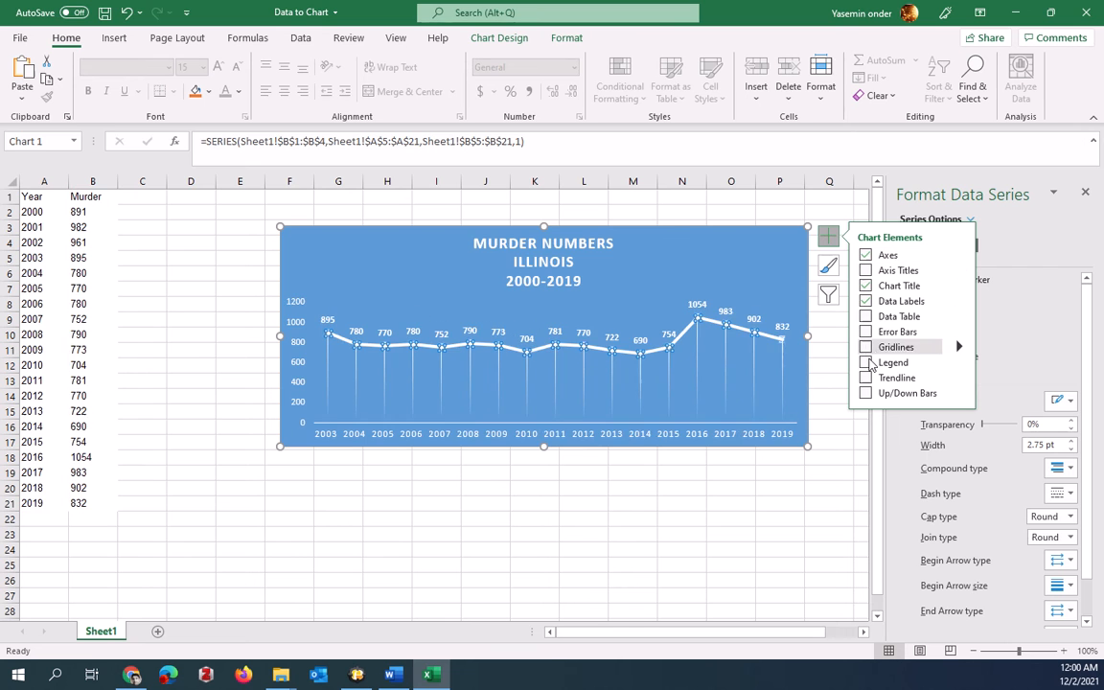
pyautogui.click(866, 362)
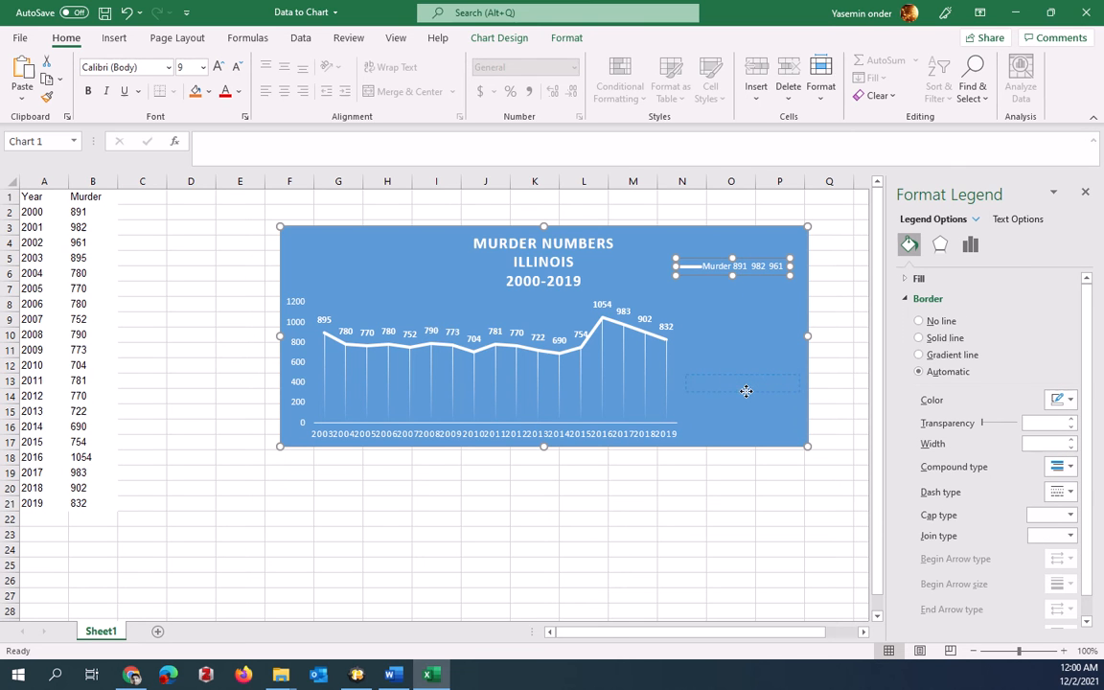
# Move the Murder legend, preview the grey chart style, and keep the blue style
pyautogui.moveTo(733, 264); pyautogui.dragTo(744, 384)
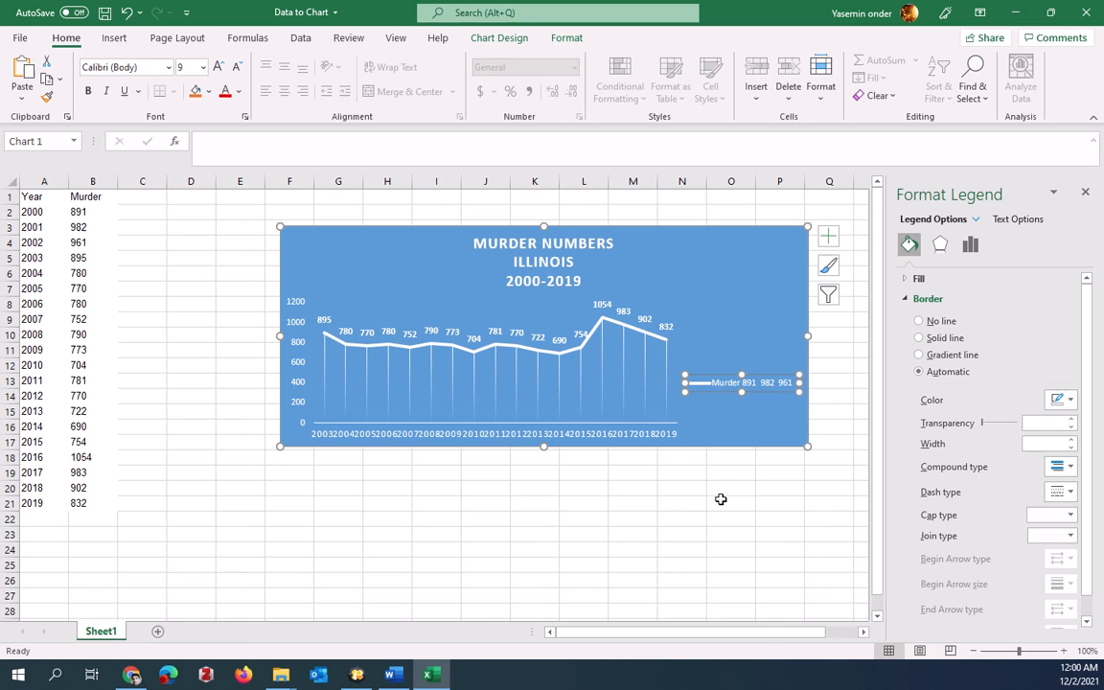
pyautogui.moveTo(717, 460)
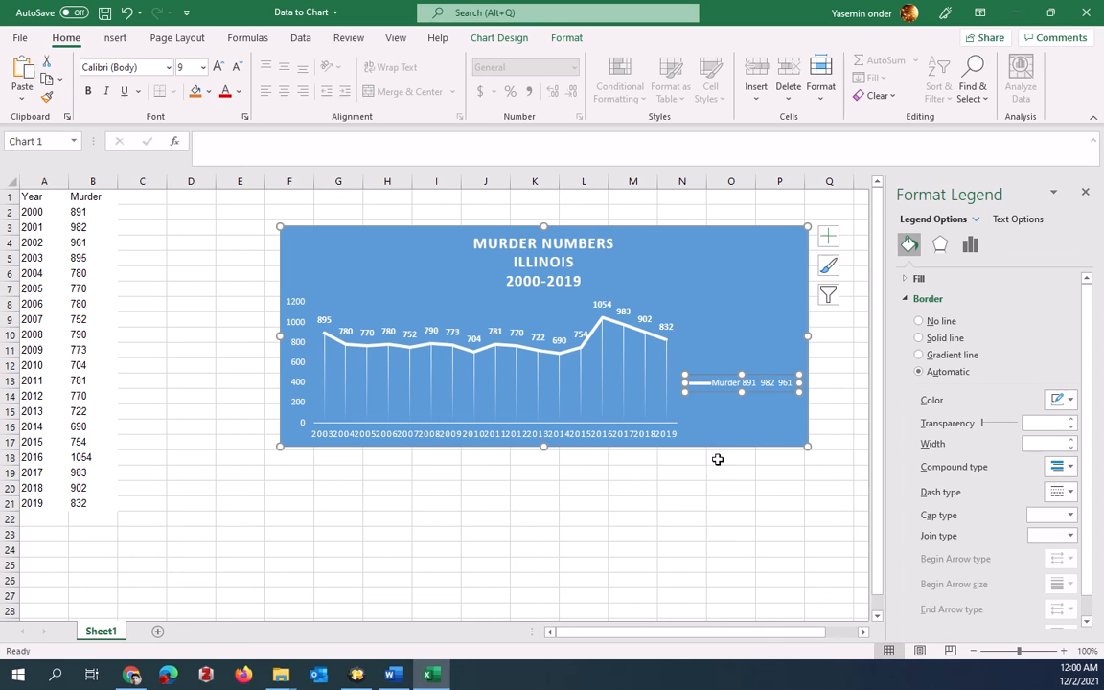
pyautogui.moveTo(723, 372)
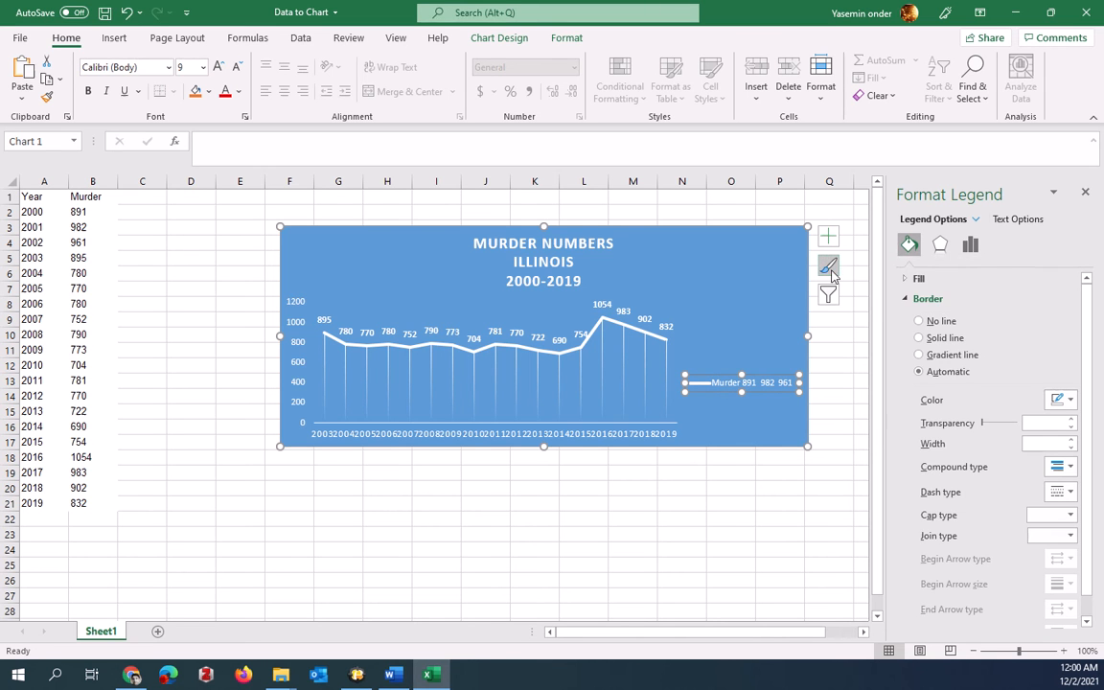
pyautogui.click(829, 265)
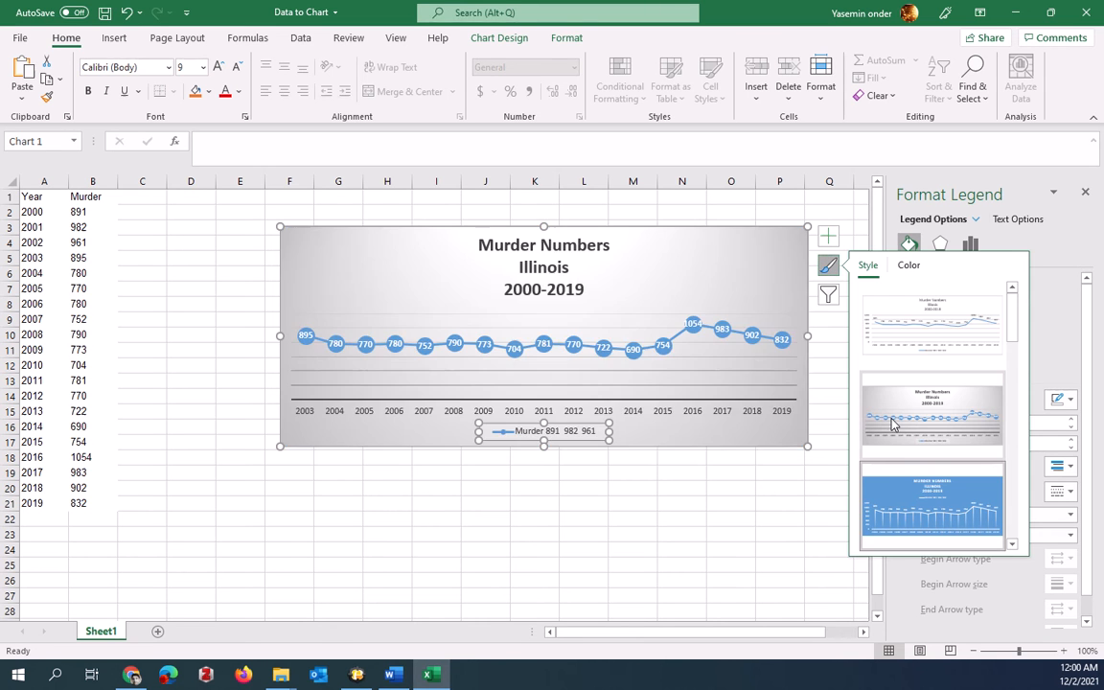
pyautogui.moveTo(932, 506)
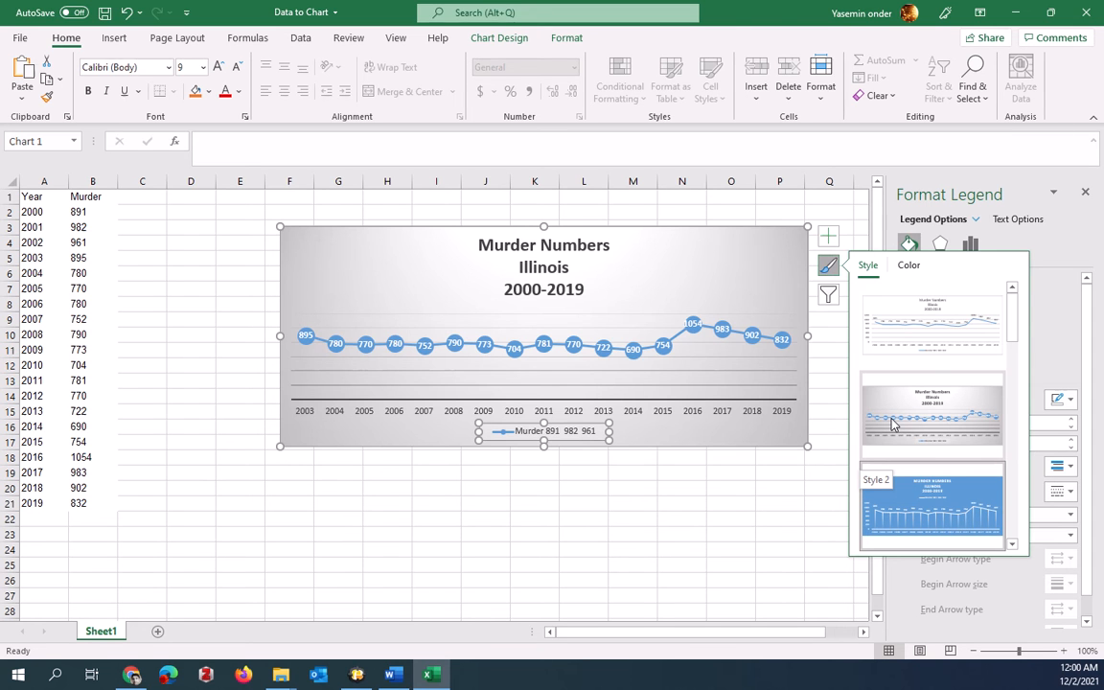
pyautogui.click(544, 430)
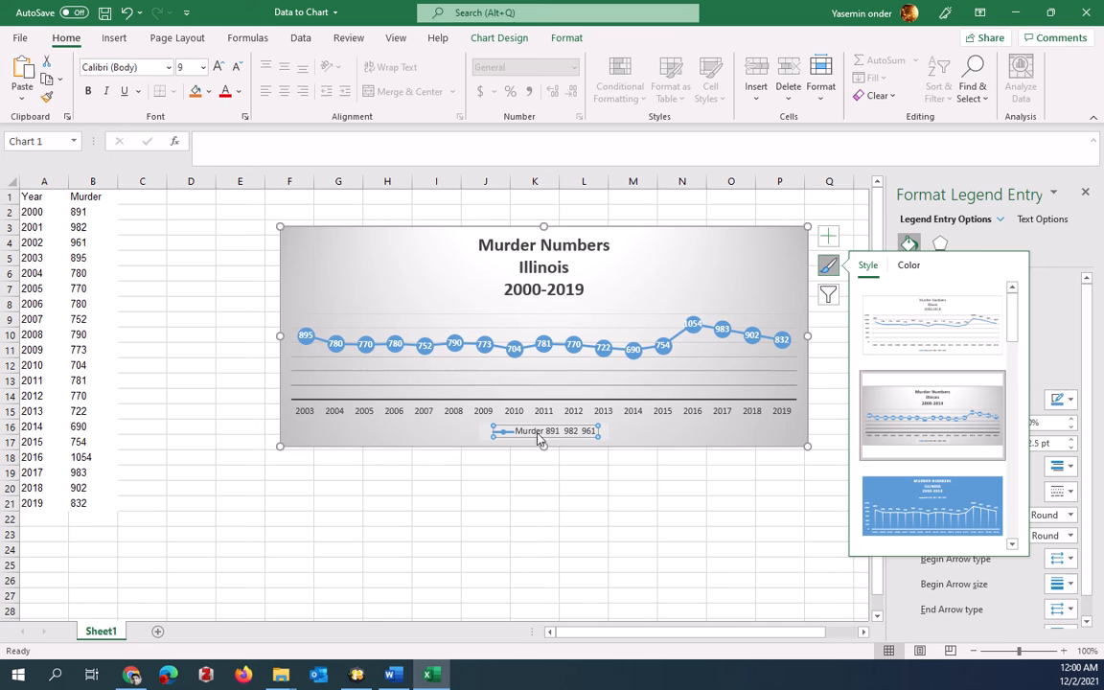
pyautogui.click(498, 39)
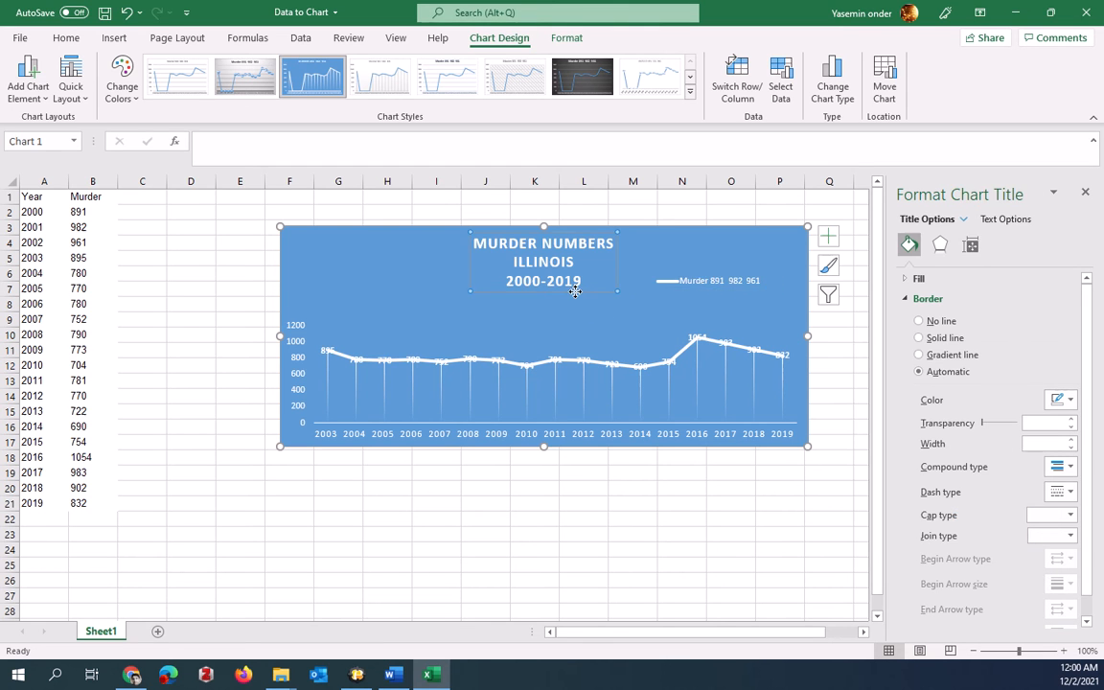
# Move the chart title to the top-left and place the data labels above the points
pyautogui.moveTo(544, 261); pyautogui.dragTo(368, 261)
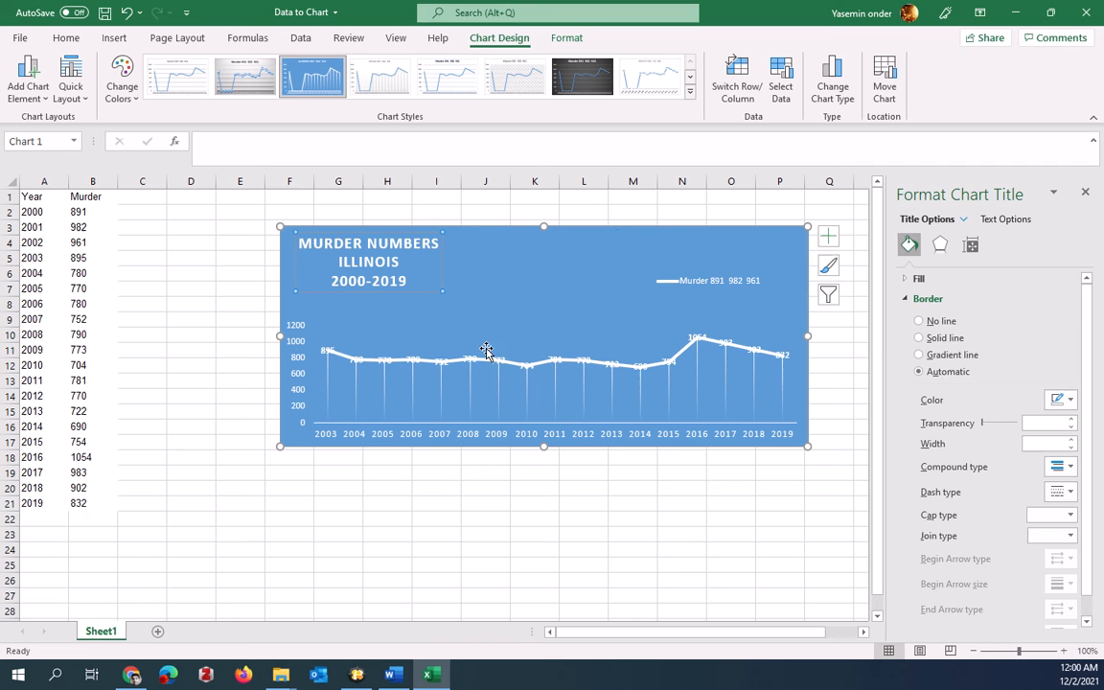
pyautogui.click(487, 349)
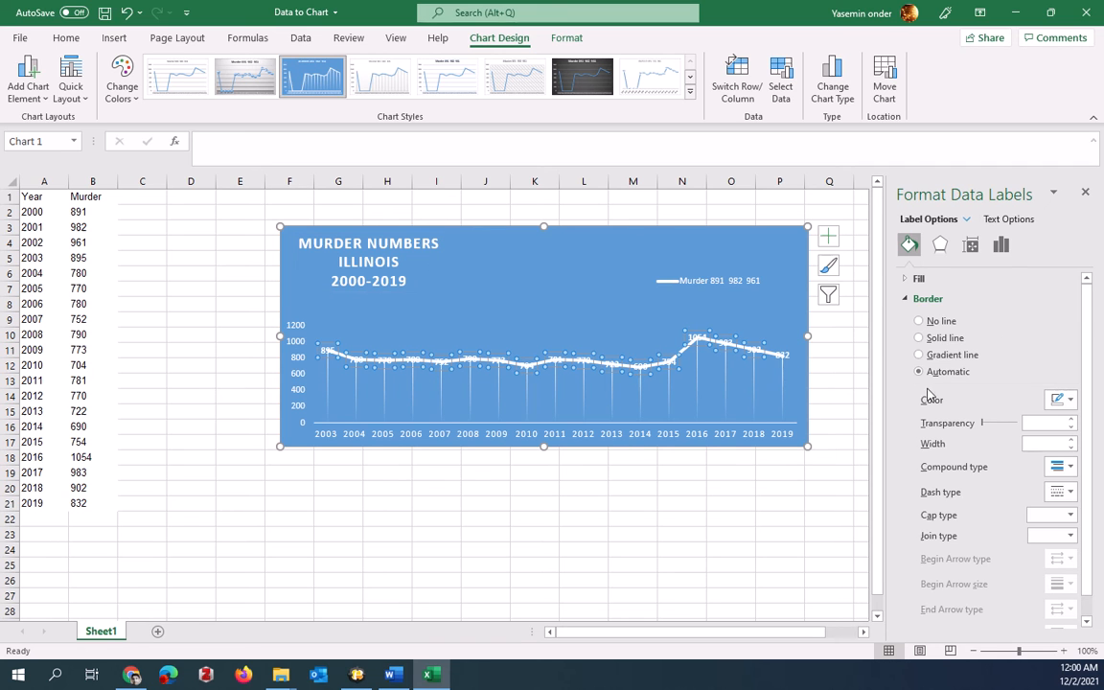
pyautogui.click(1001, 245)
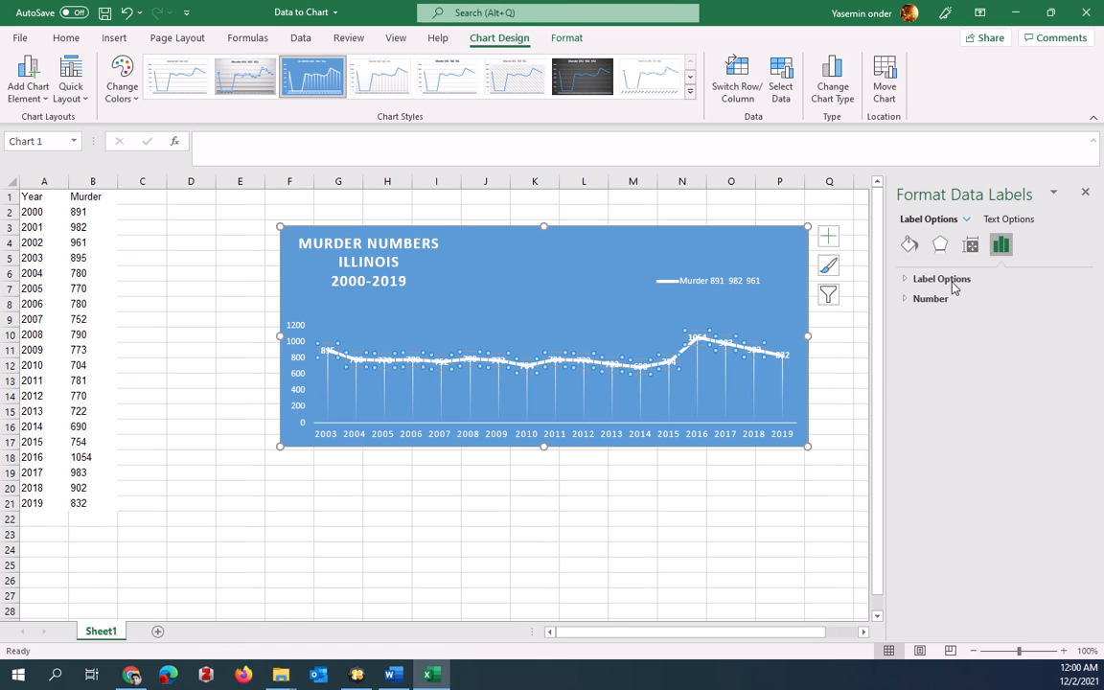
pyautogui.click(941, 278)
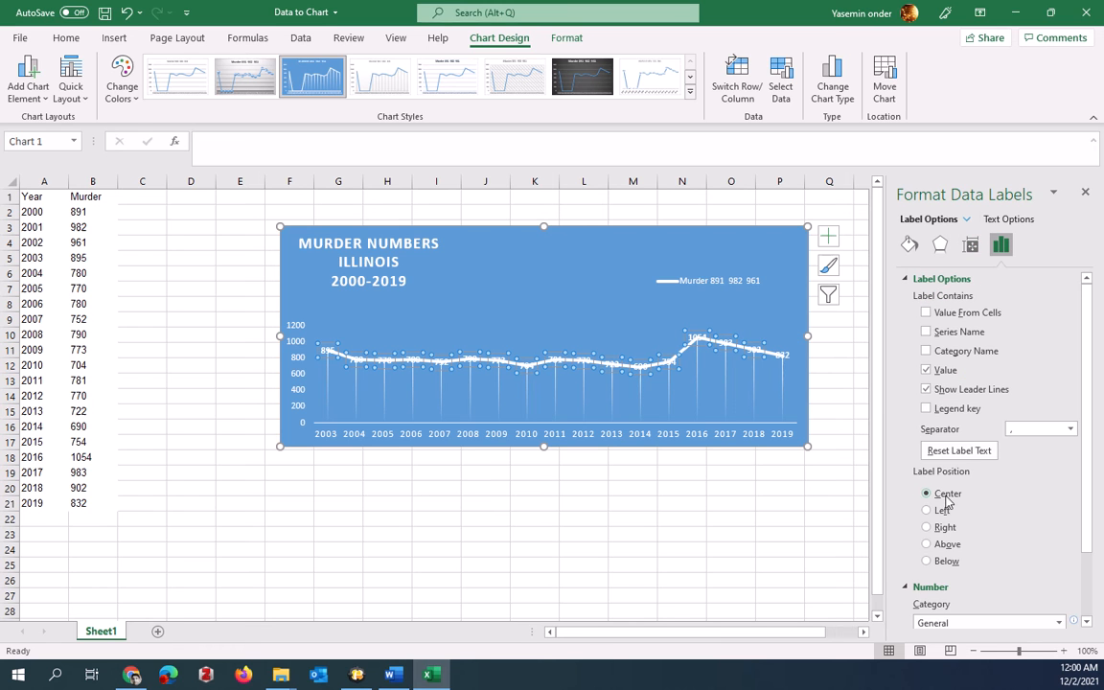
pyautogui.click(926, 544)
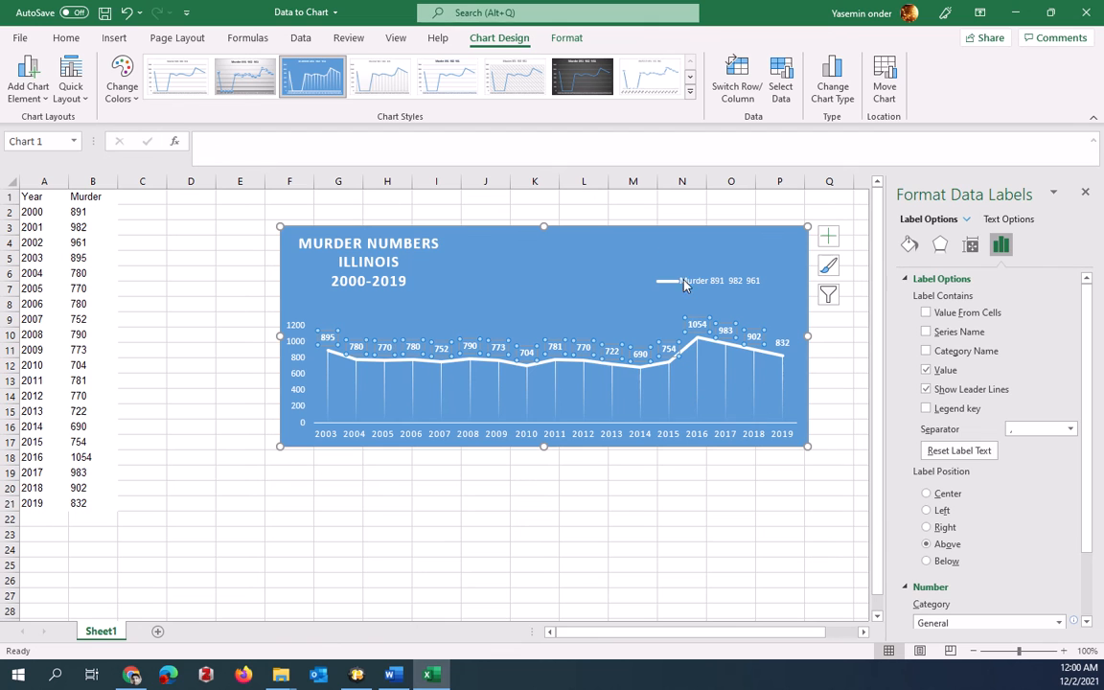
# Select the legend, then the Murder column heading in cell B1 ready for renaming
pyautogui.click(709, 280)
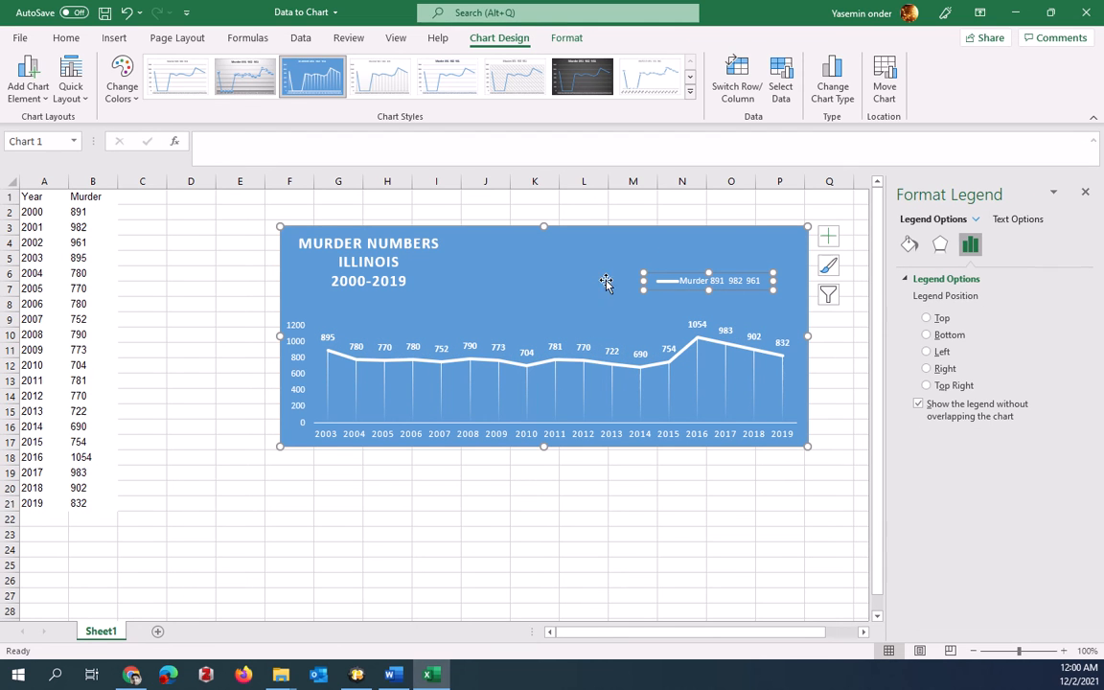
pyautogui.click(92, 195)
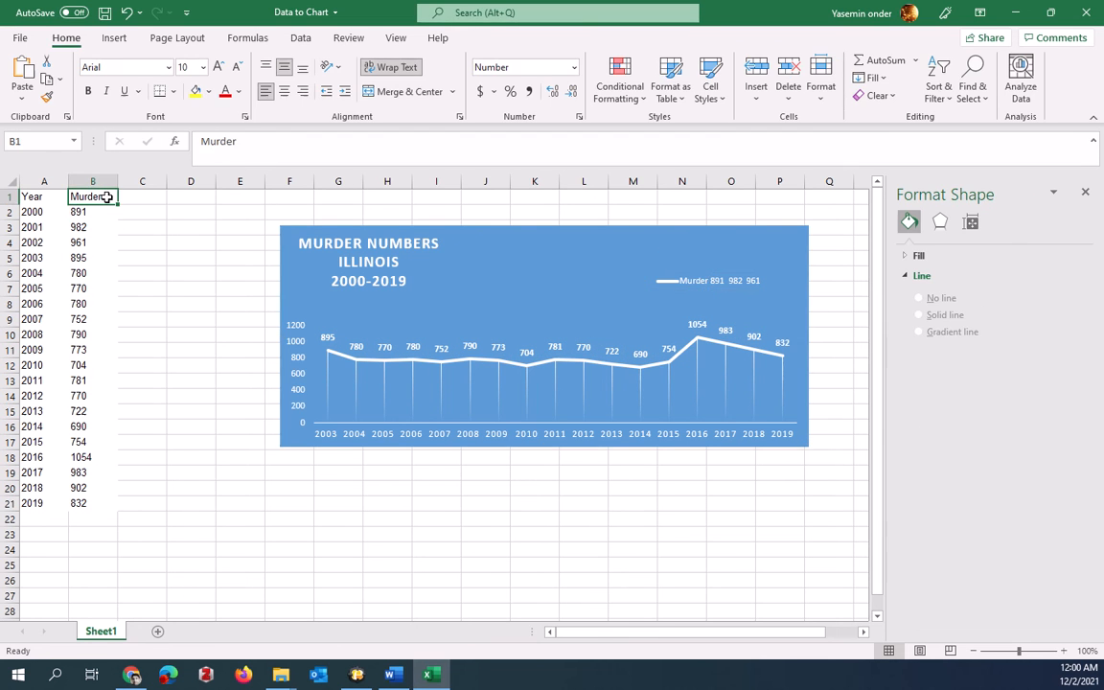
pyautogui.moveTo(104, 209)
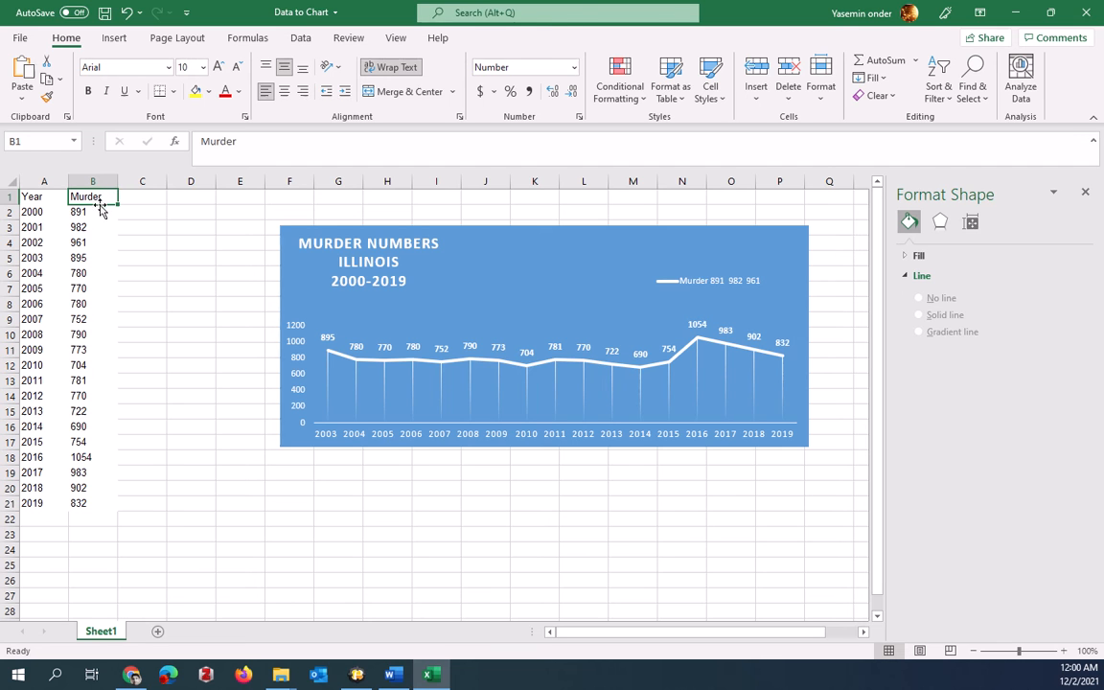
# Enter the heading Murder Numbers in B1 so the chart legend shows the new name
pyautogui.write('89')
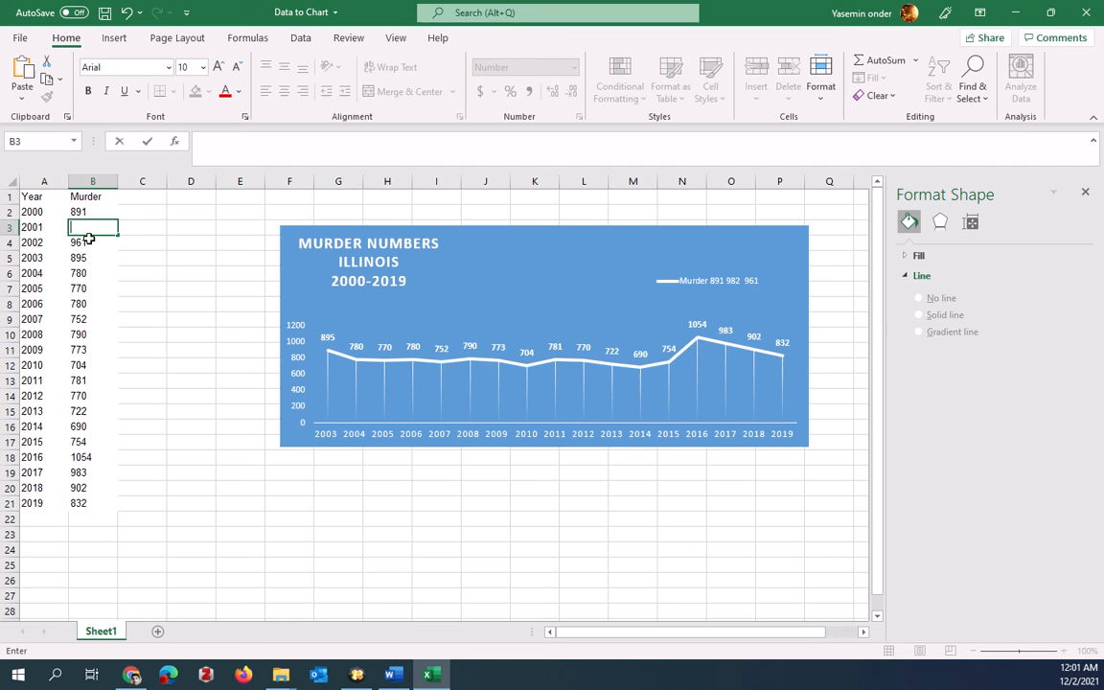
pyautogui.write('982')
pyautogui.click(94, 195)
pyautogui.write(' Numbr')
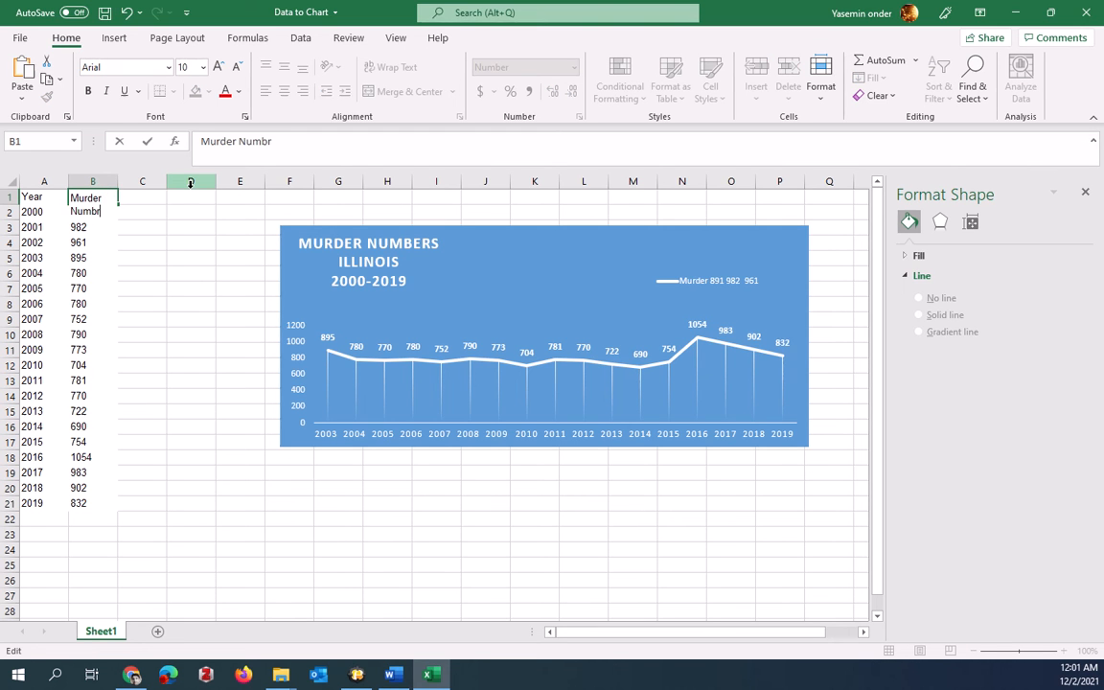
pyautogui.write('ers')
pyautogui.press('enter')
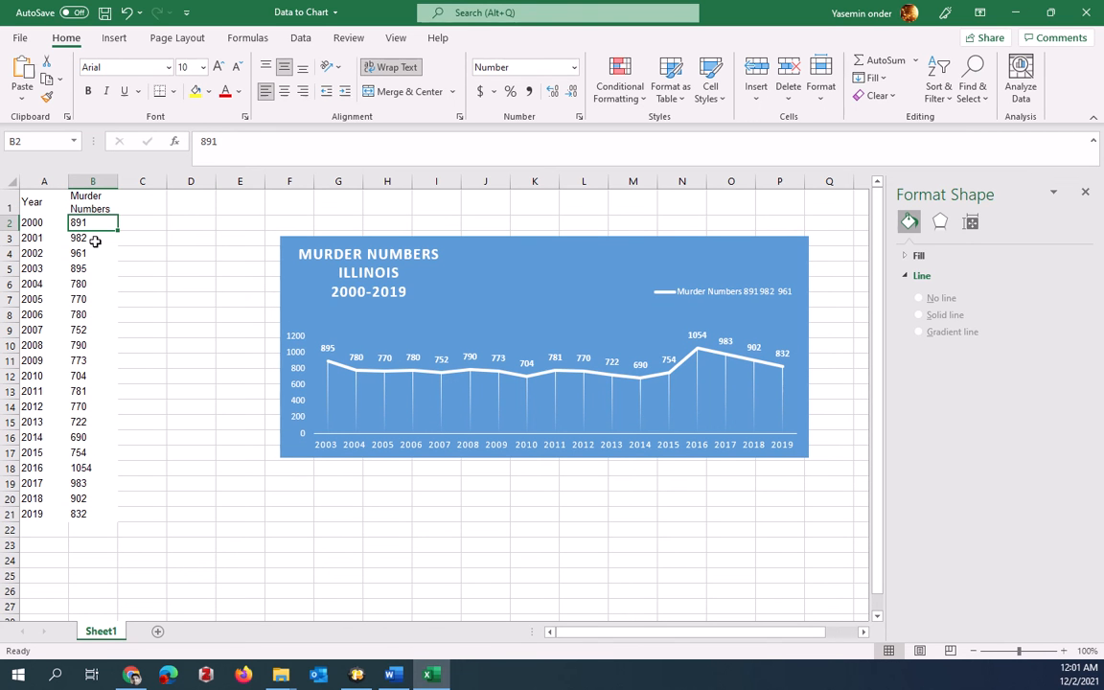
pyautogui.click(92, 238)
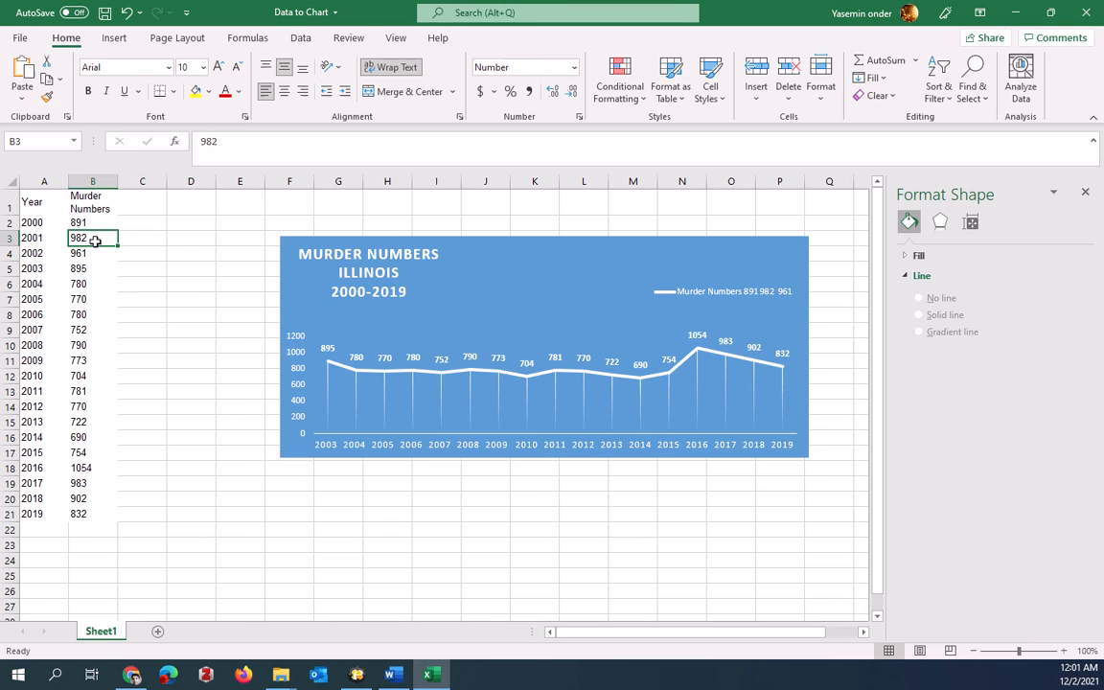
pyautogui.click(719, 291)
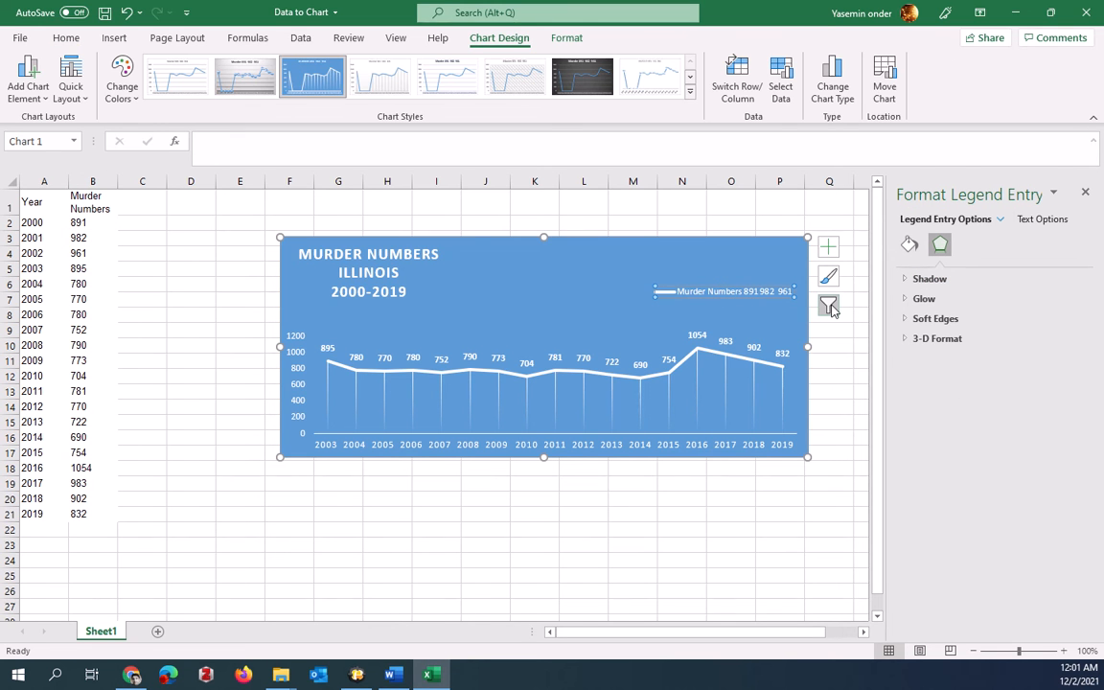
# Adjust the chart filter so every year from 2000 plots and the legend reads Murder Numbers
pyautogui.click(828, 305)
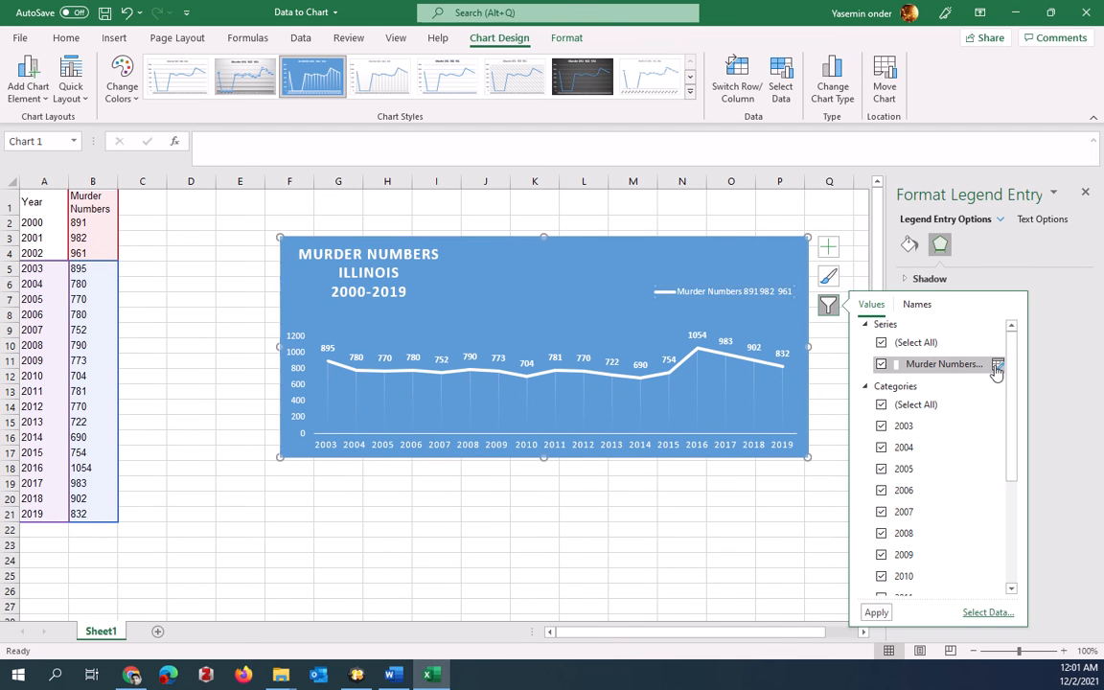
pyautogui.click(997, 364)
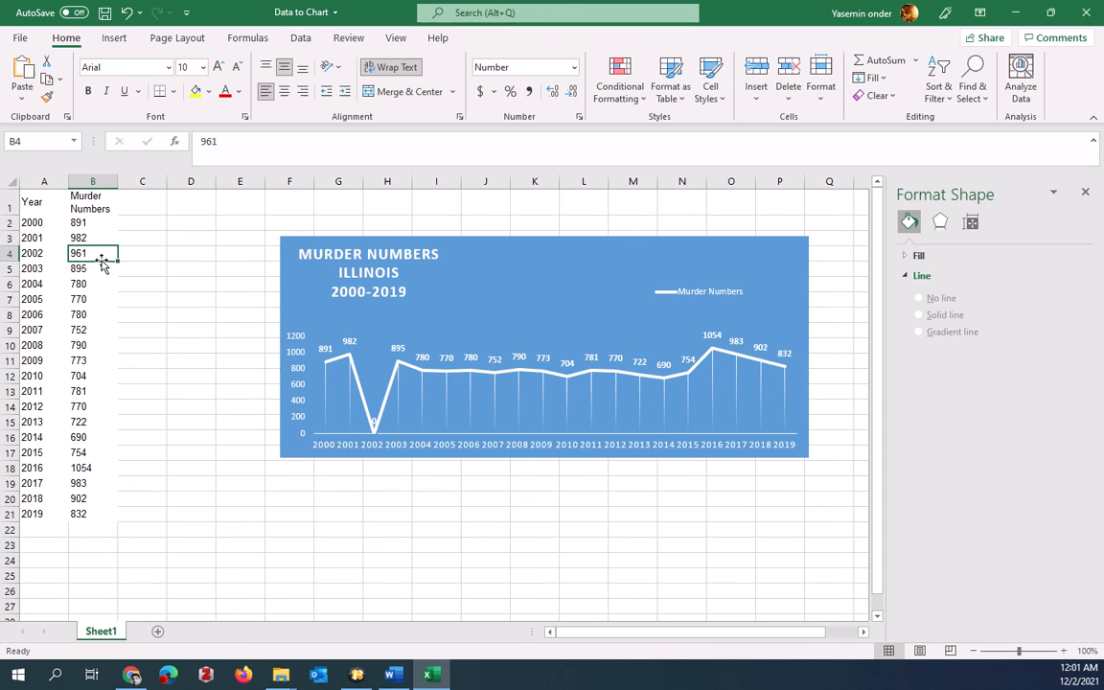
# Select the 2002 data cells to re-enter 961 and remove the plunge in the line
pyautogui.click(92, 268)
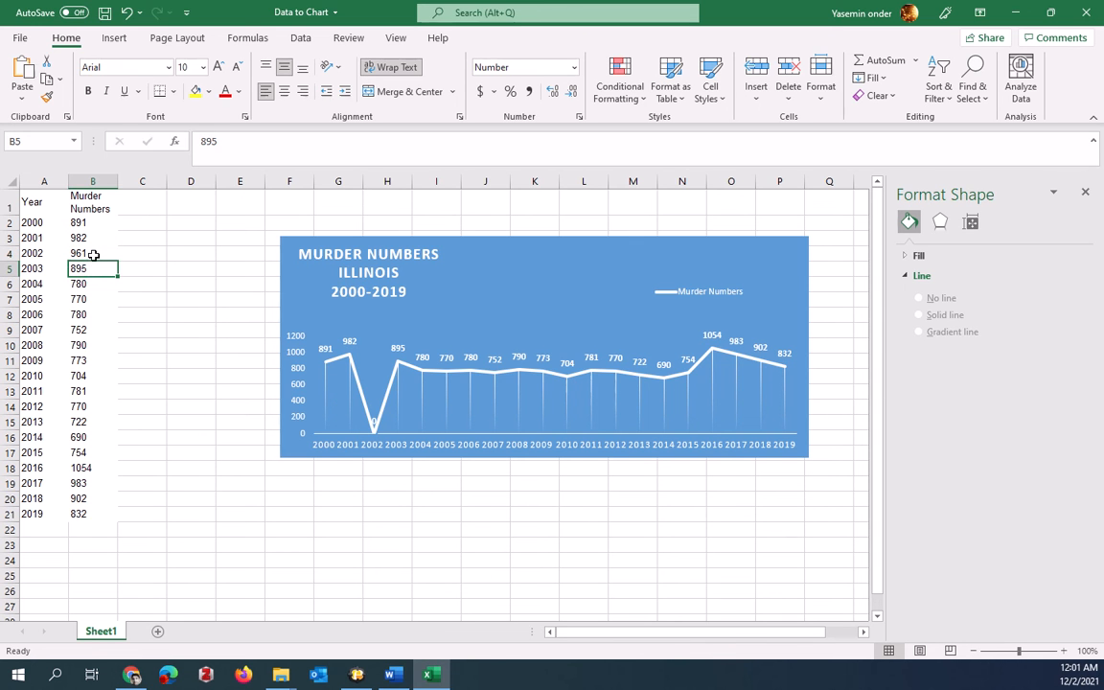
pyautogui.click(92, 253)
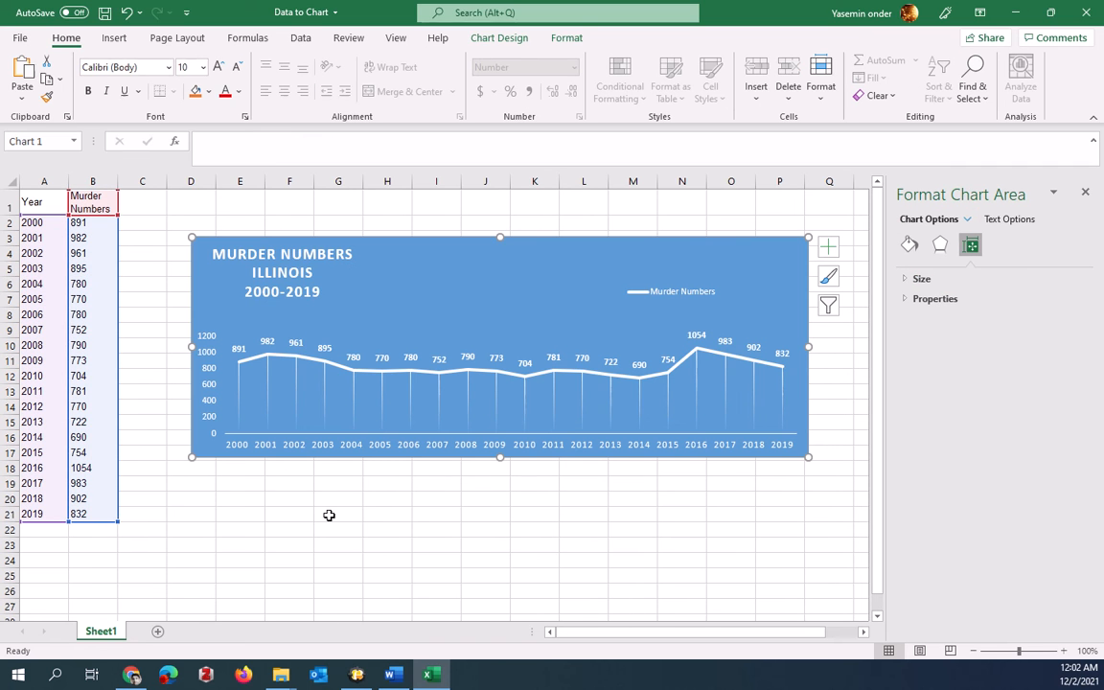
pyautogui.moveTo(713, 295)
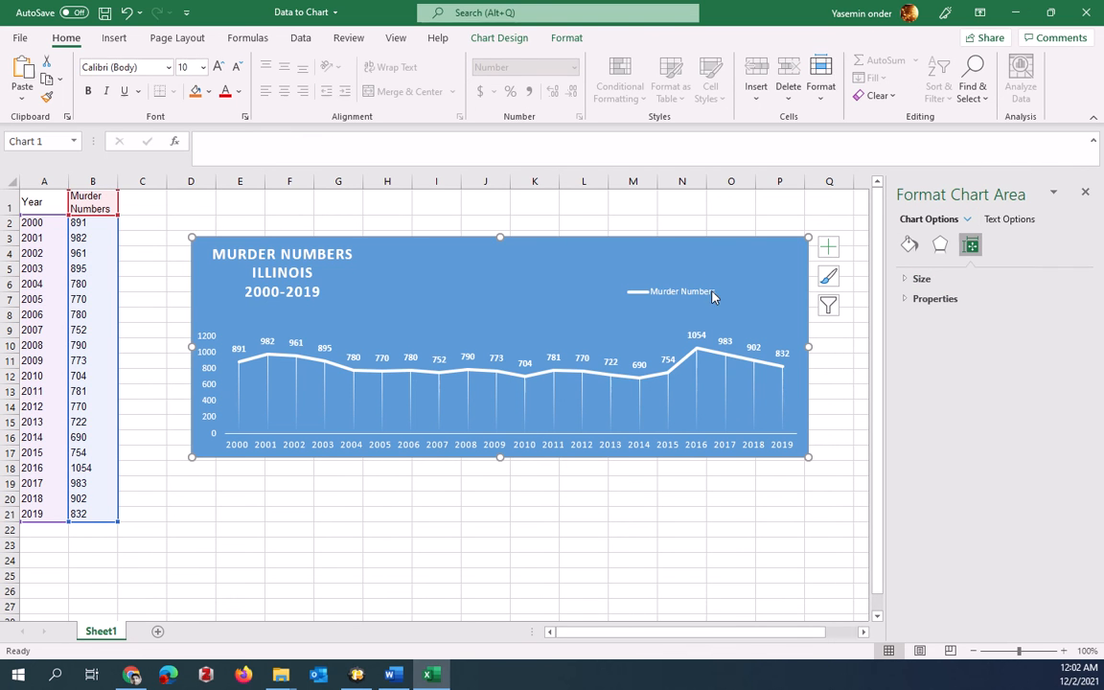
pyautogui.moveTo(309, 276)
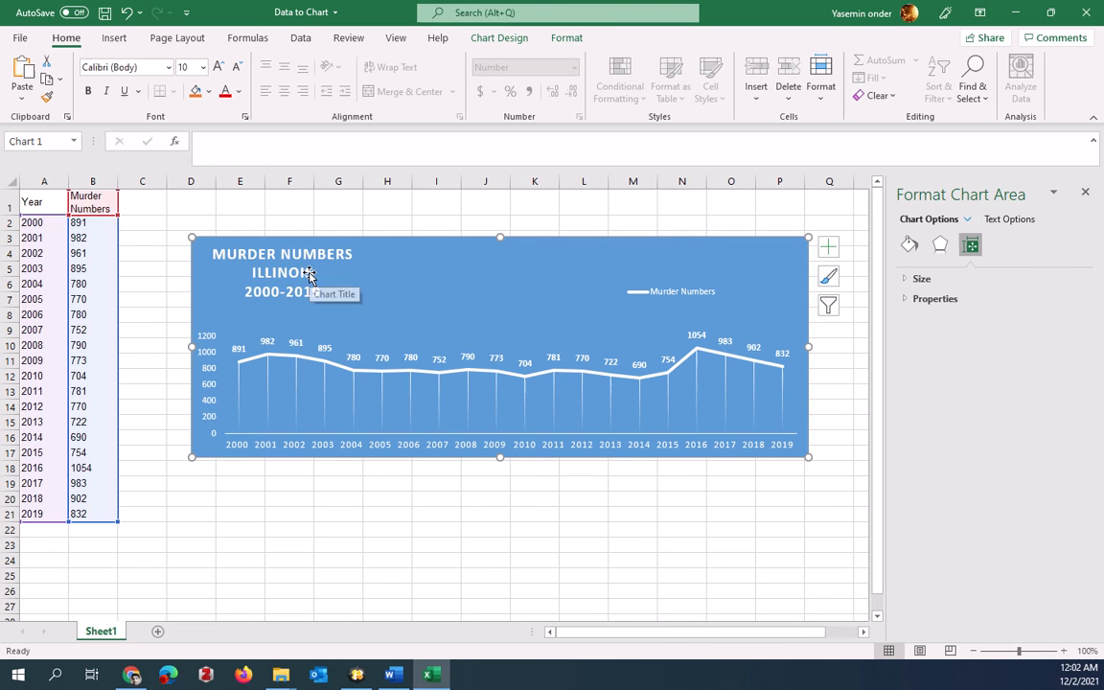
# Give the chart title a solid dark 2 pt border
pyautogui.click(281, 272)
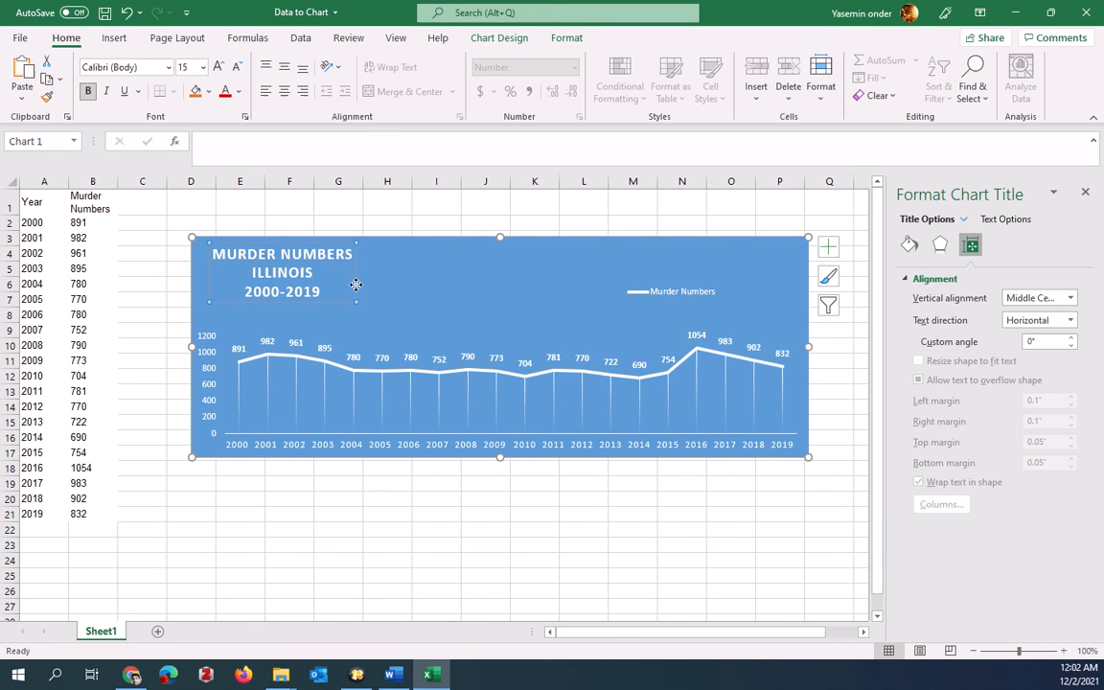
pyautogui.click(499, 39)
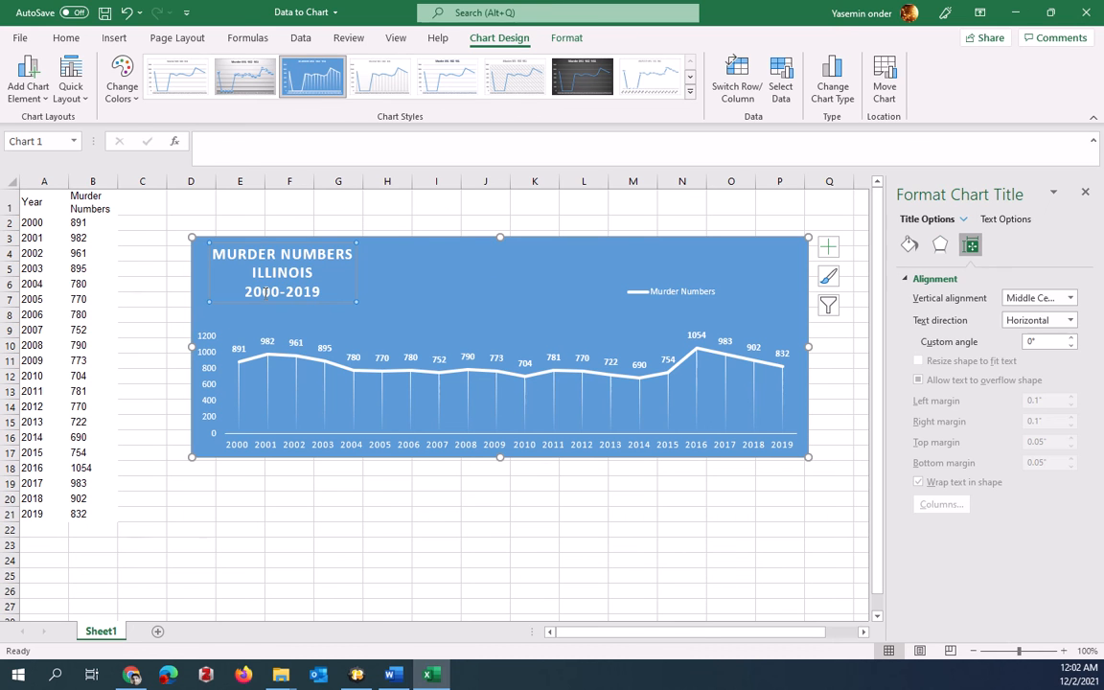
pyautogui.click(909, 244)
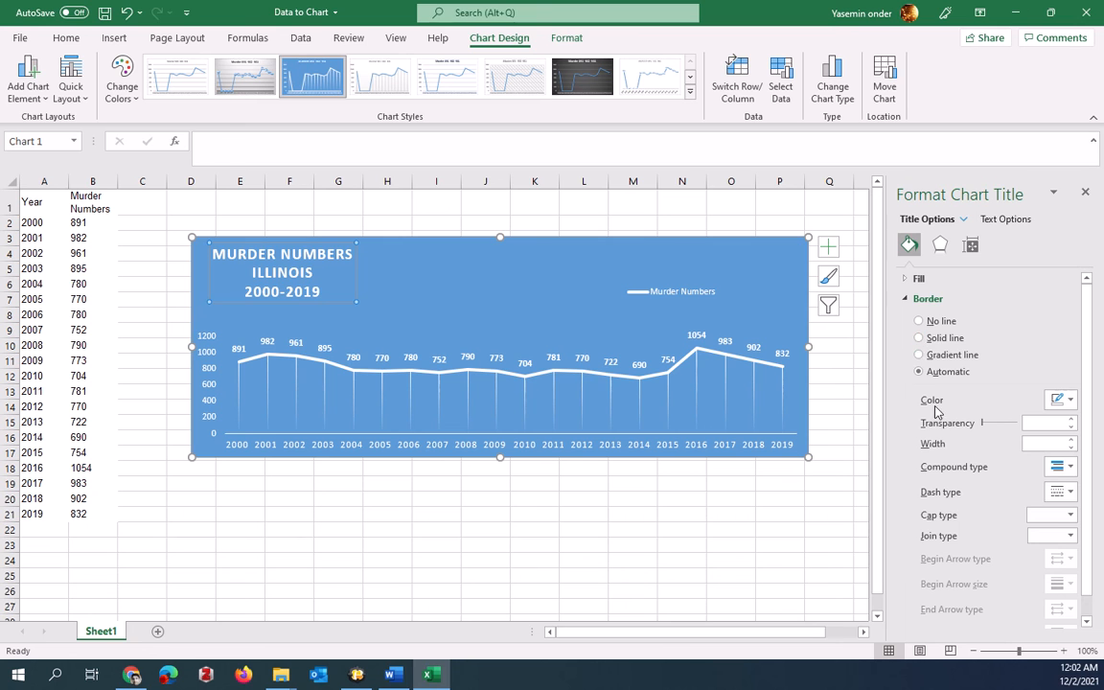
pyautogui.click(921, 338)
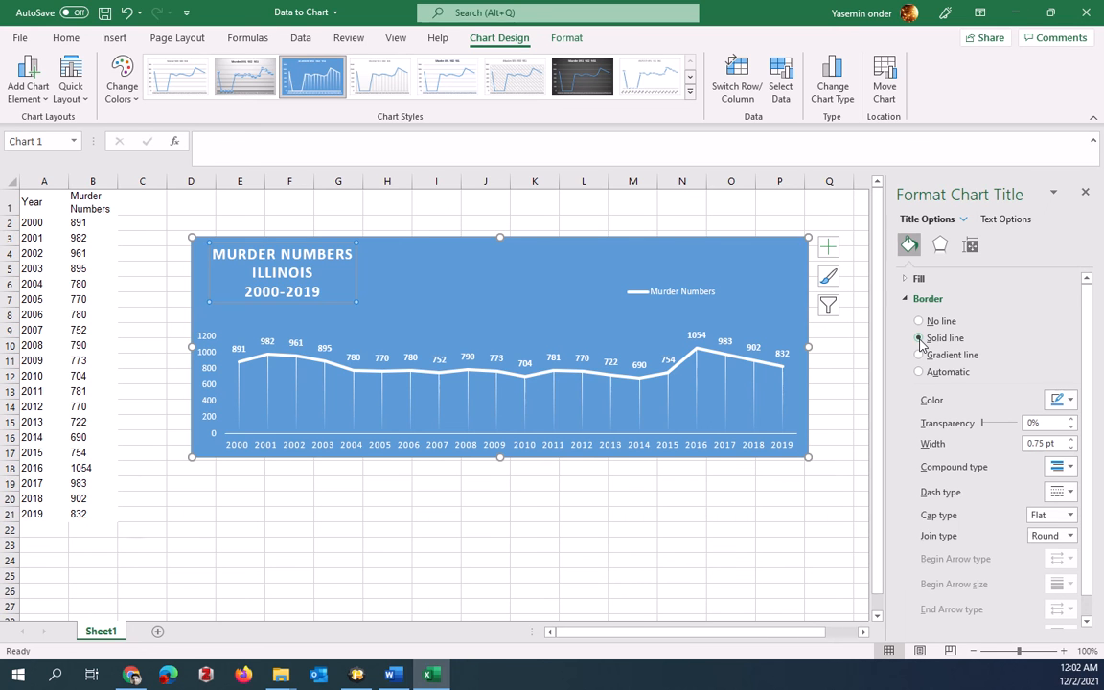
pyautogui.click(1059, 401)
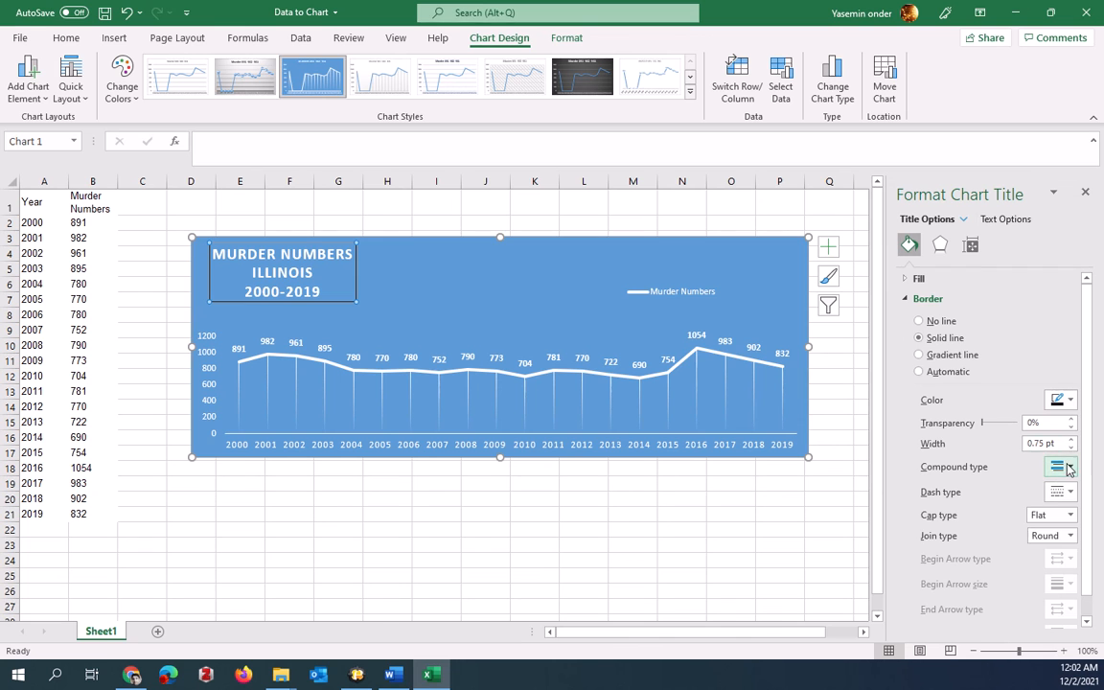
pyautogui.click(1070, 439)
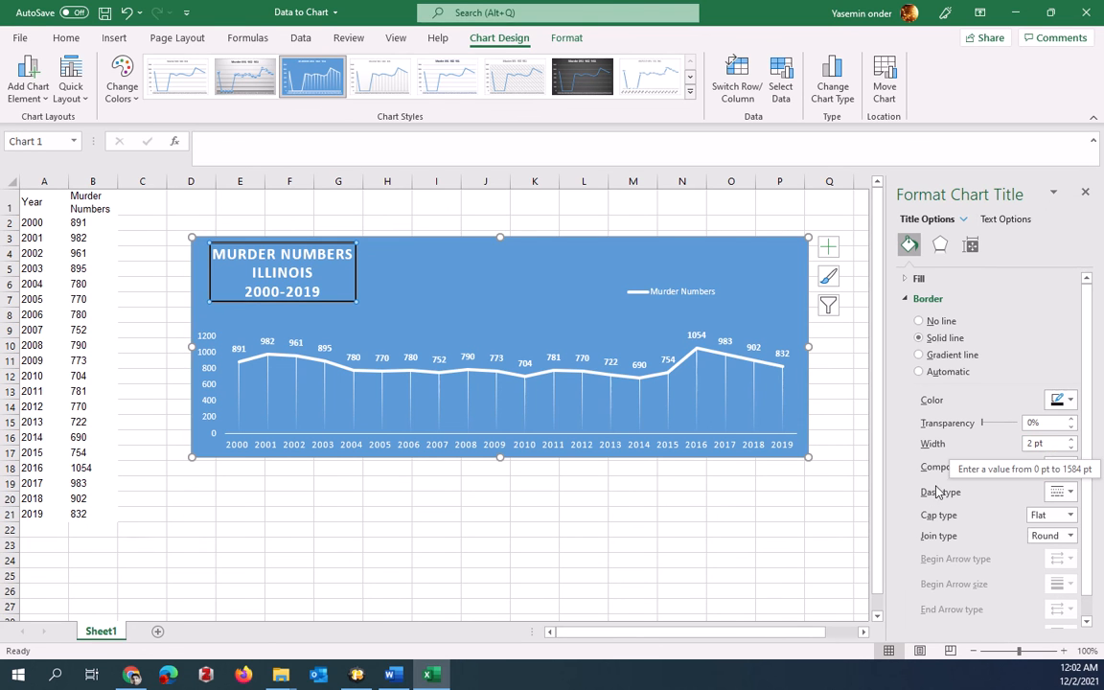
# Fill the title box with a solid darker blue
pyautogui.click(905, 278)
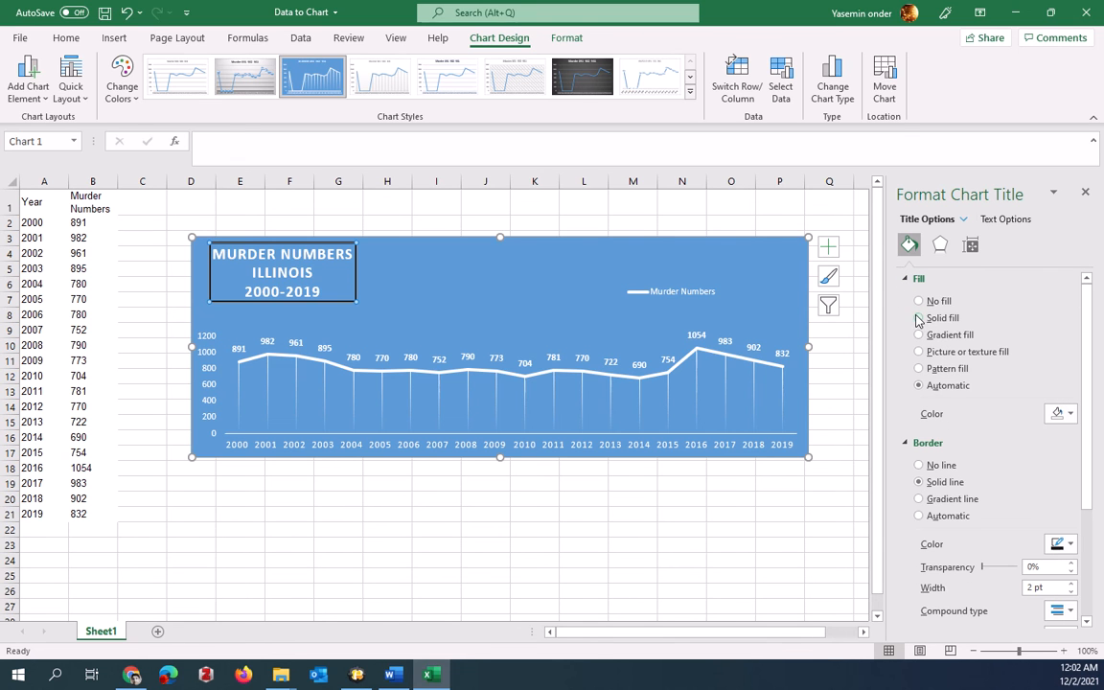
pyautogui.click(1070, 414)
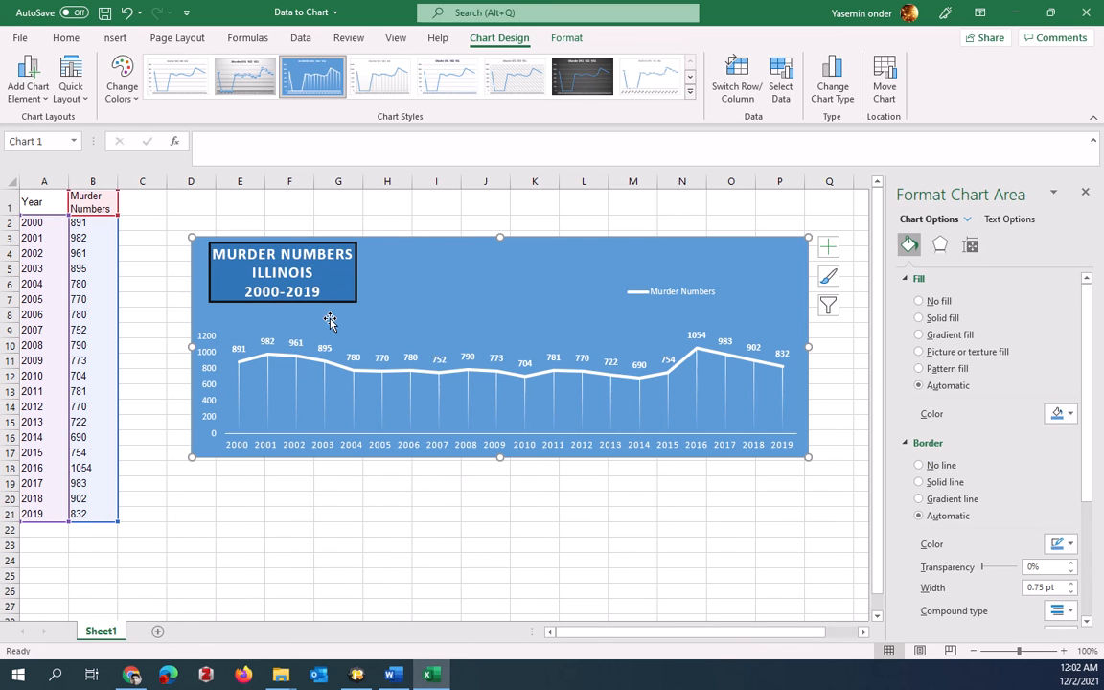
pyautogui.moveTo(719, 307)
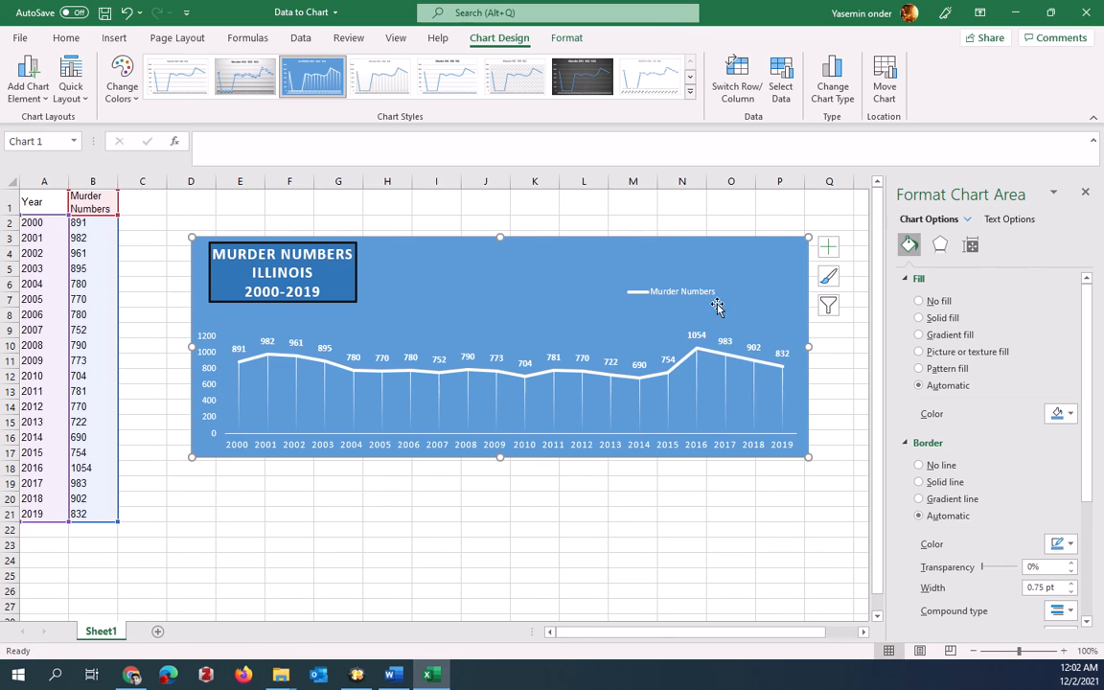
# Outline the whole chart area with a solid 2 pt dark border and deselect to view it
pyautogui.click(671, 292)
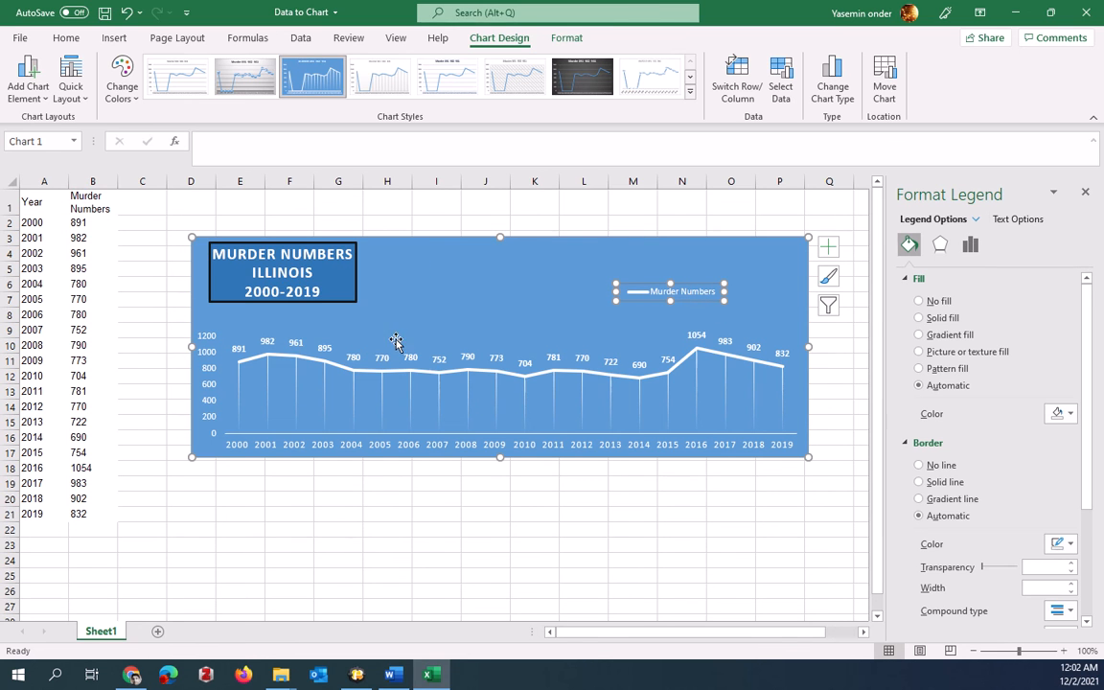
pyautogui.click(809, 429)
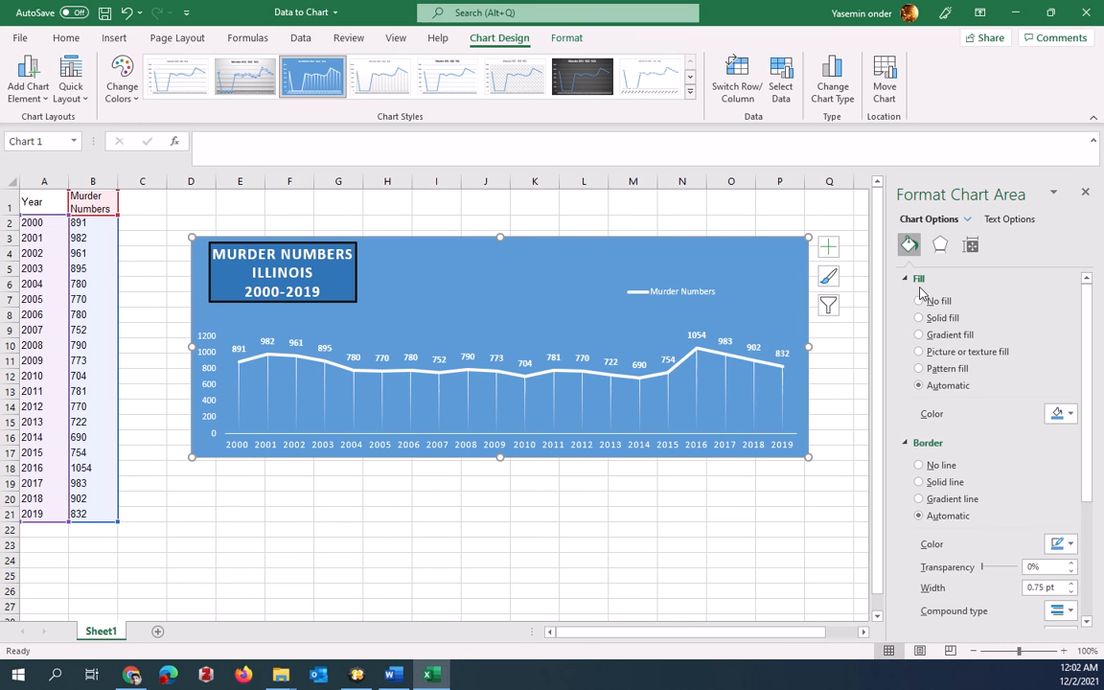
pyautogui.click(921, 483)
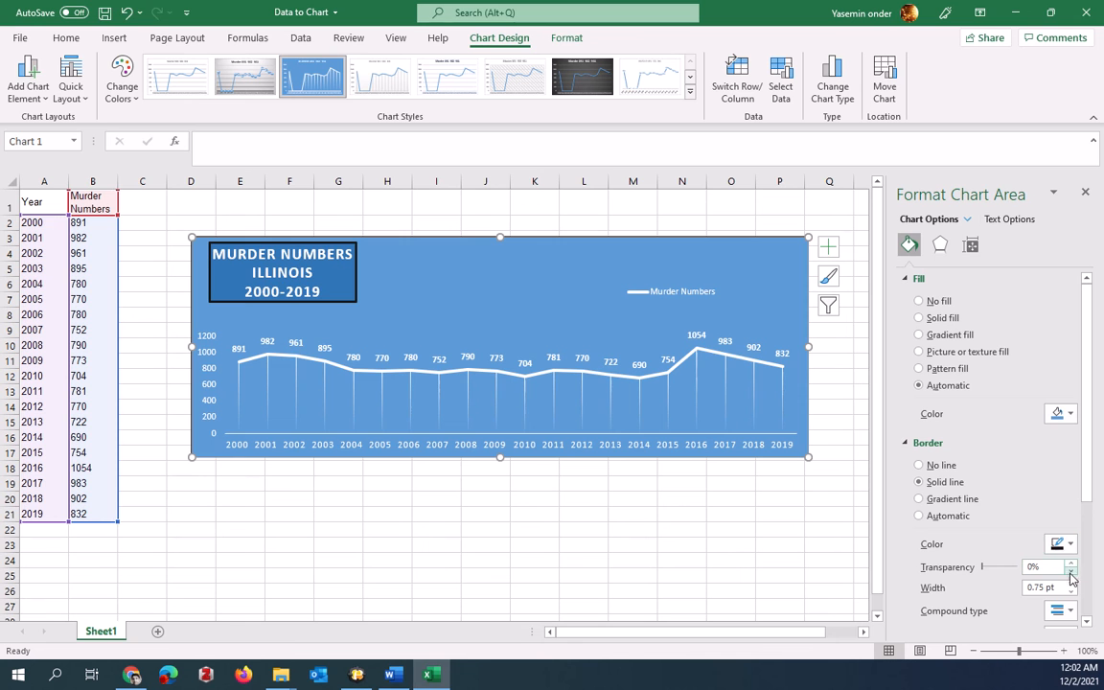
pyautogui.click(1072, 582)
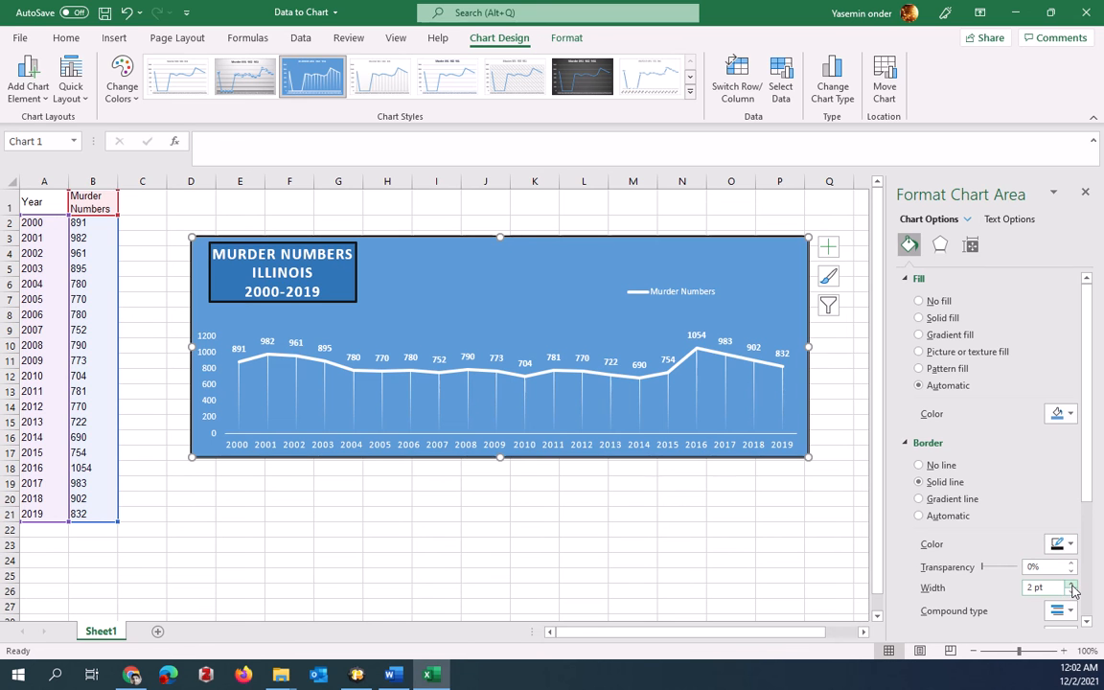
pyautogui.click(682, 514)
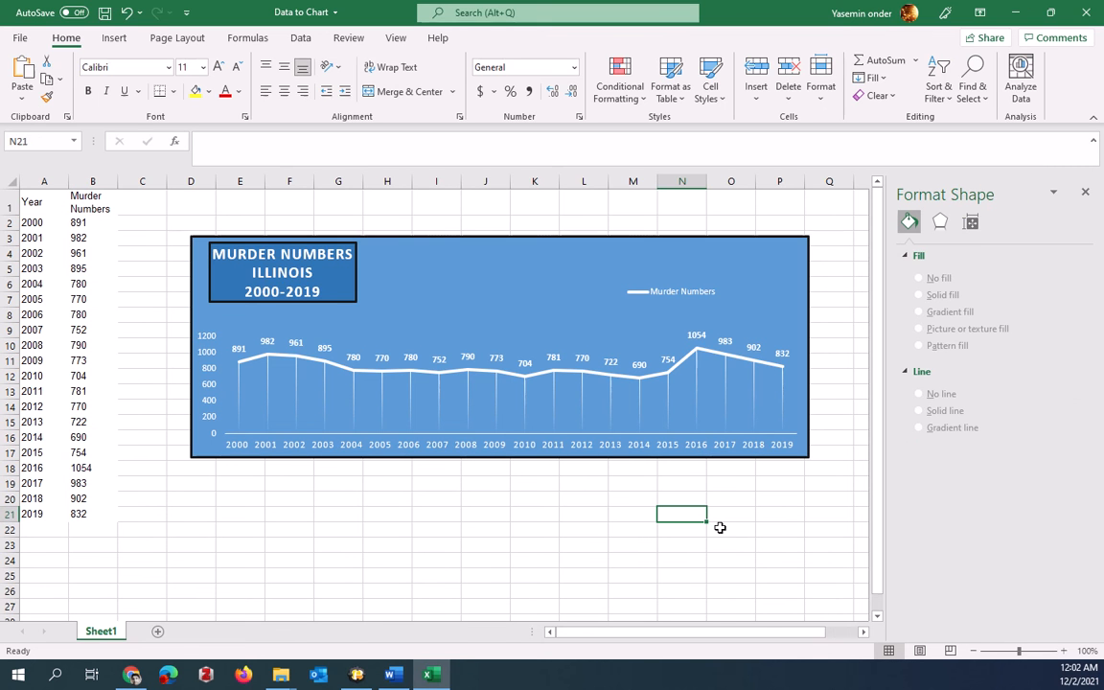
pyautogui.moveTo(130, 284)
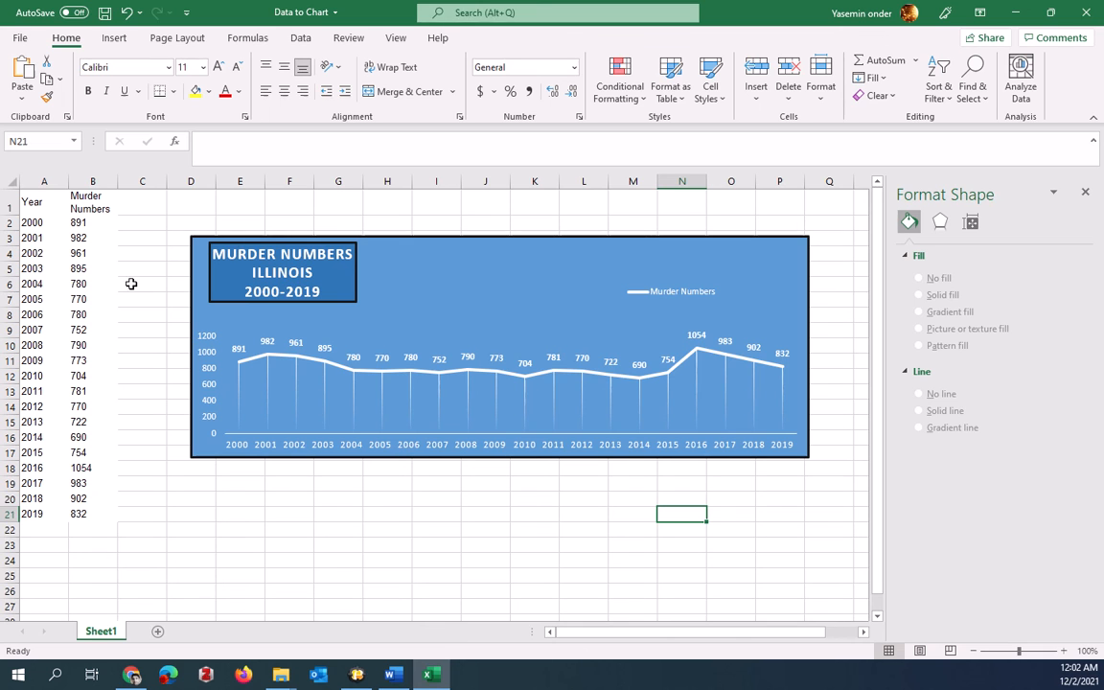
pyautogui.moveTo(61, 318)
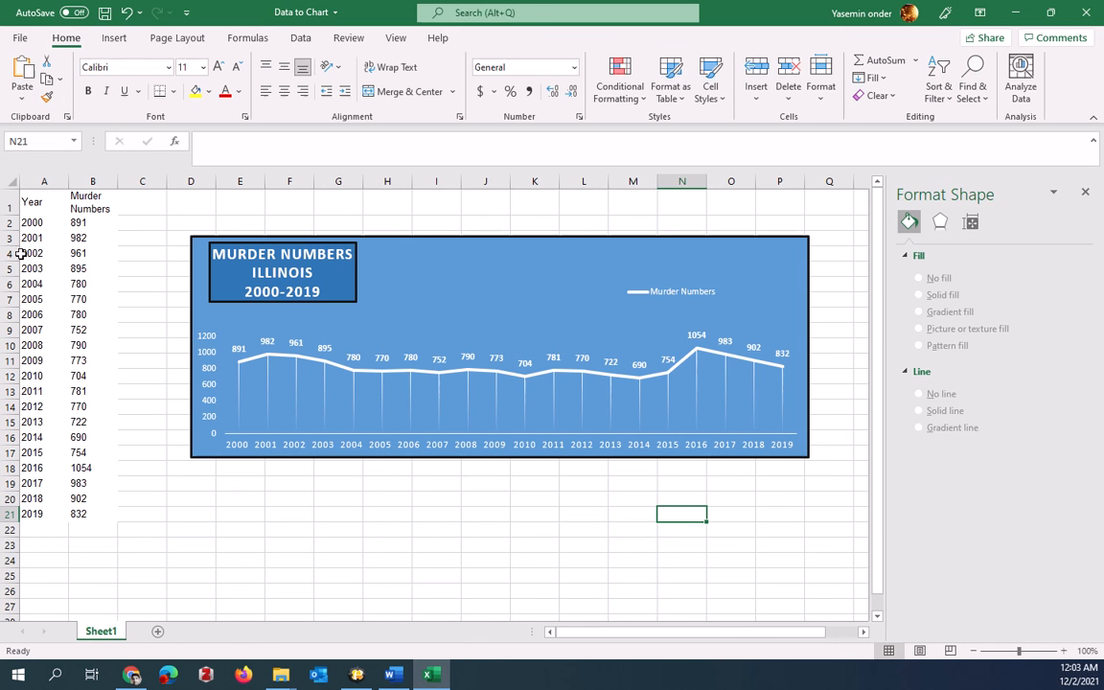
# Preview grey and other chart styles from Chart Styles and keep the dark blue one
pyautogui.click(44, 238)
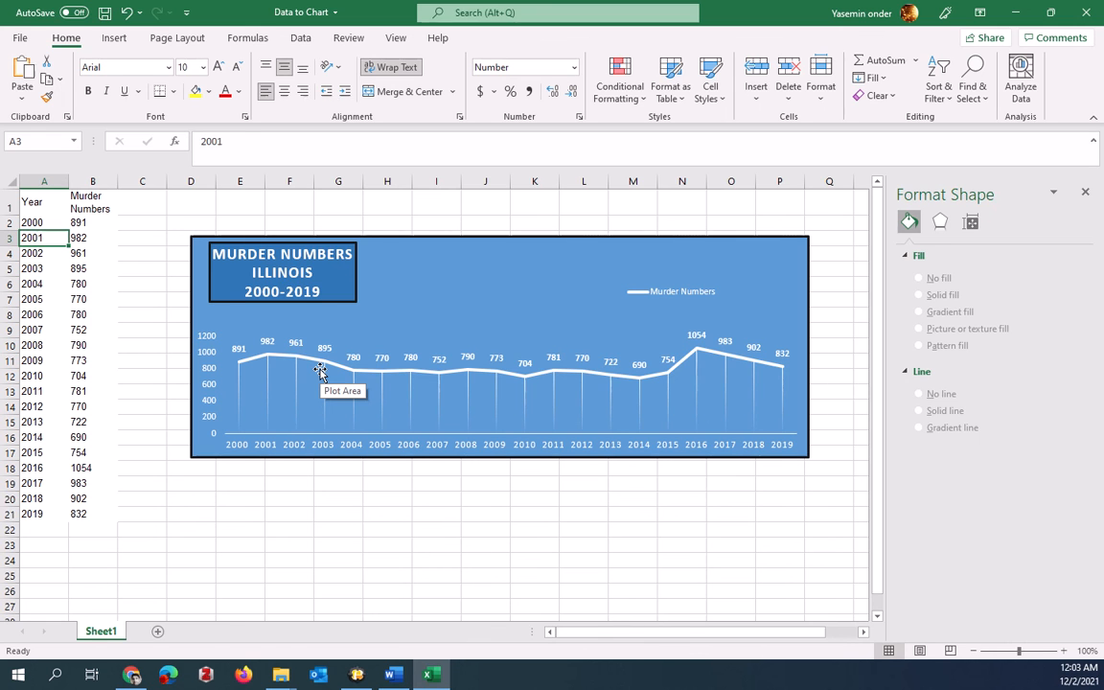
pyautogui.moveTo(295, 334)
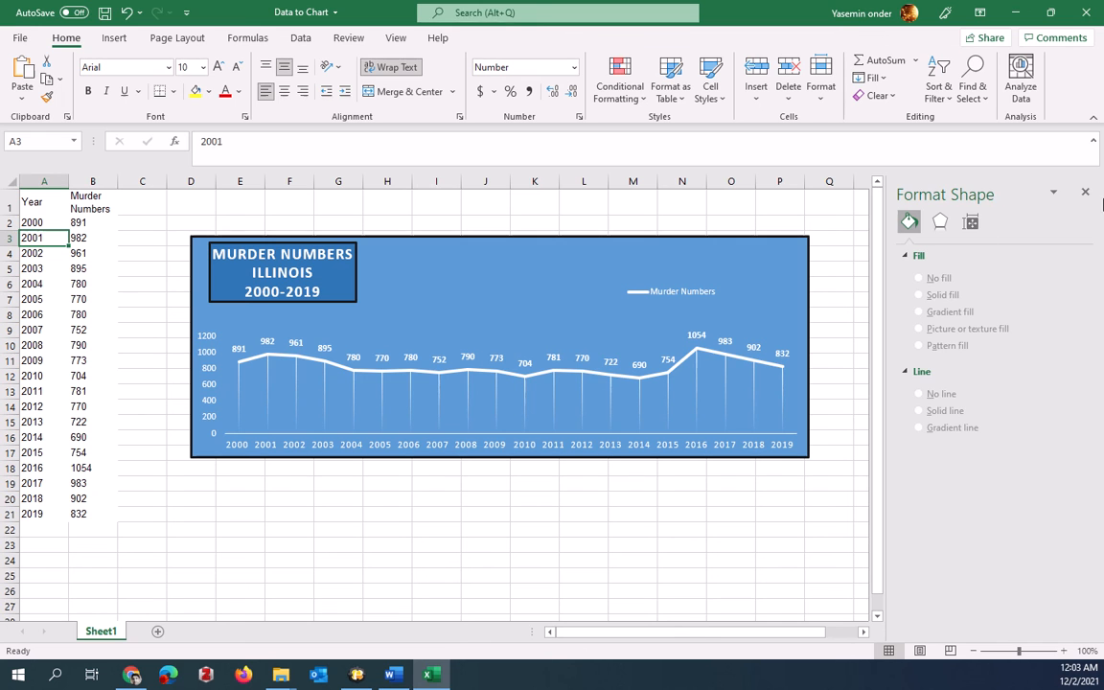
pyautogui.click(498, 345)
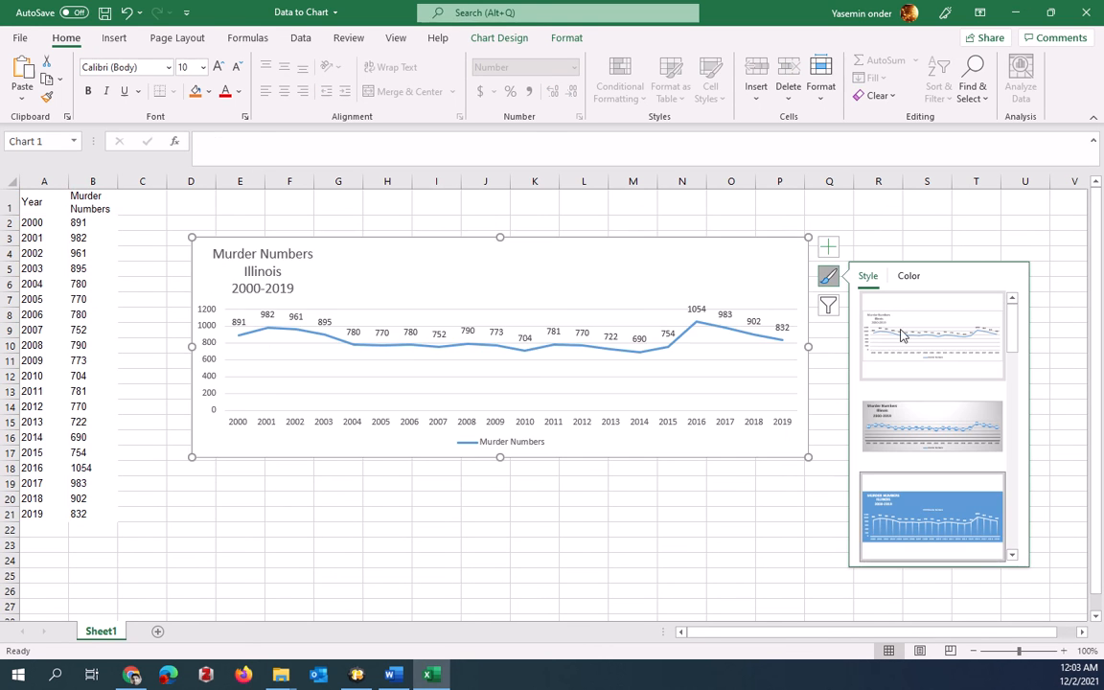
pyautogui.click(932, 426)
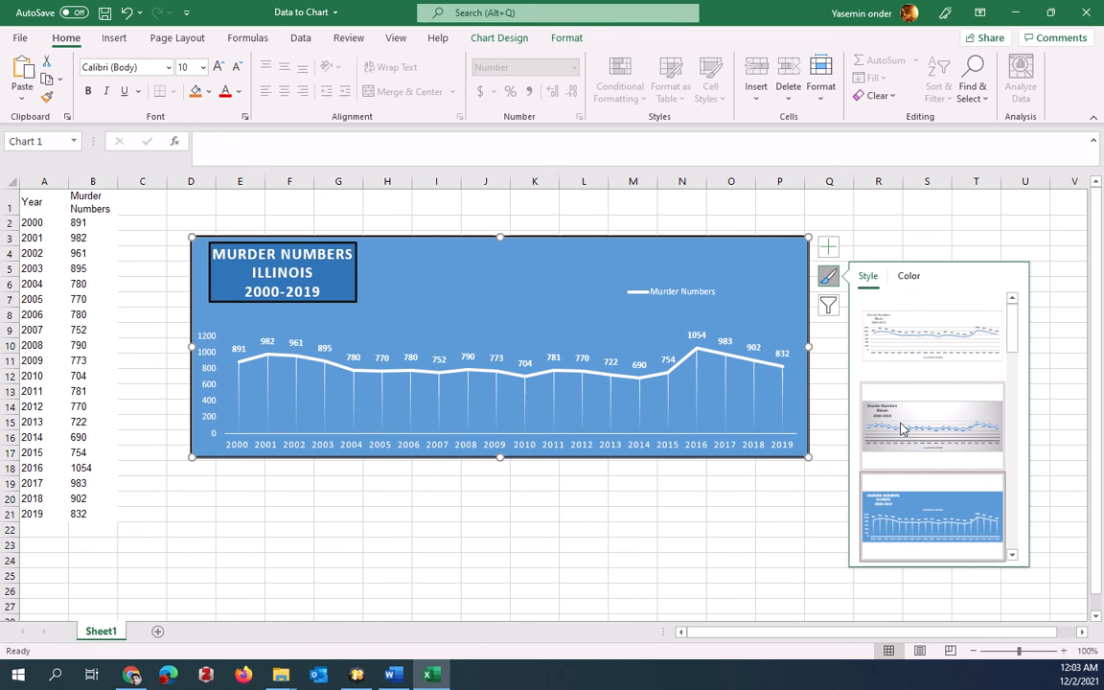
pyautogui.click(932, 518)
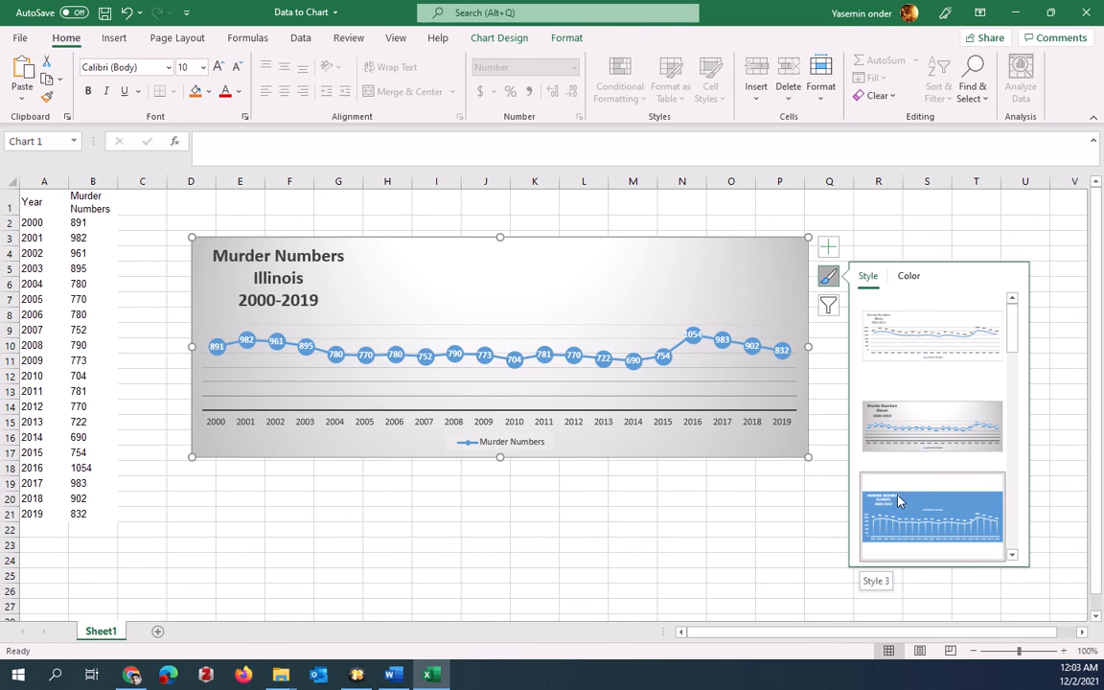
pyautogui.click(932, 334)
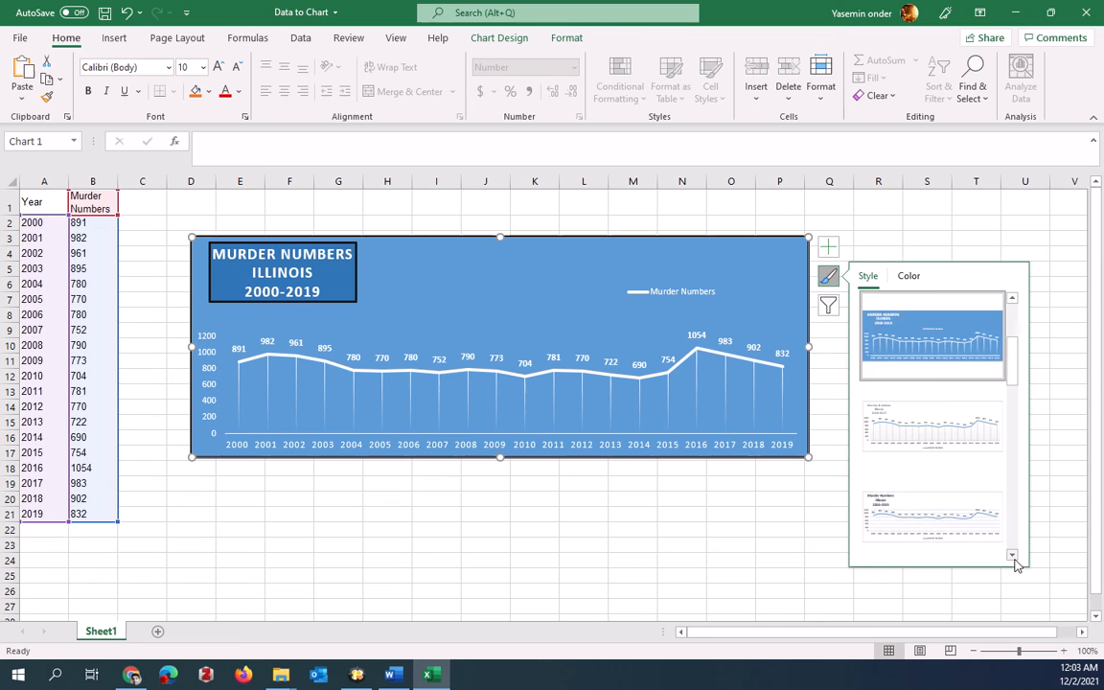
pyautogui.click(931, 516)
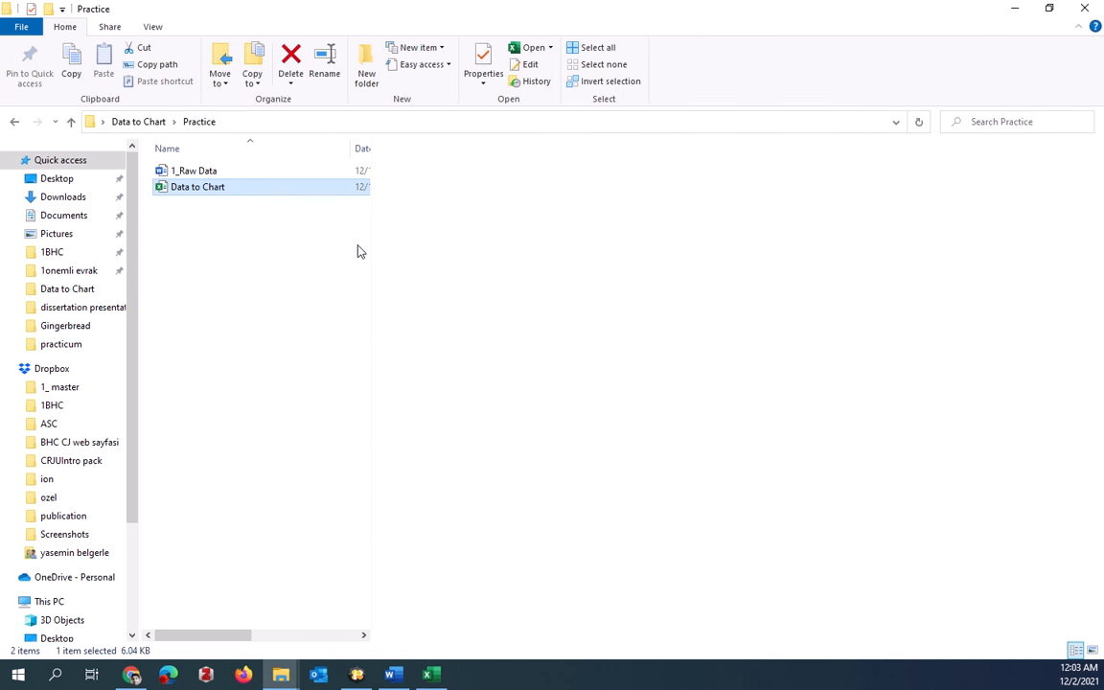
# Create a new Word document named Chart in the Practice folder and open it
pyautogui.rightClick(360, 251)
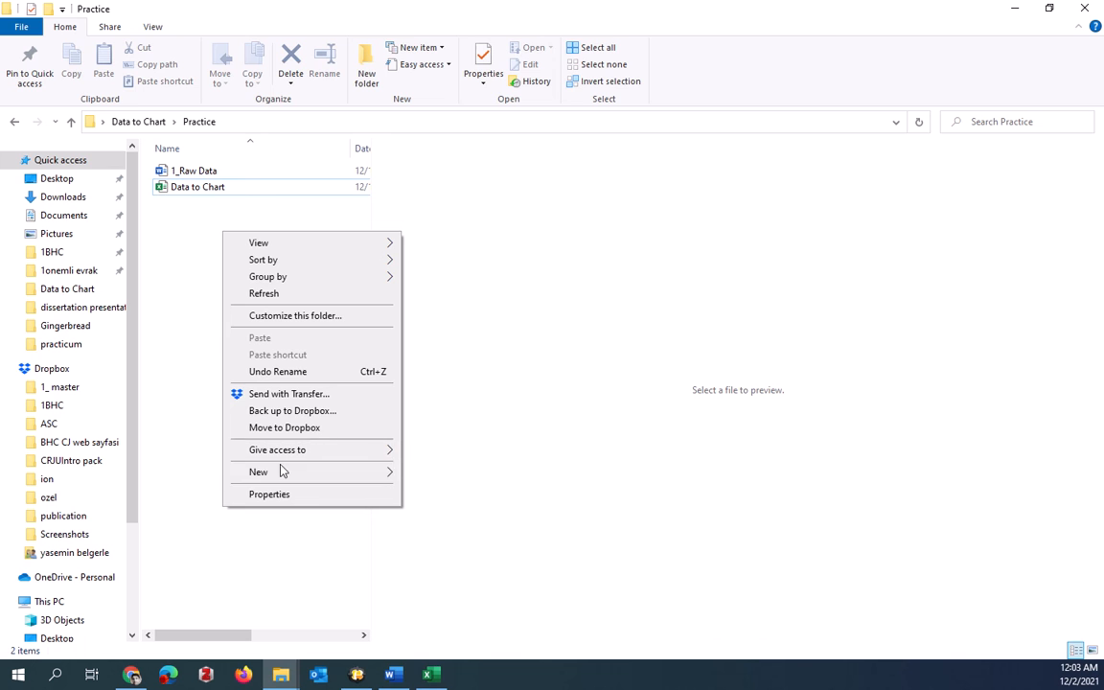
pyautogui.click(257, 471)
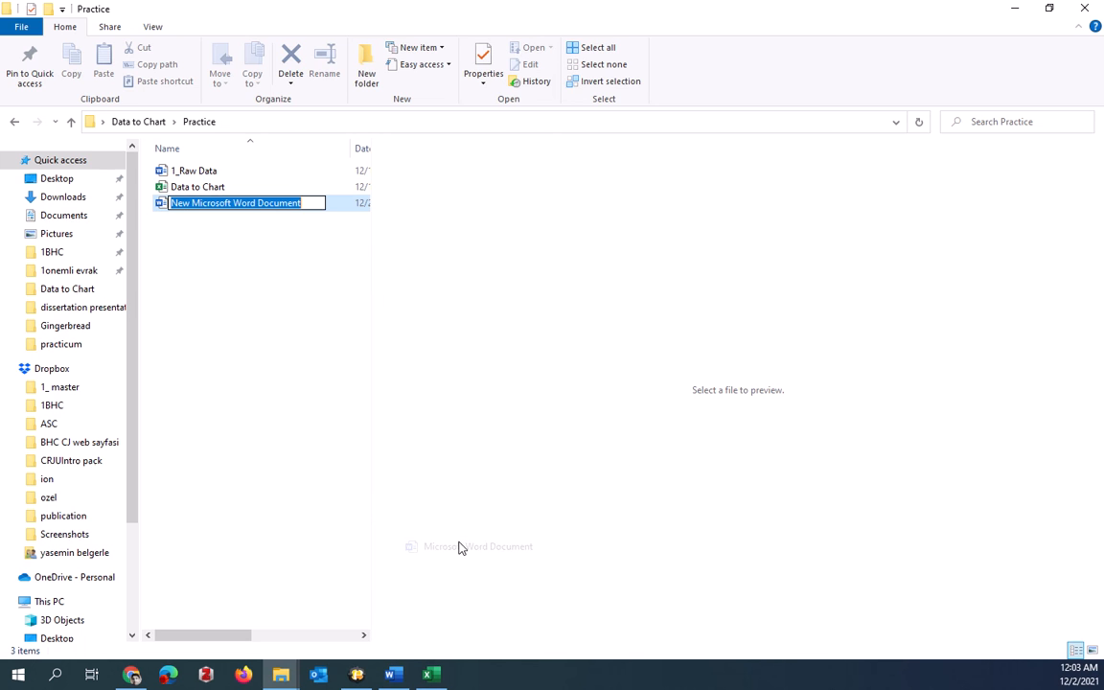
pyautogui.write('Chart')
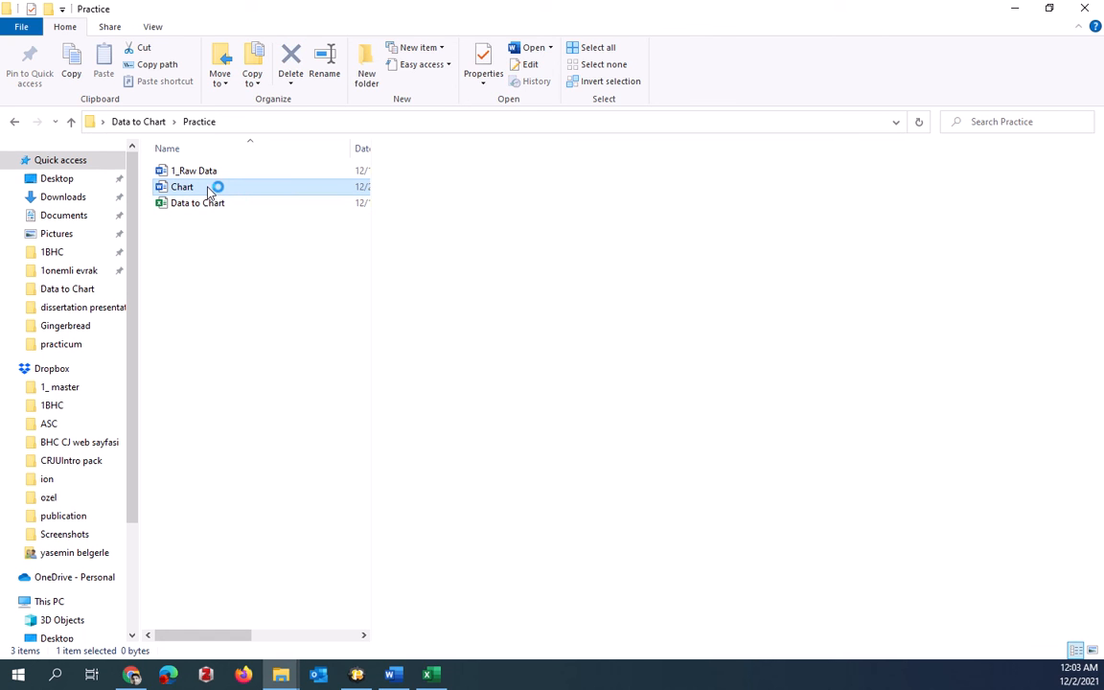
pyautogui.click(198, 203)
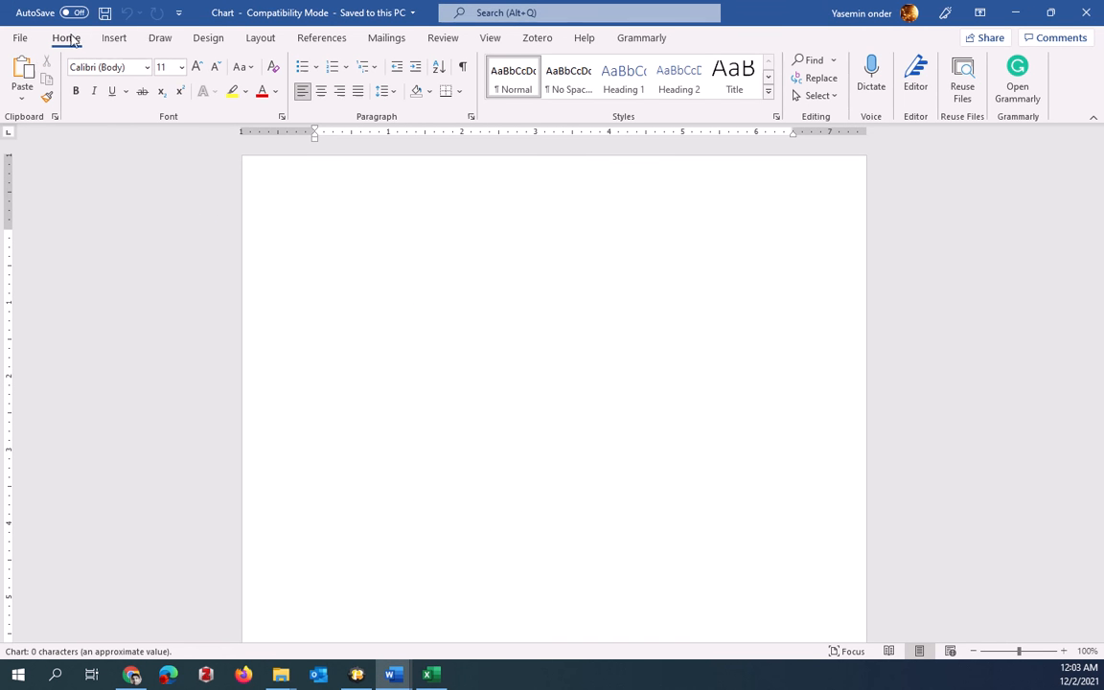
# Switch the Word page orientation to Landscape from the Layout ribbon
pyautogui.click(161, 38)
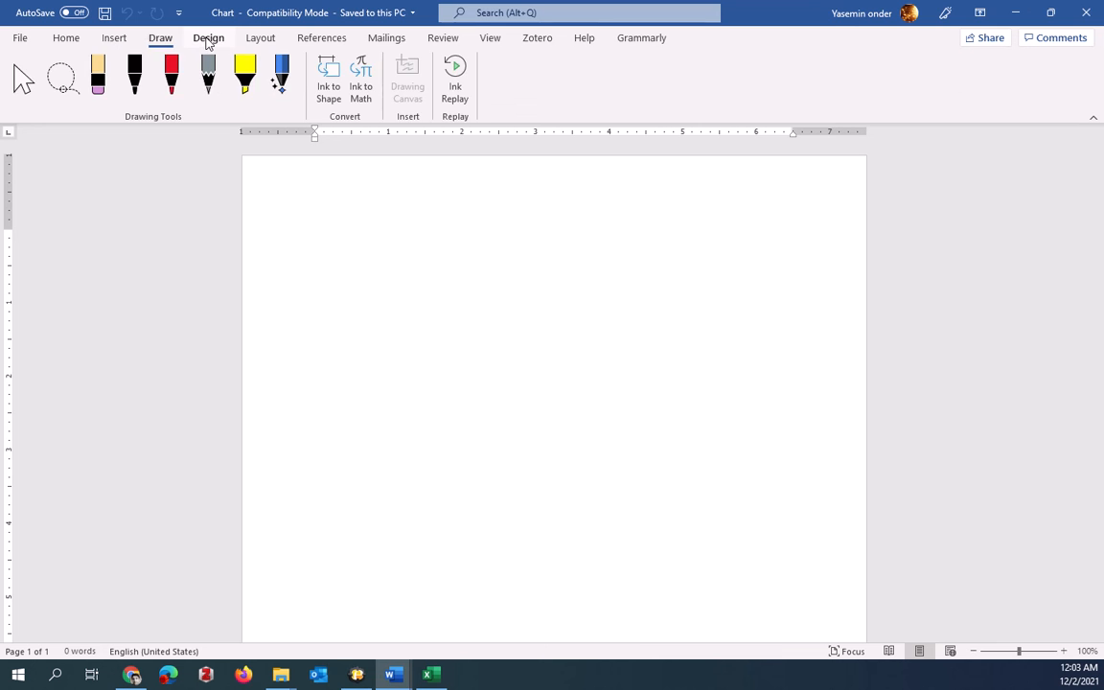
pyautogui.click(260, 38)
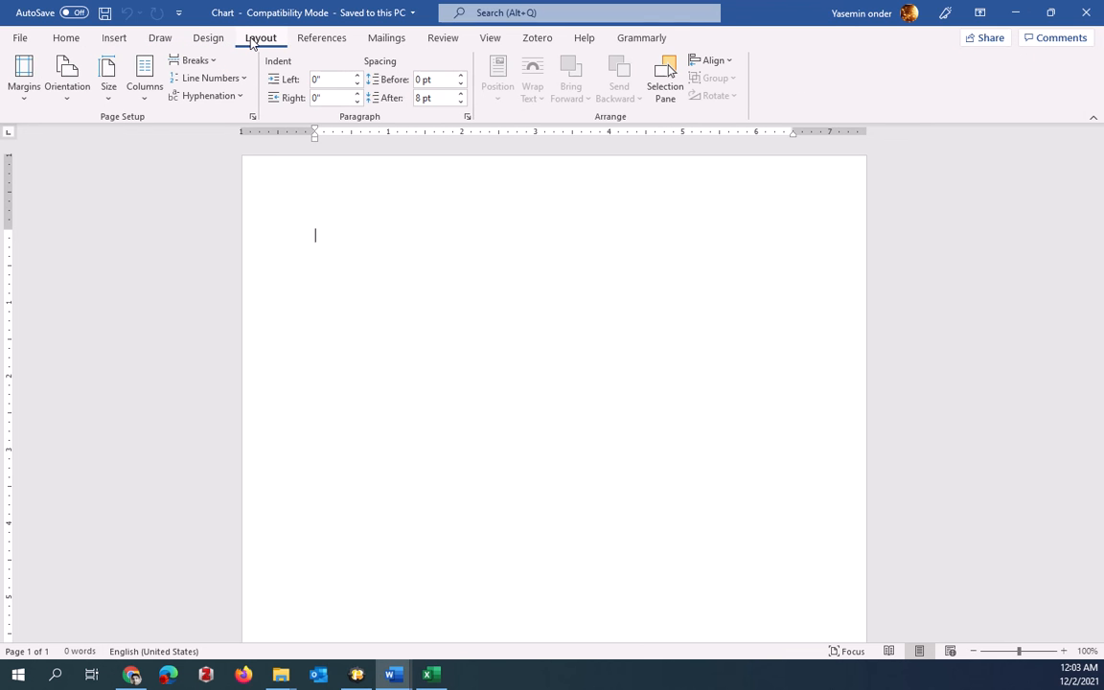
pyautogui.click(67, 76)
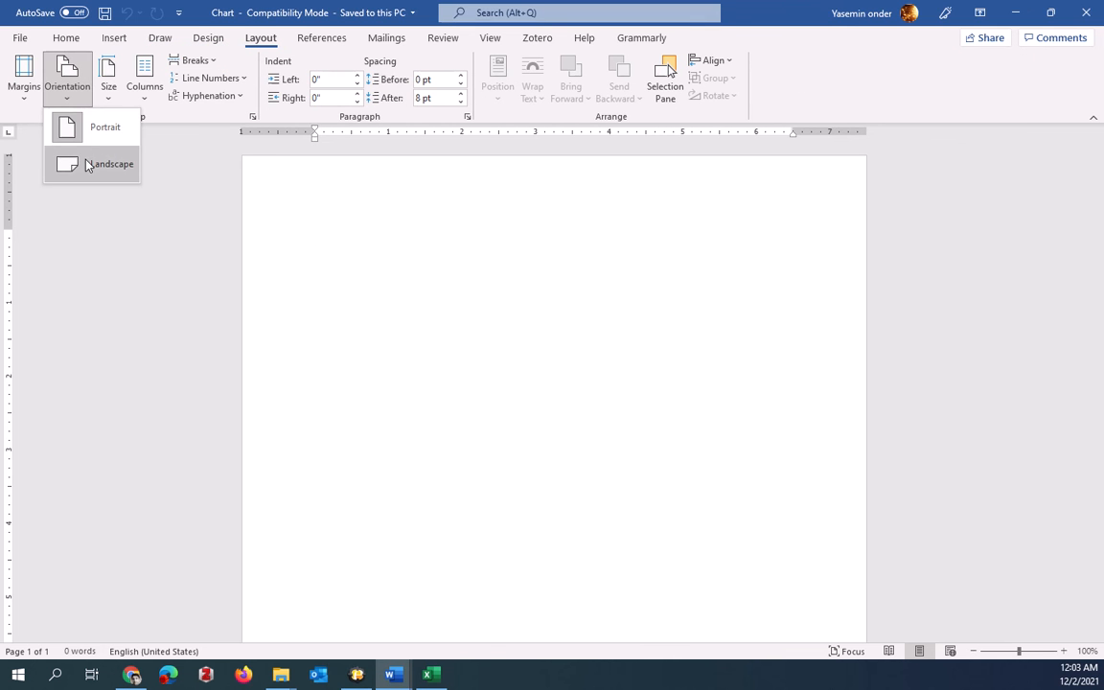
pyautogui.click(111, 165)
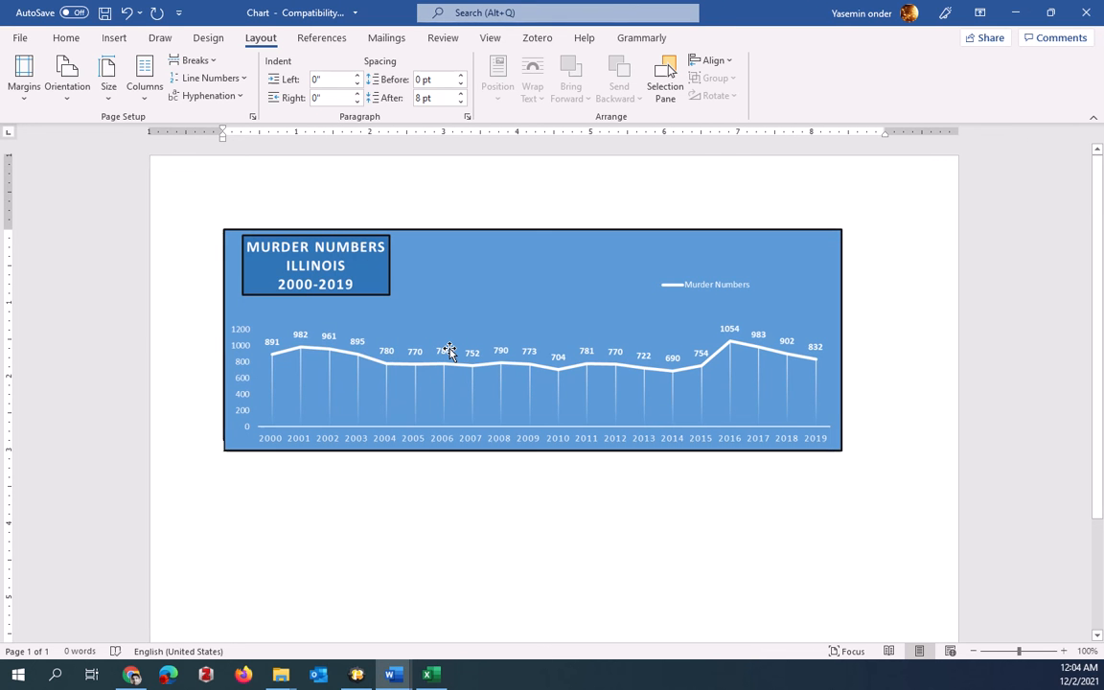
# Paste the blue Murder Numbers chart keeping source formatting and enlarge it to span the page width
pyautogui.rightClick(449, 349)
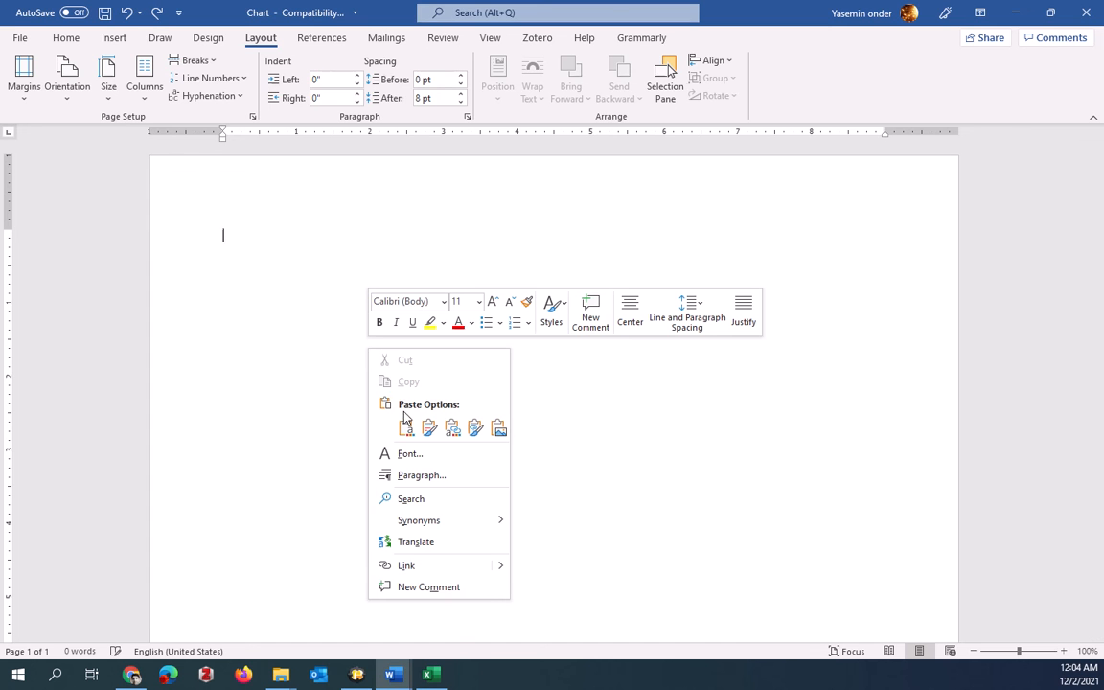
pyautogui.click(407, 428)
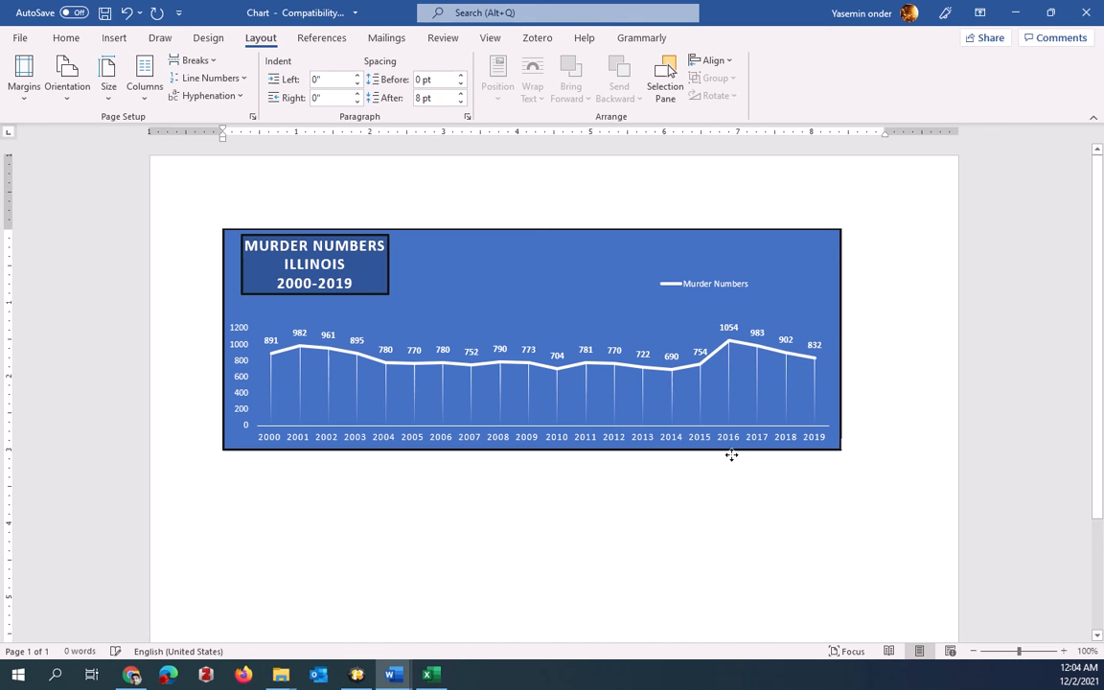
pyautogui.click(537, 345)
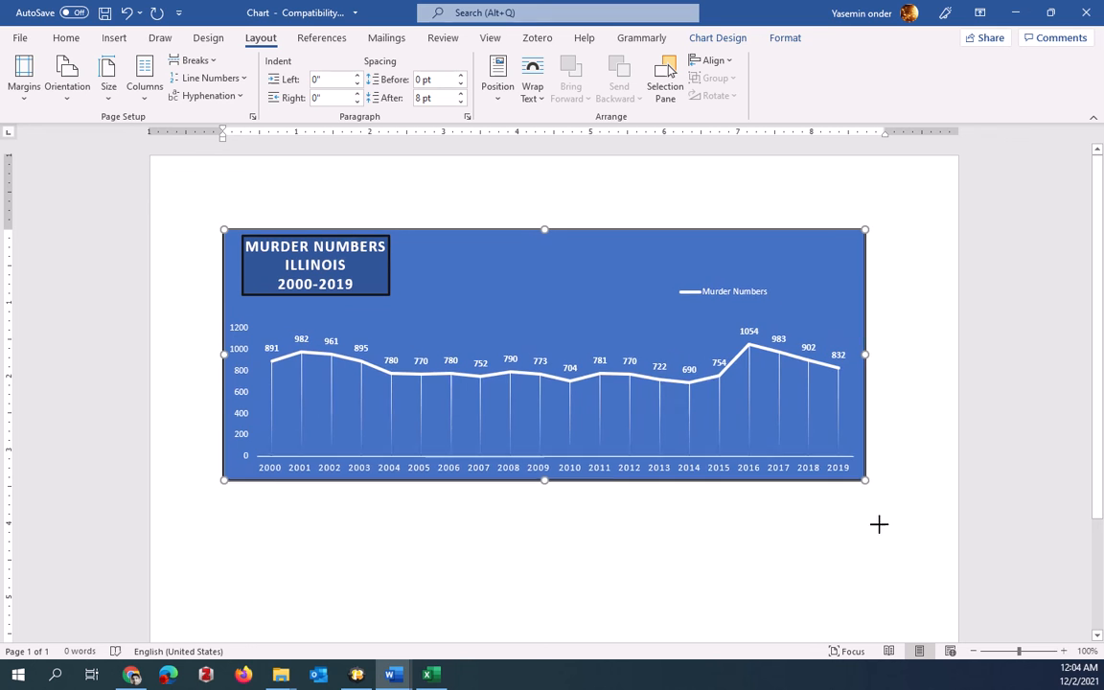
pyautogui.moveTo(862, 479); pyautogui.dragTo(917, 556)
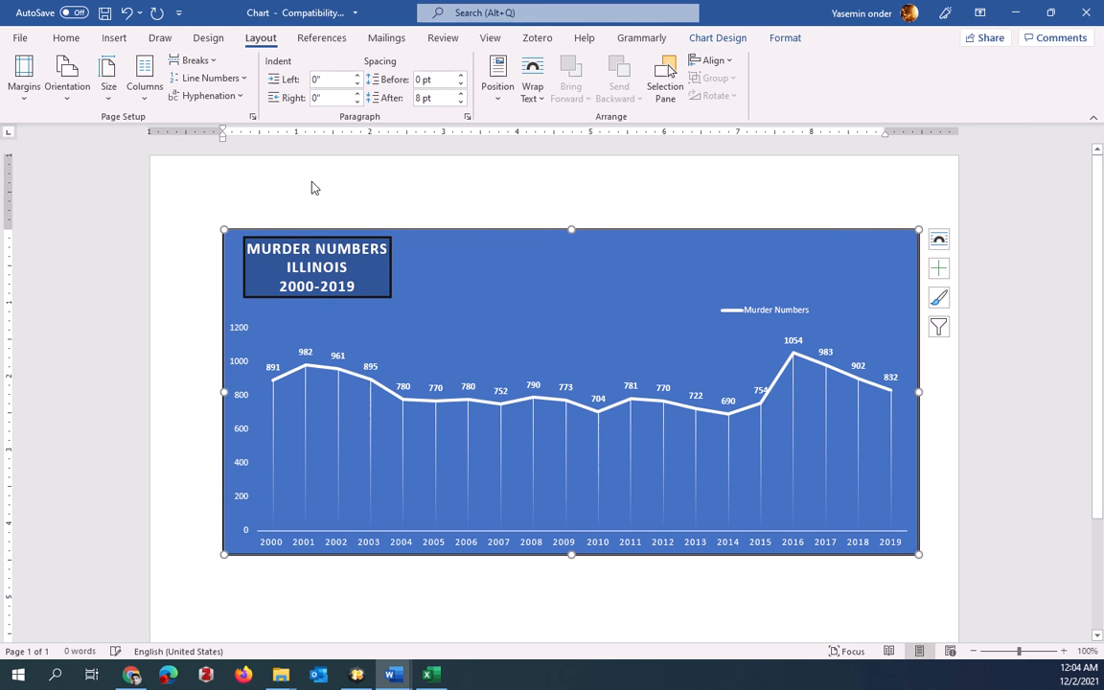
pyautogui.moveTo(648, 430)
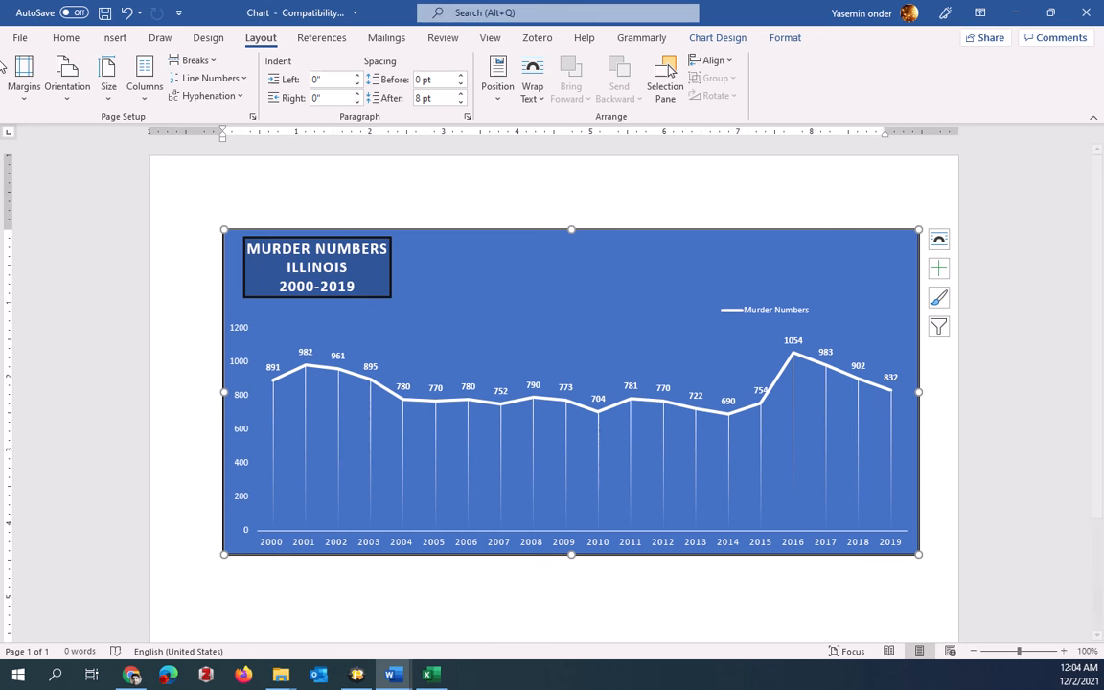
# Apply Narrow margins to the chart page and return to the Practice folder in File Explorer
pyautogui.click(23, 72)
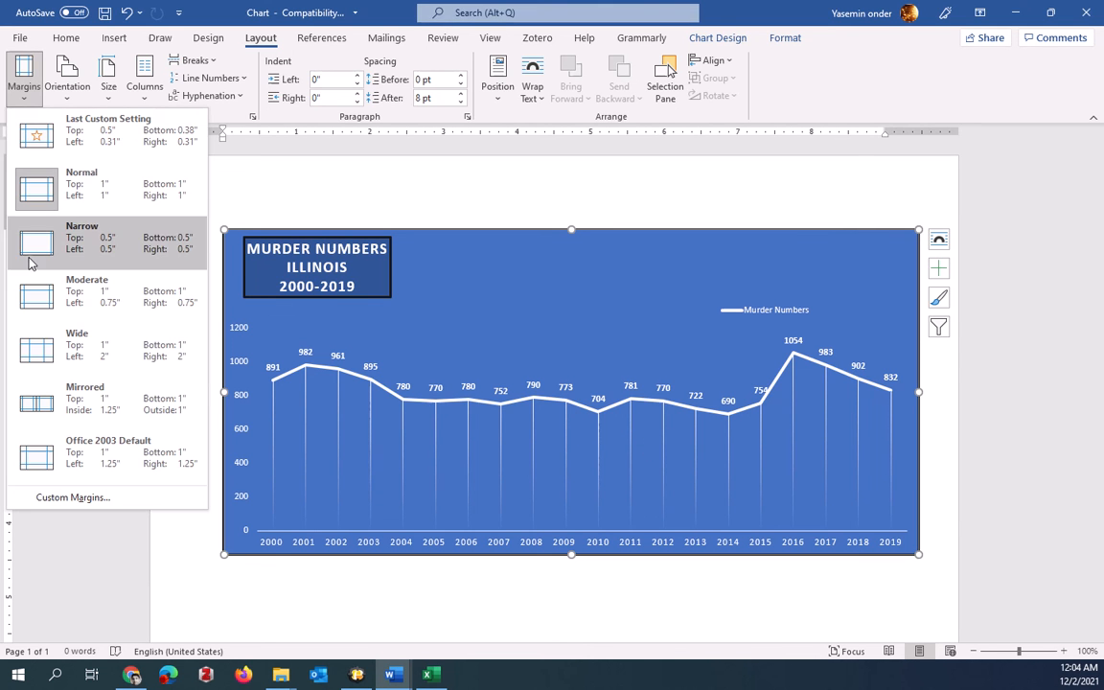
pyautogui.click(35, 240)
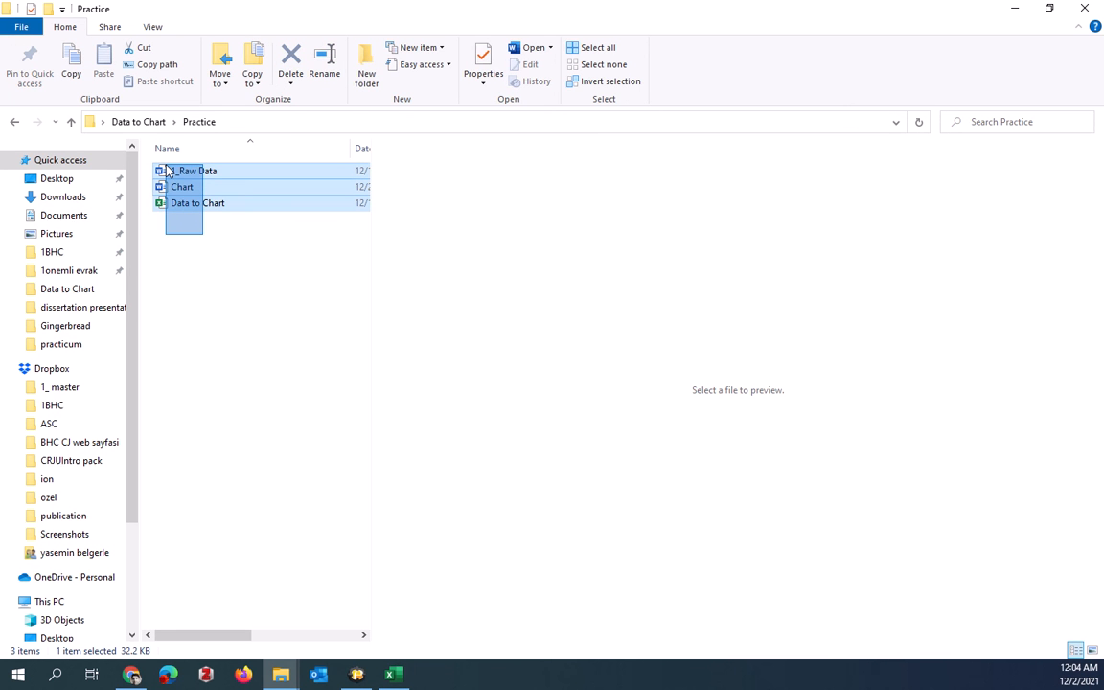
pyautogui.click(227, 257)
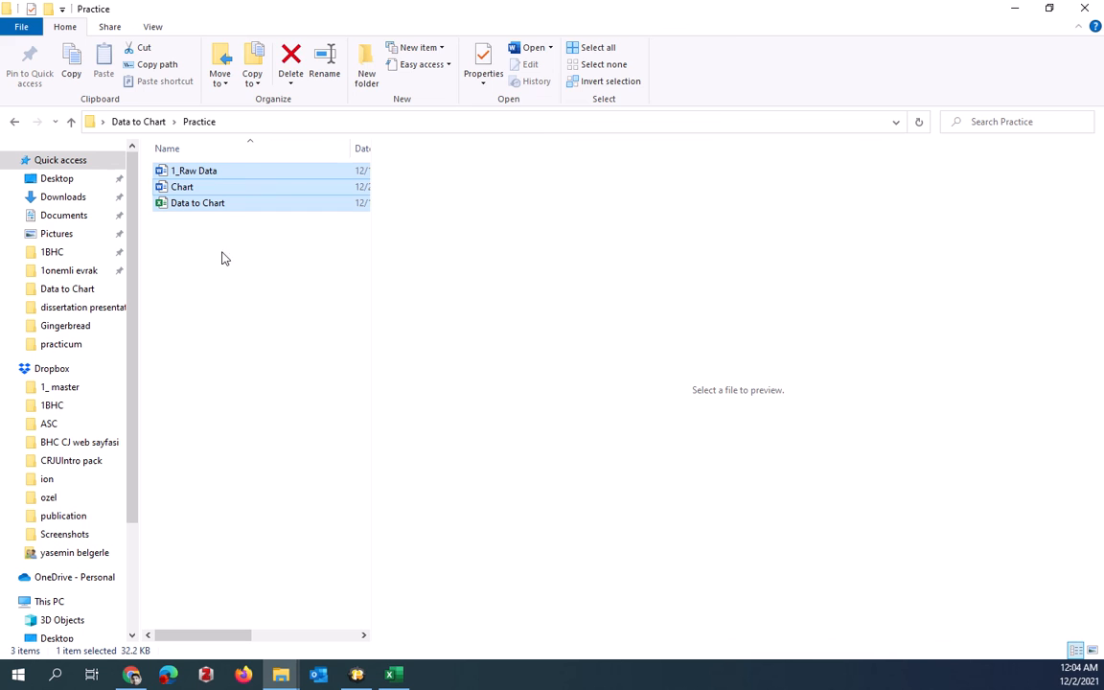